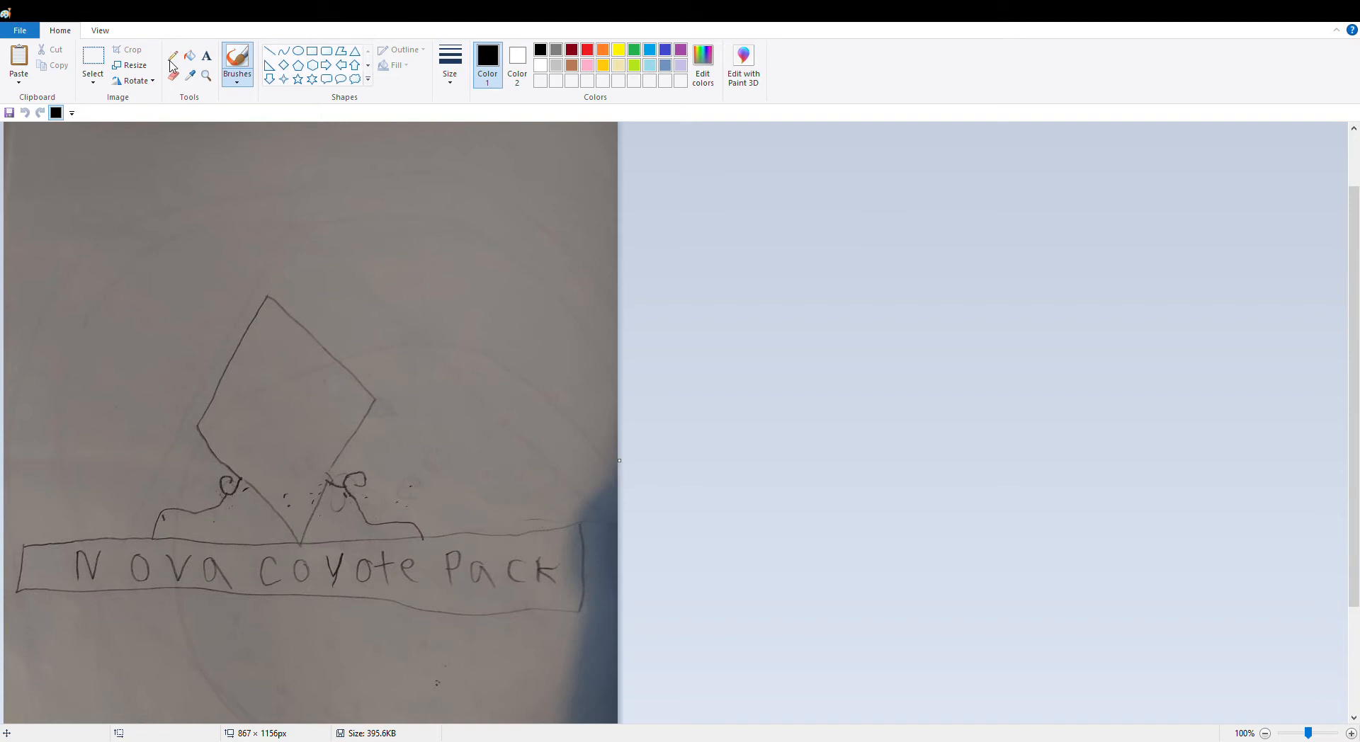
{"action": "mouse_move", "coordinate": [514, 201]}
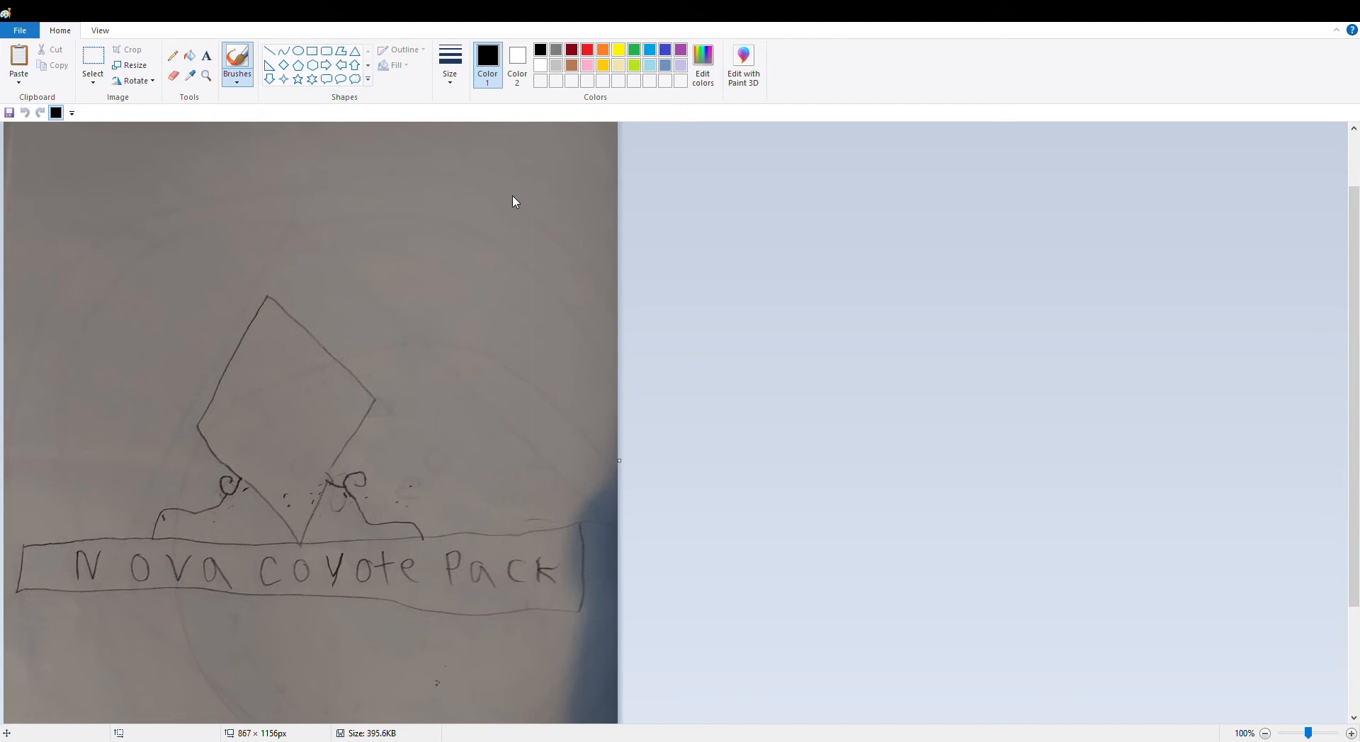
{"action": "mouse_move", "coordinate": [1067, 584]}
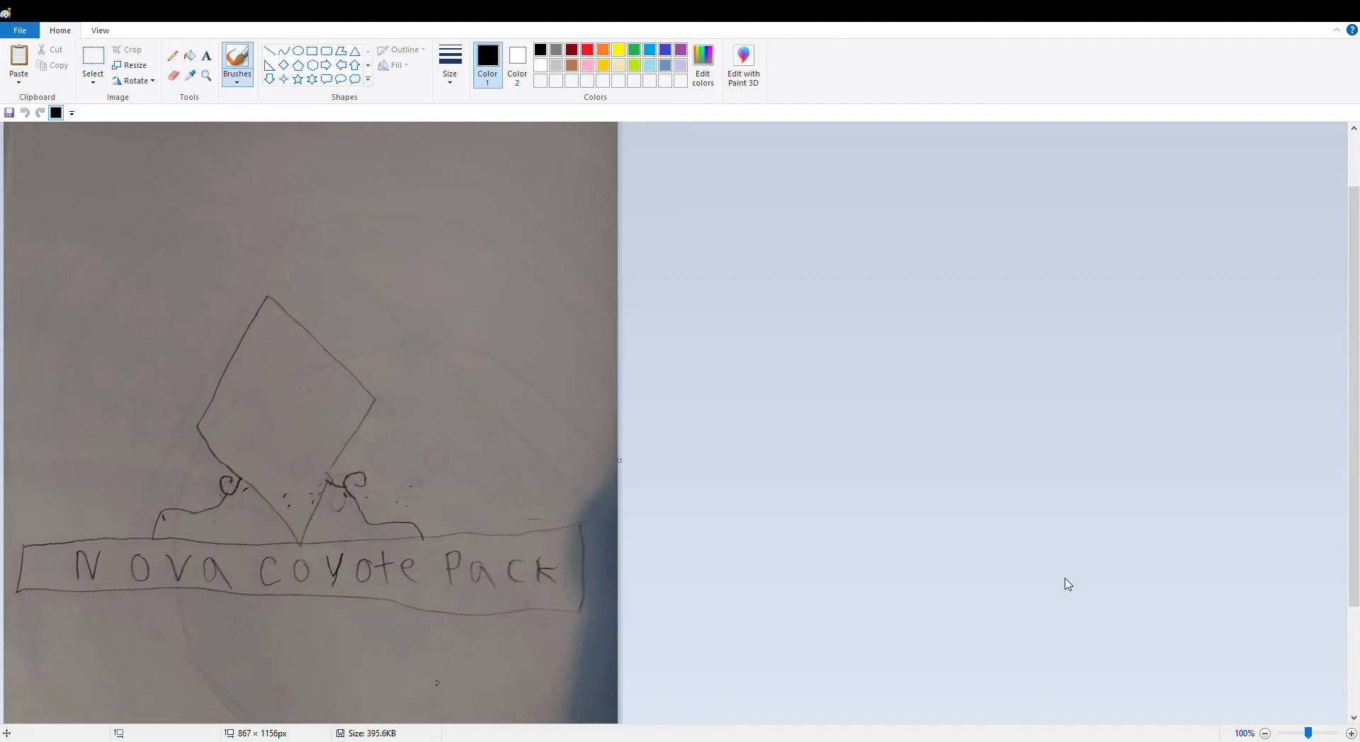
{"action": "mouse_move", "coordinate": [630, 512]}
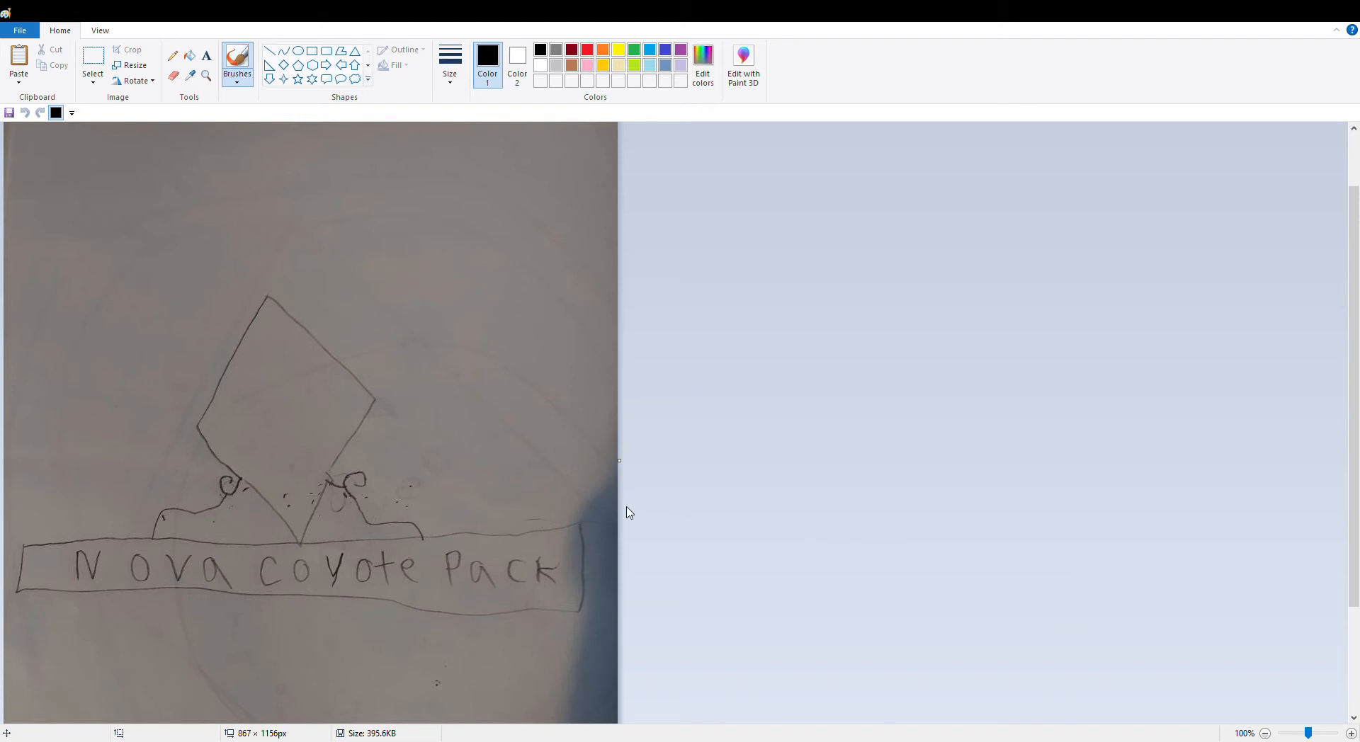
{"action": "mouse_move", "coordinate": [551, 486]}
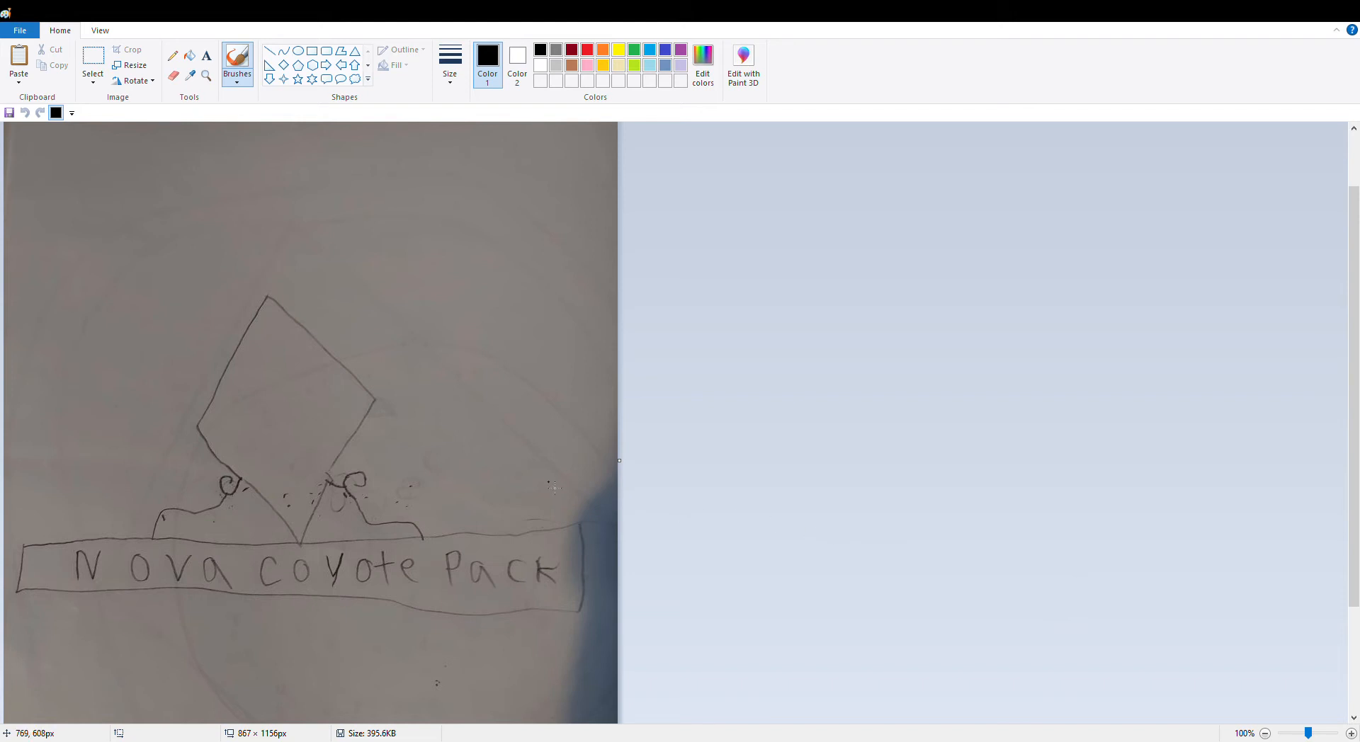
{"action": "mouse_move", "coordinate": [535, 510]}
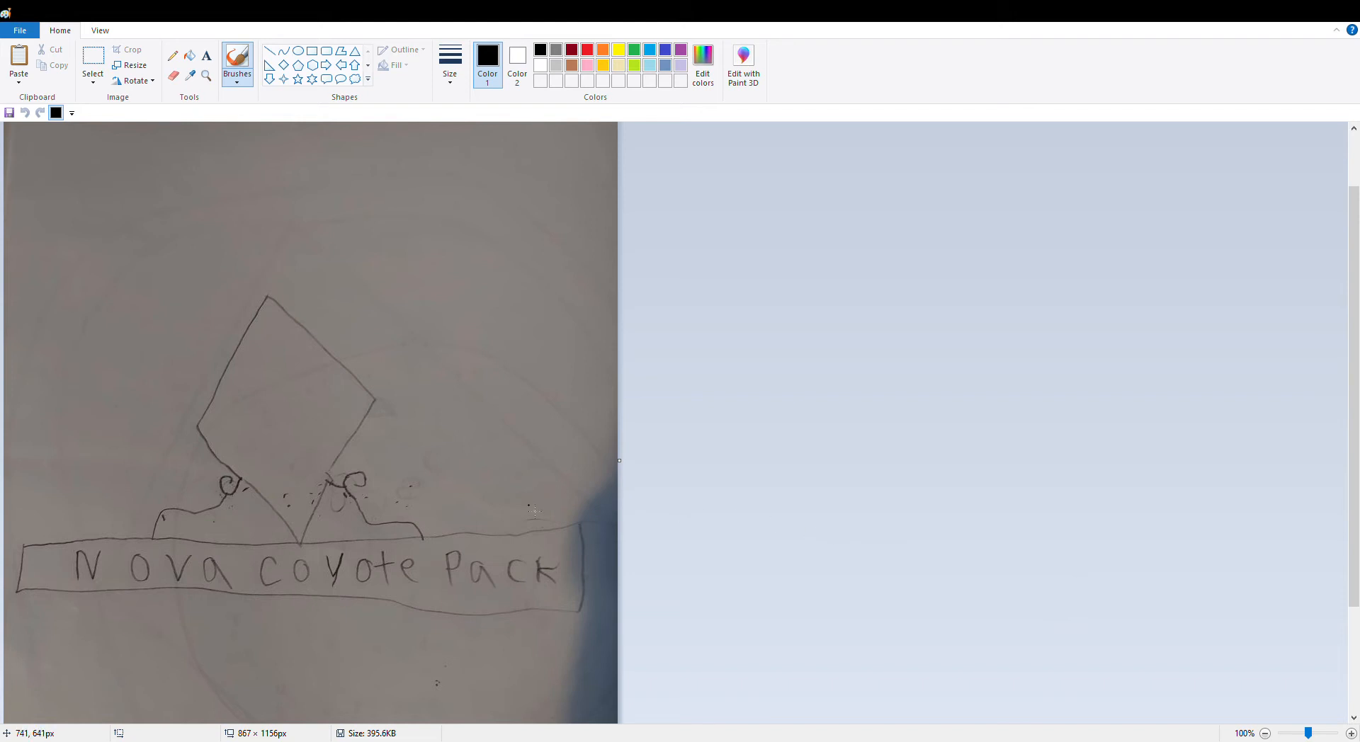
{"action": "mouse_move", "coordinate": [532, 499]}
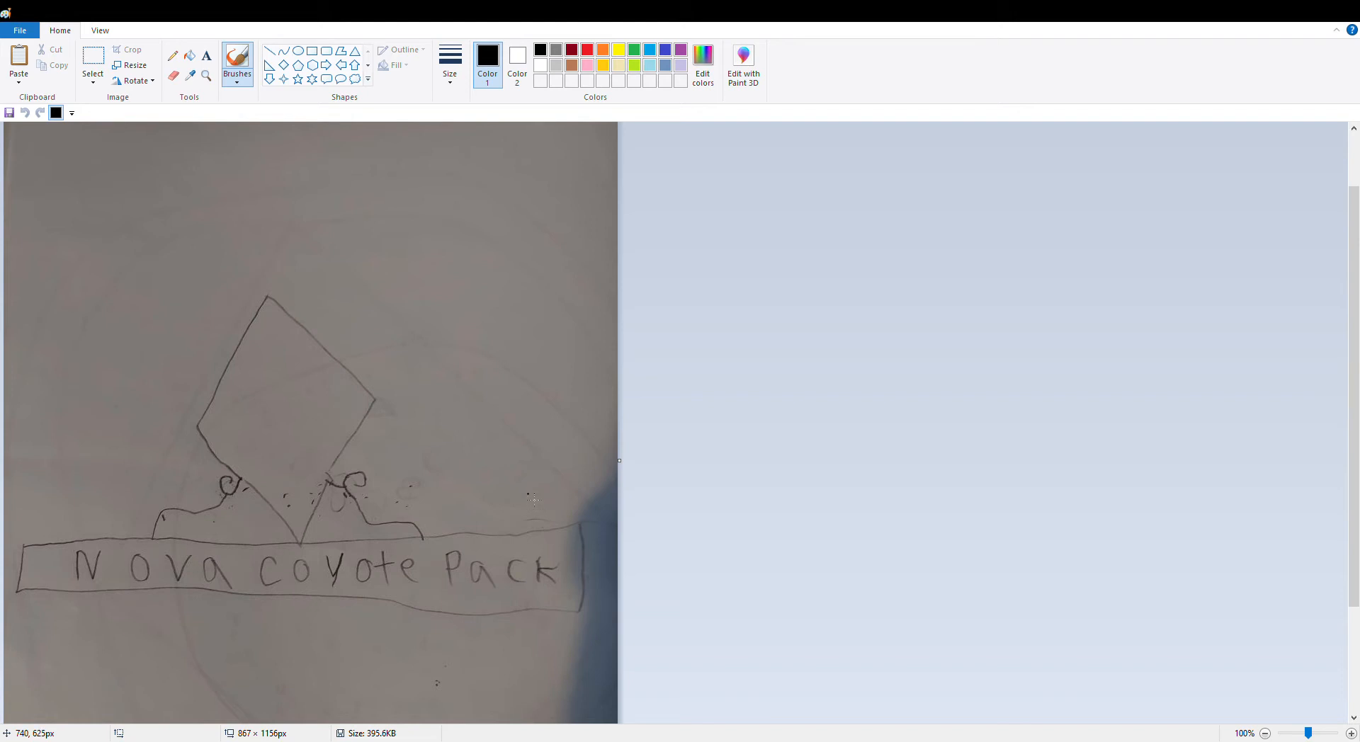
{"action": "mouse_move", "coordinate": [343, 545]}
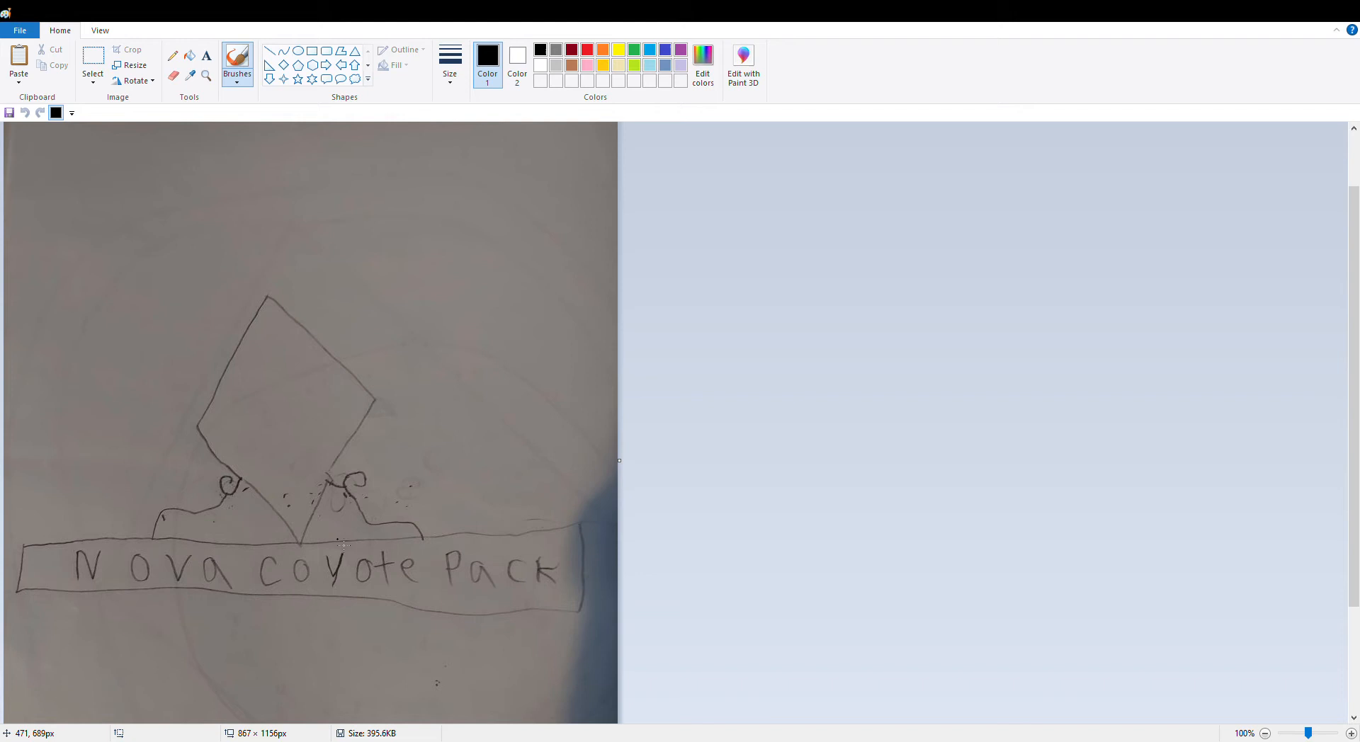
{"action": "mouse_move", "coordinate": [383, 518]}
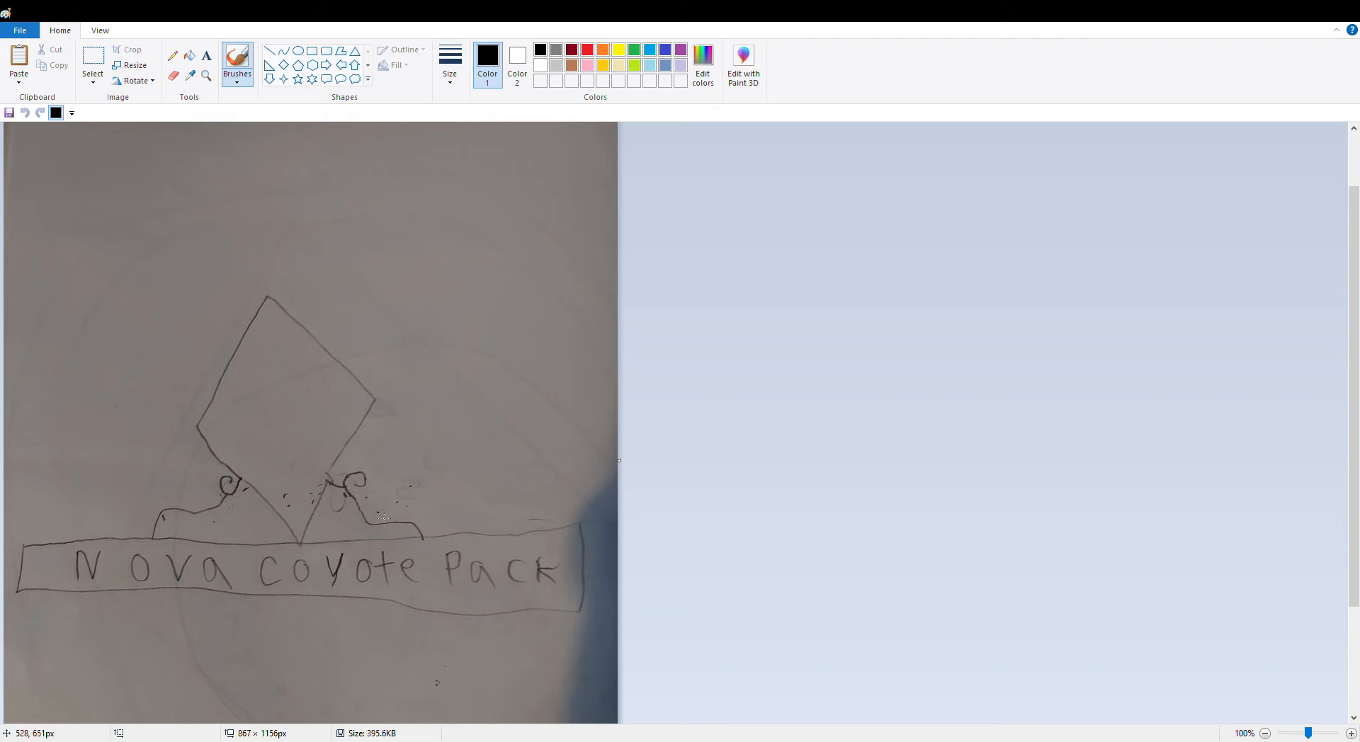
{"action": "mouse_move", "coordinate": [360, 651]}
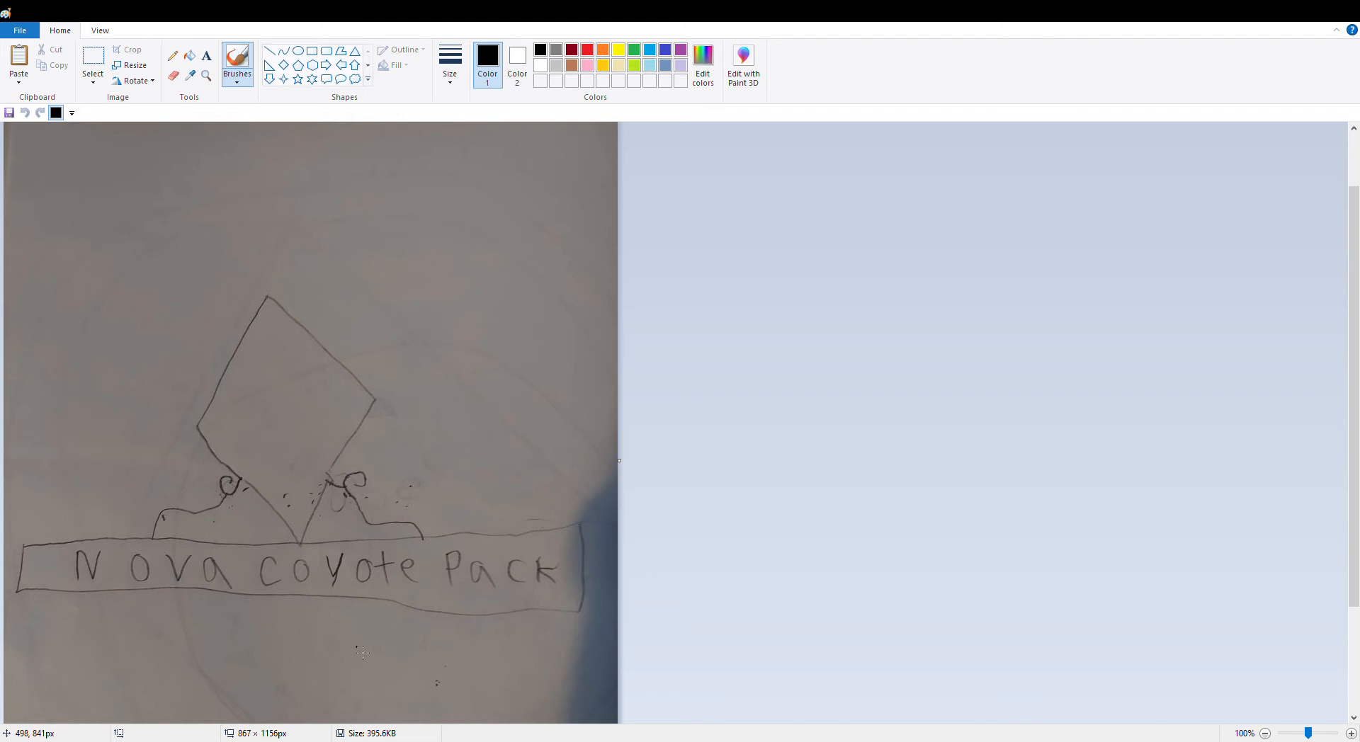
{"action": "mouse_move", "coordinate": [468, 572]}
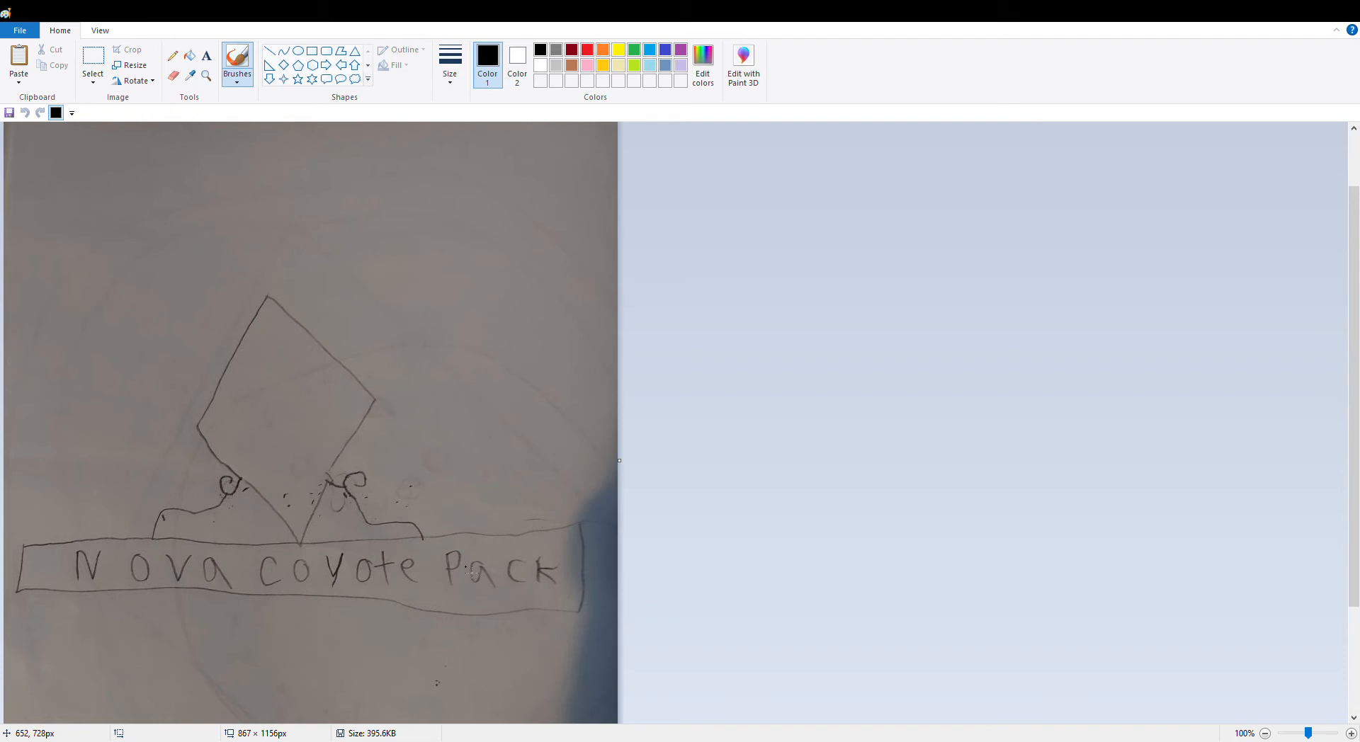
{"action": "mouse_move", "coordinate": [398, 581]}
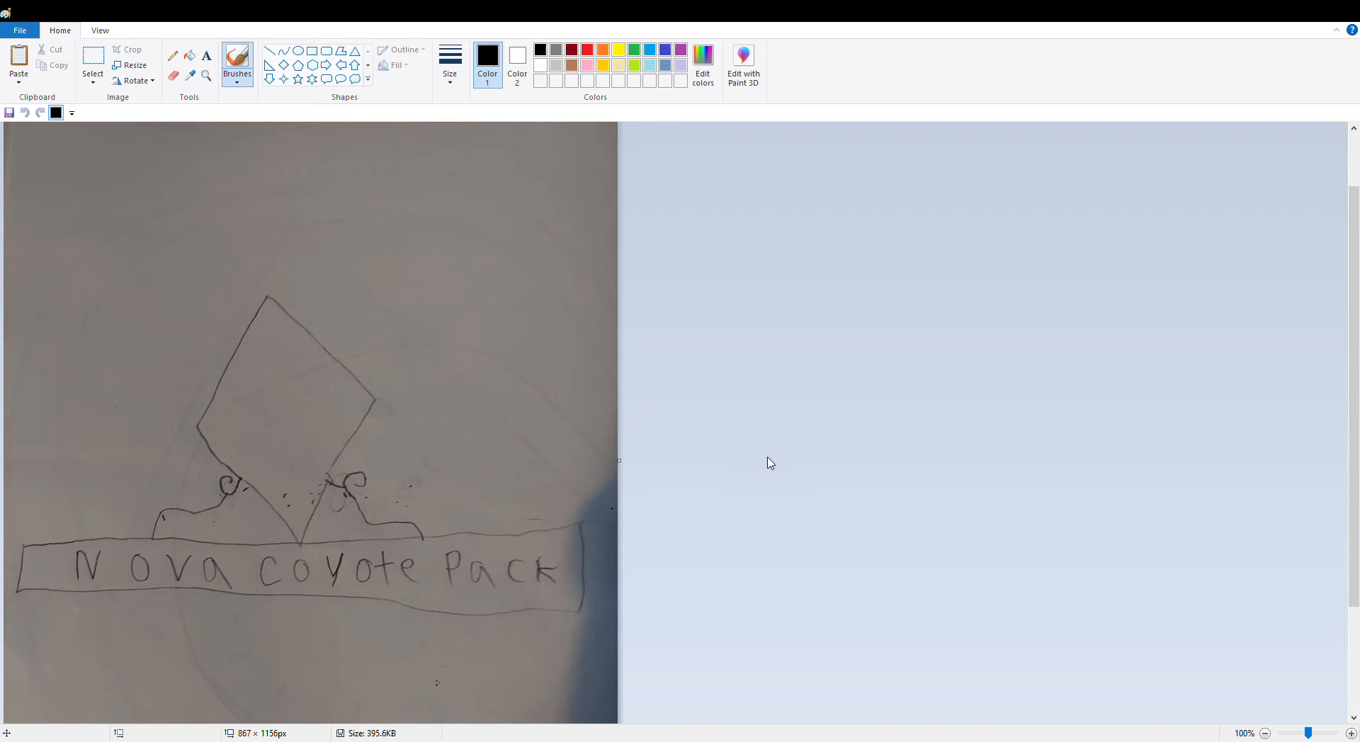
{"action": "mouse_move", "coordinate": [770, 440]}
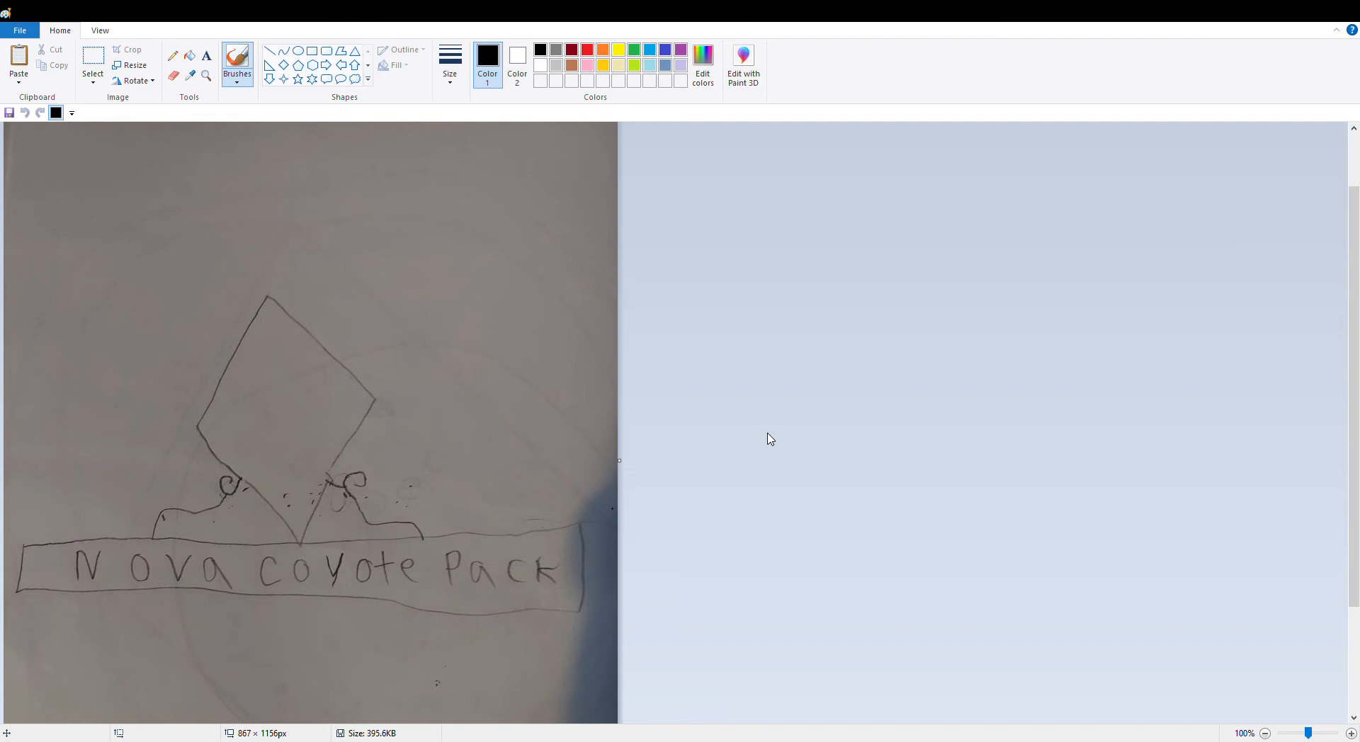
{"action": "mouse_move", "coordinate": [460, 206]}
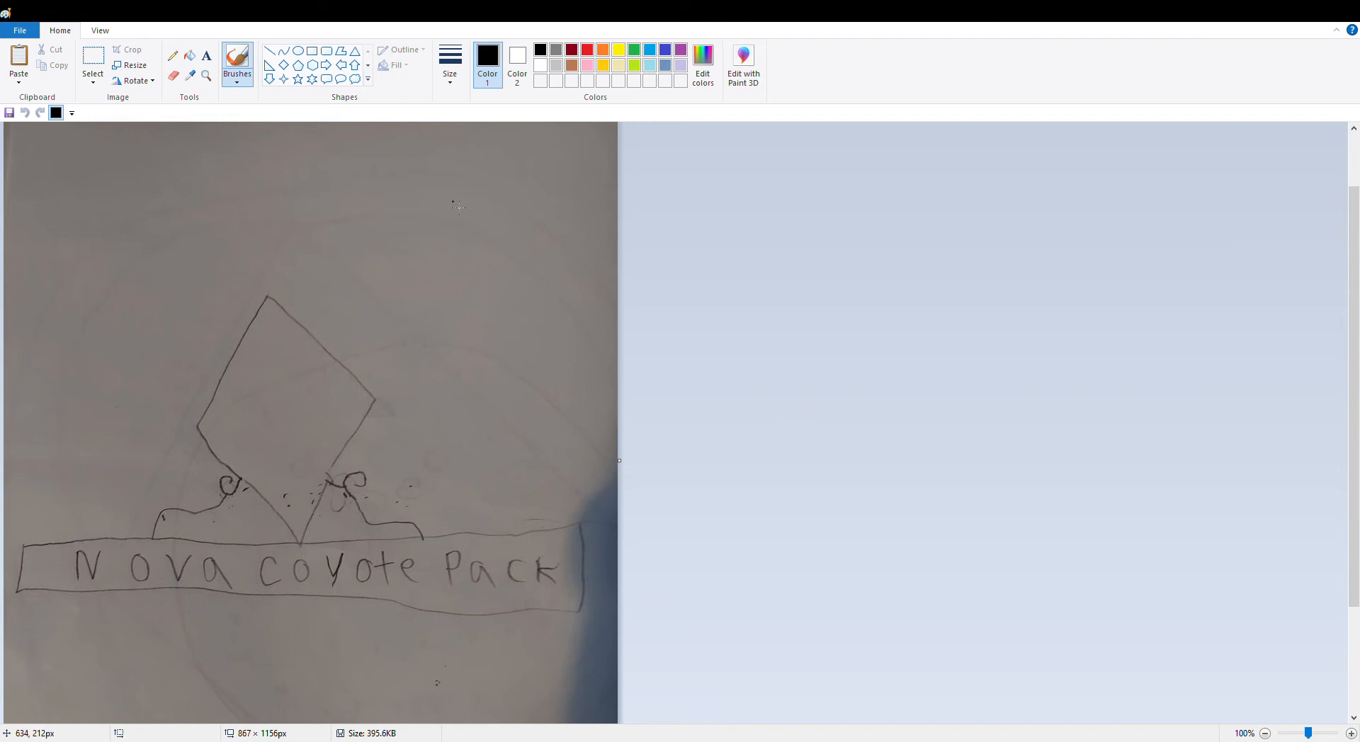
{"action": "mouse_move", "coordinate": [65, 538]}
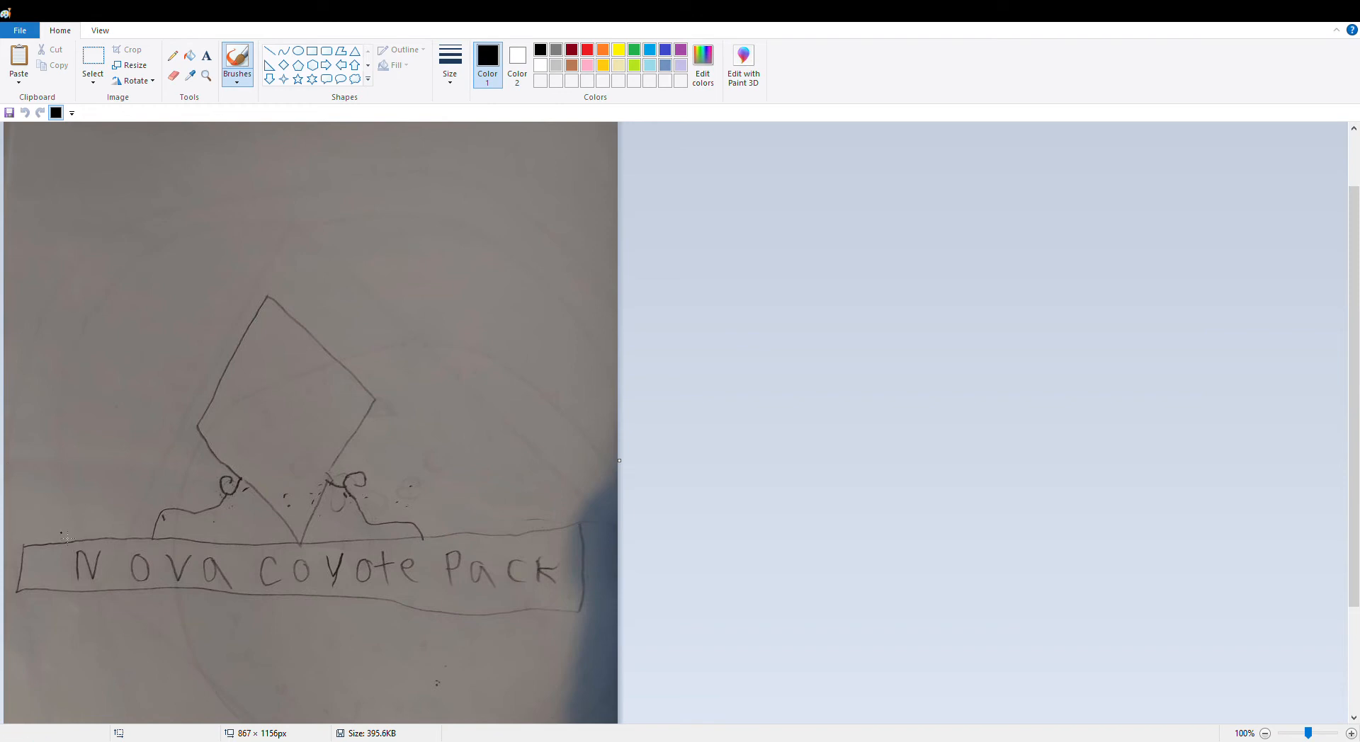
{"action": "mouse_move", "coordinate": [449, 64]}
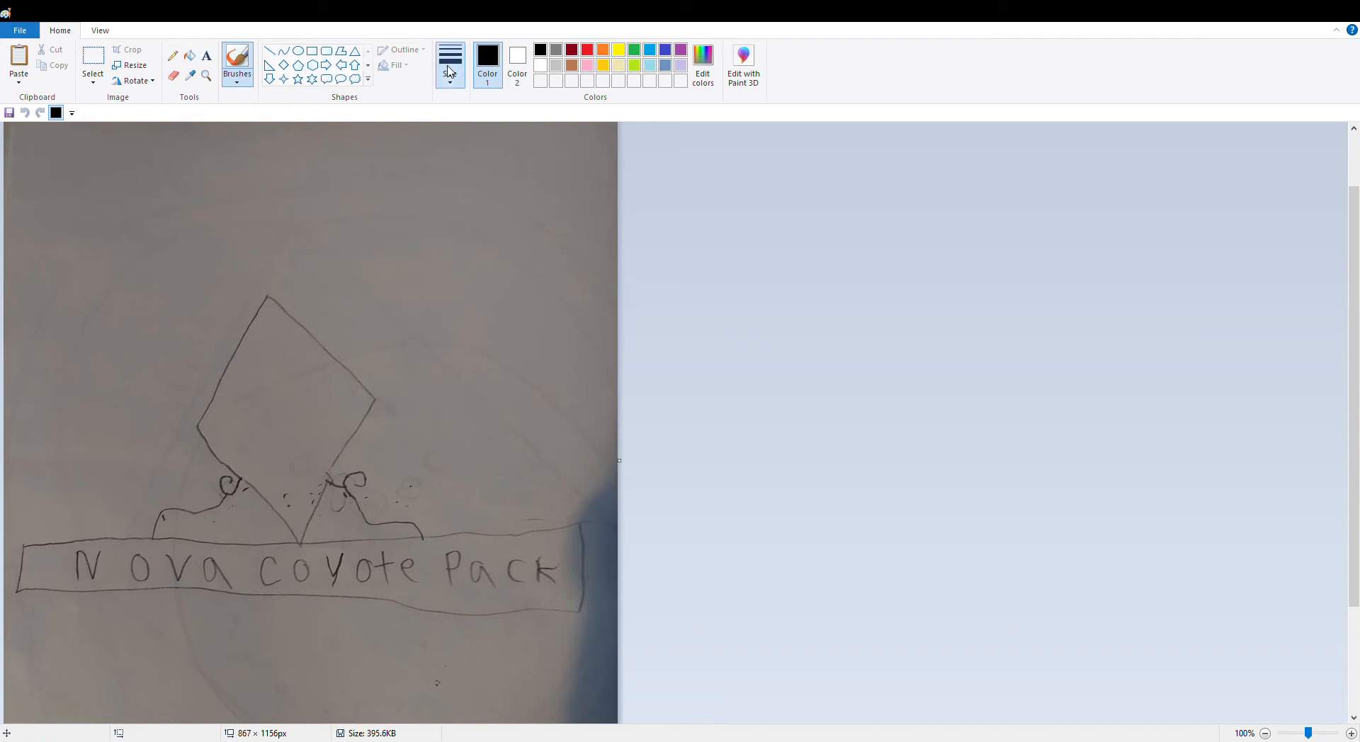
{"action": "mouse_move", "coordinate": [425, 192]}
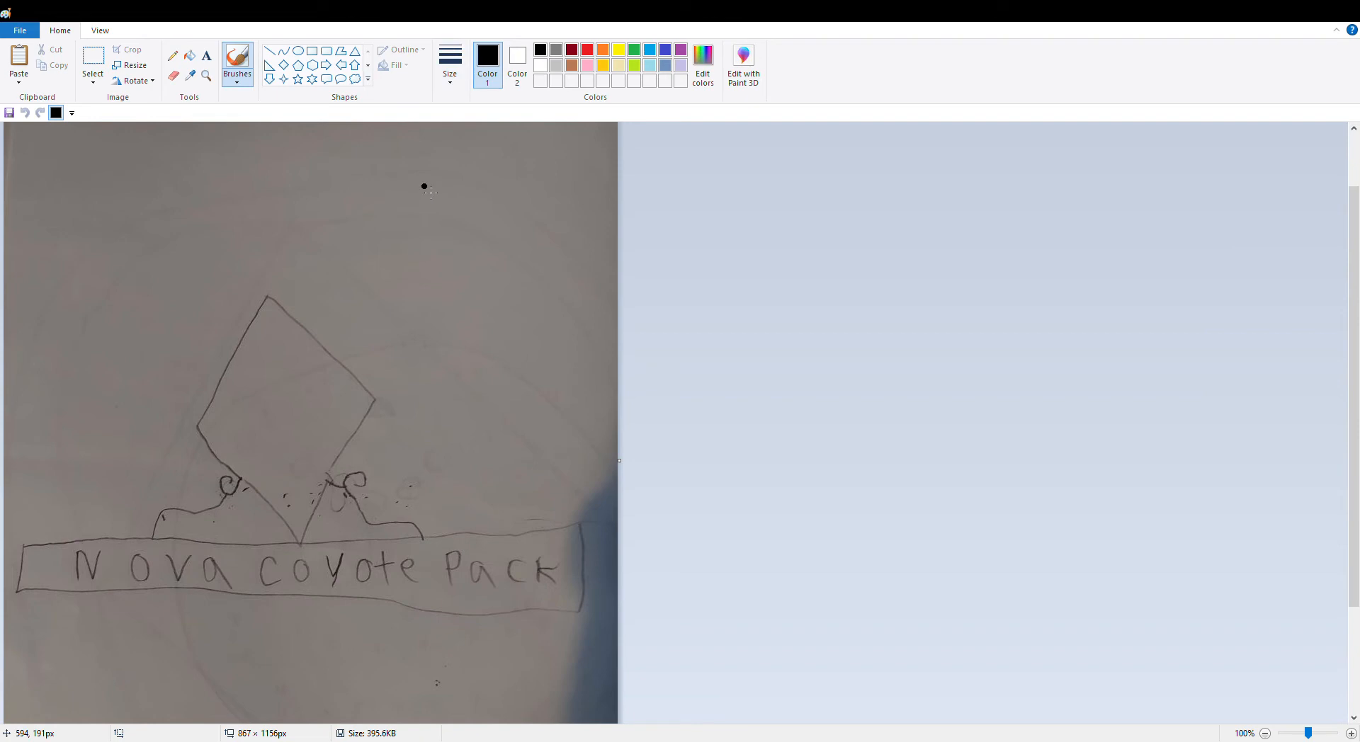
{"action": "mouse_move", "coordinate": [258, 256]}
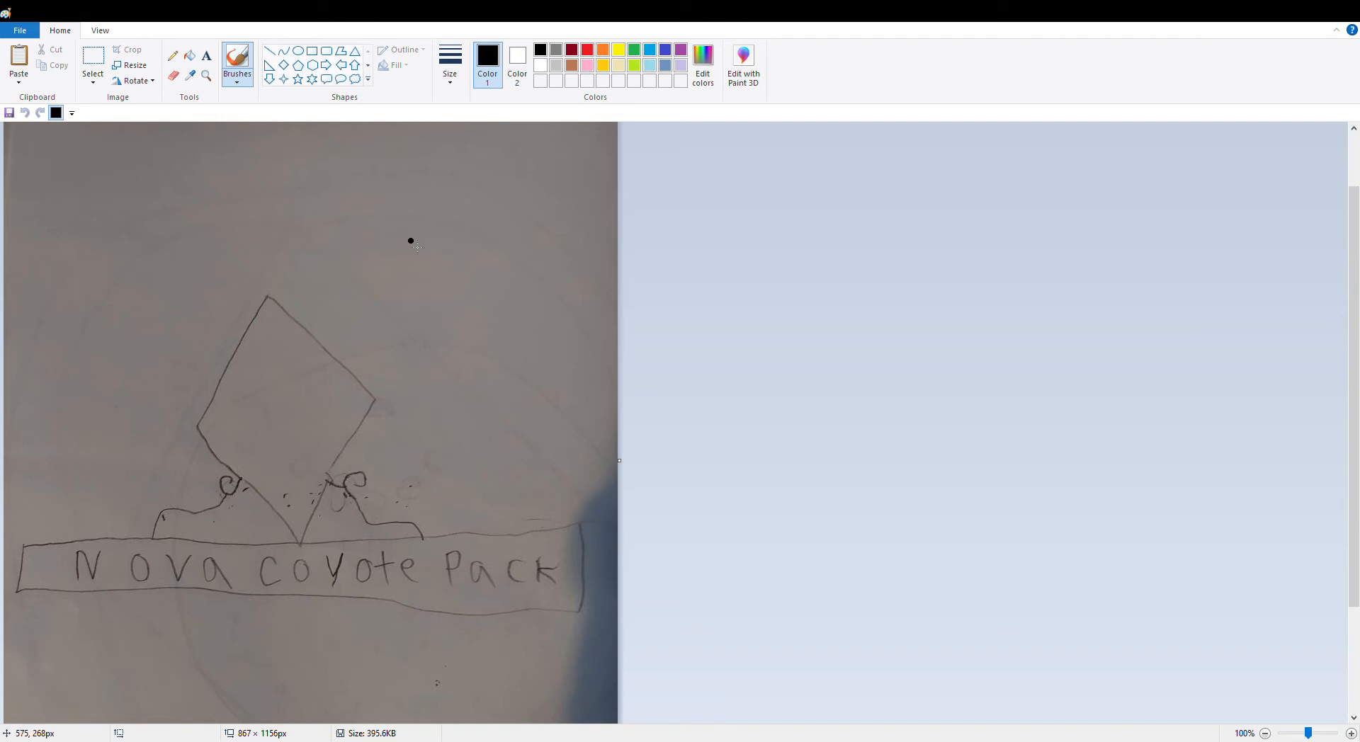
{"action": "mouse_move", "coordinate": [568, 74]}
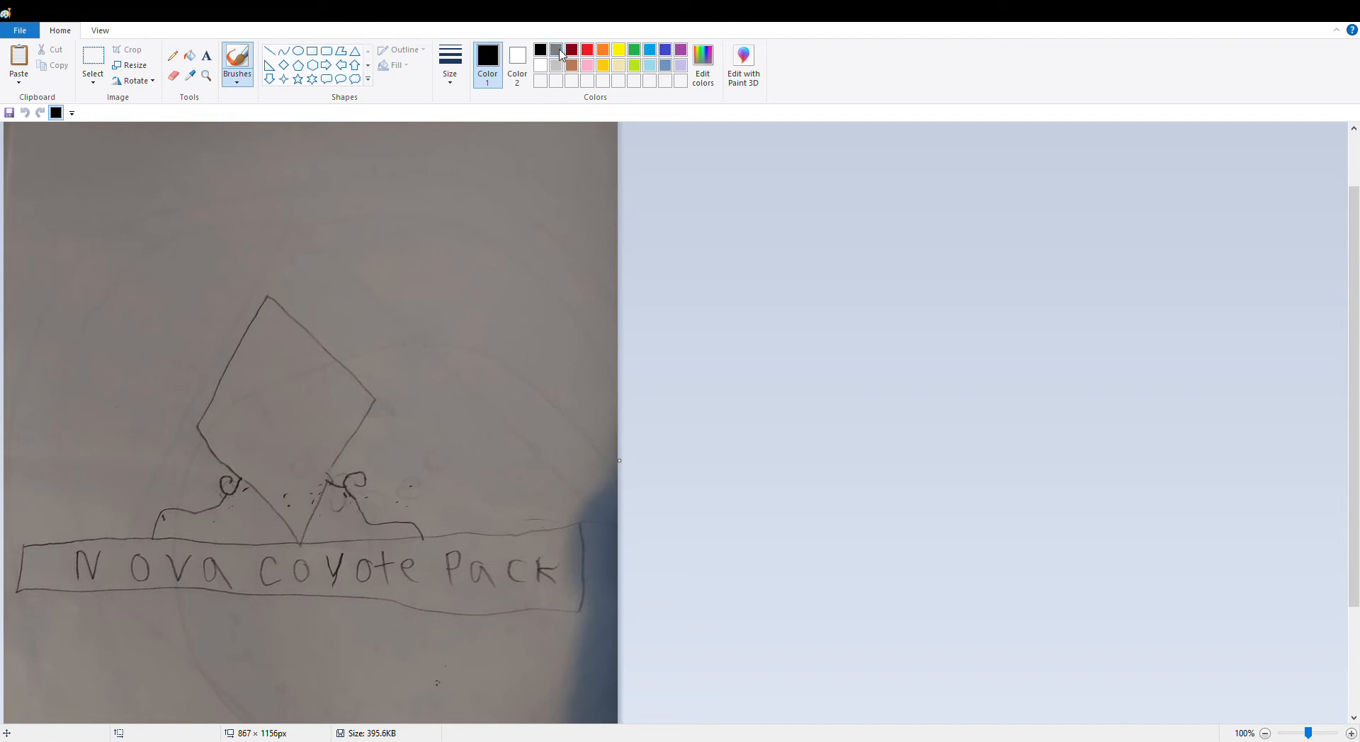
- Select gray as the brush colour for fading the stray marks
{"action": "left_click", "coordinate": [556, 50]}
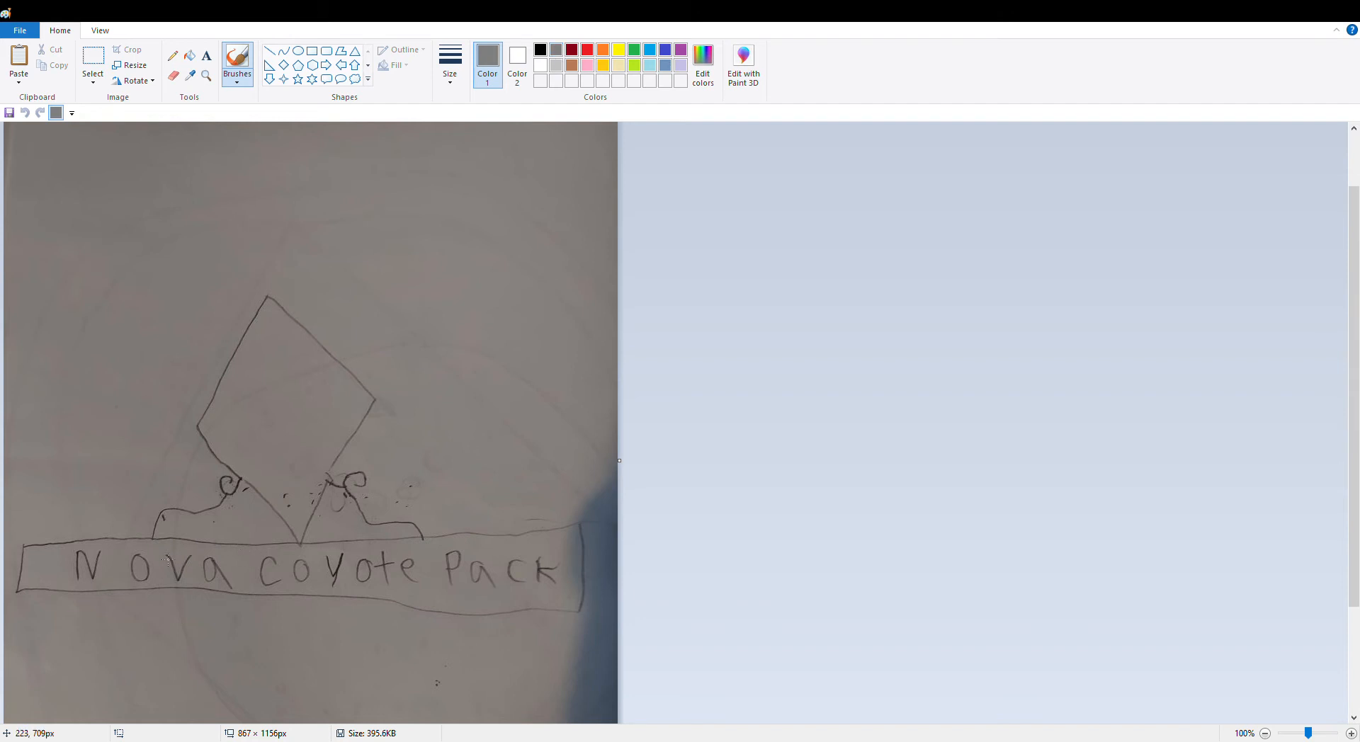
{"action": "mouse_move", "coordinate": [65, 557]}
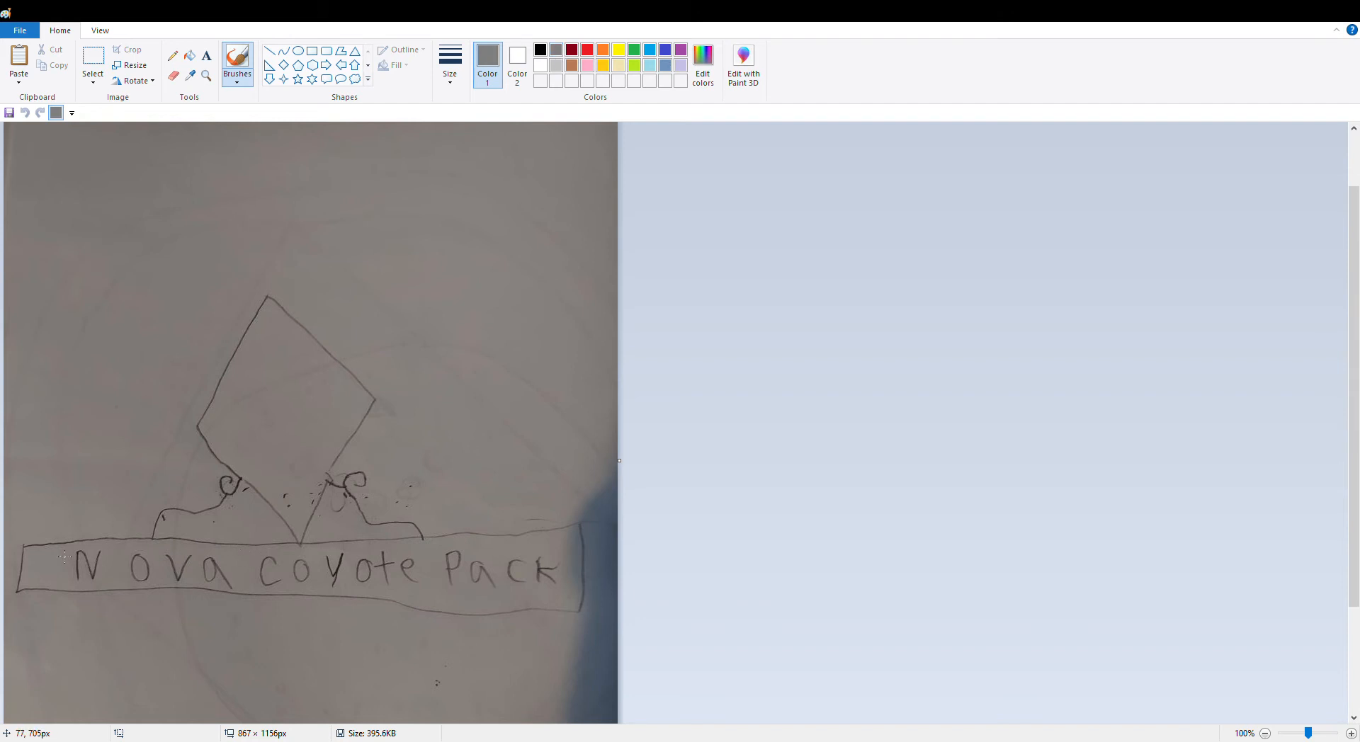
{"action": "mouse_move", "coordinate": [31, 554]}
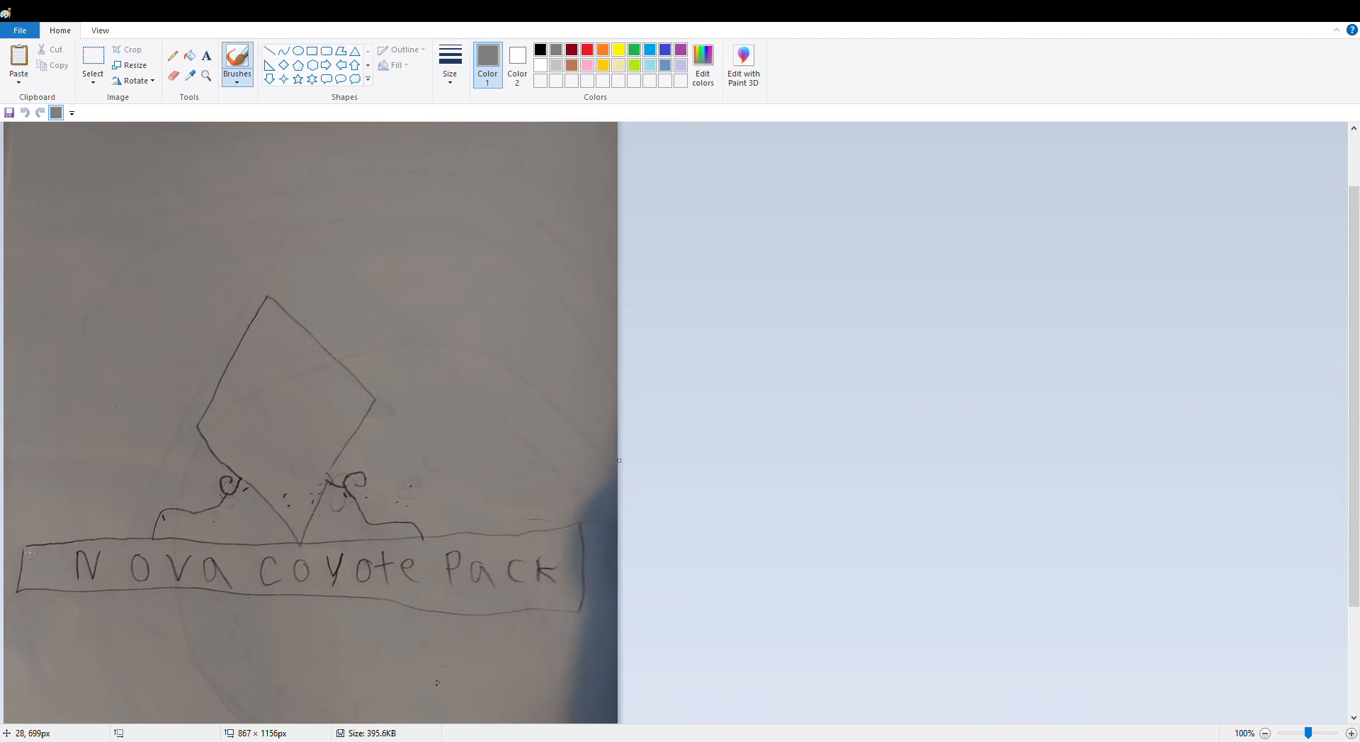
{"action": "mouse_move", "coordinate": [43, 548]}
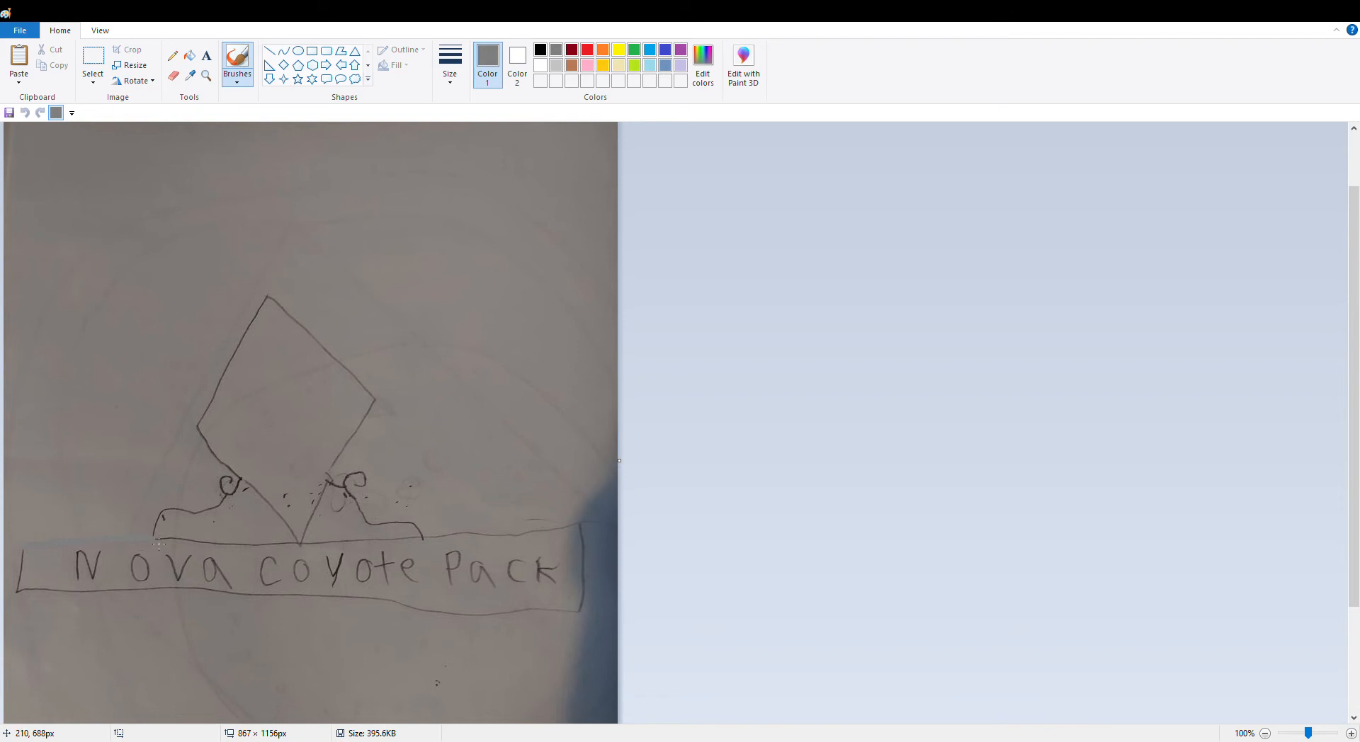
{"action": "mouse_move", "coordinate": [179, 512]}
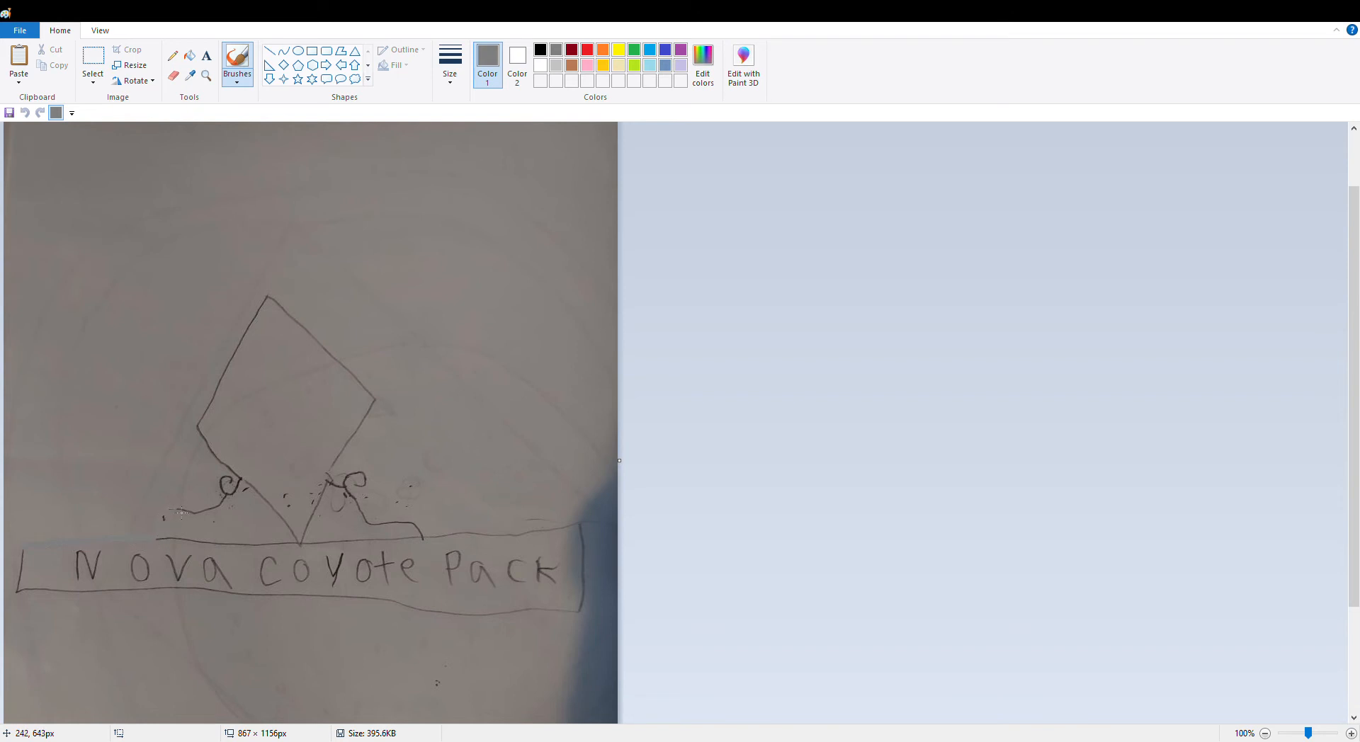
{"action": "mouse_move", "coordinate": [178, 510]}
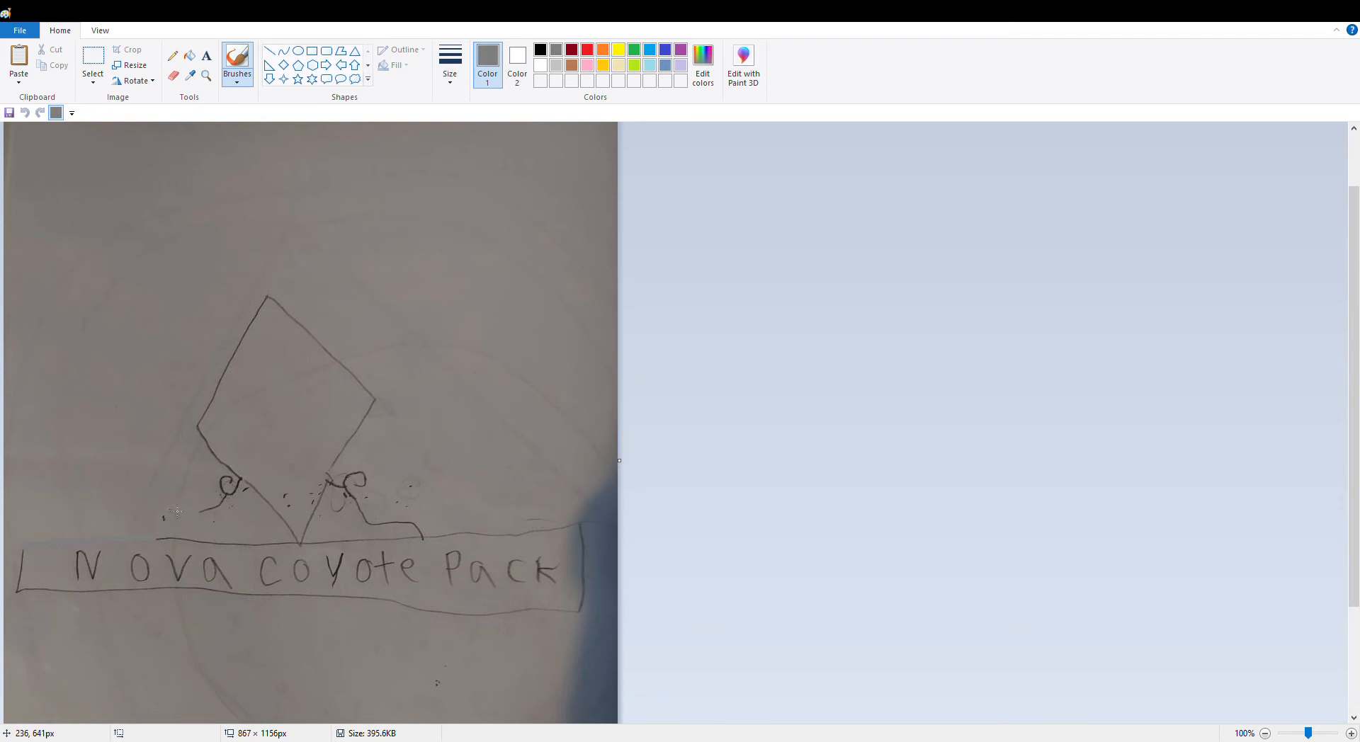
{"action": "mouse_move", "coordinate": [207, 517]}
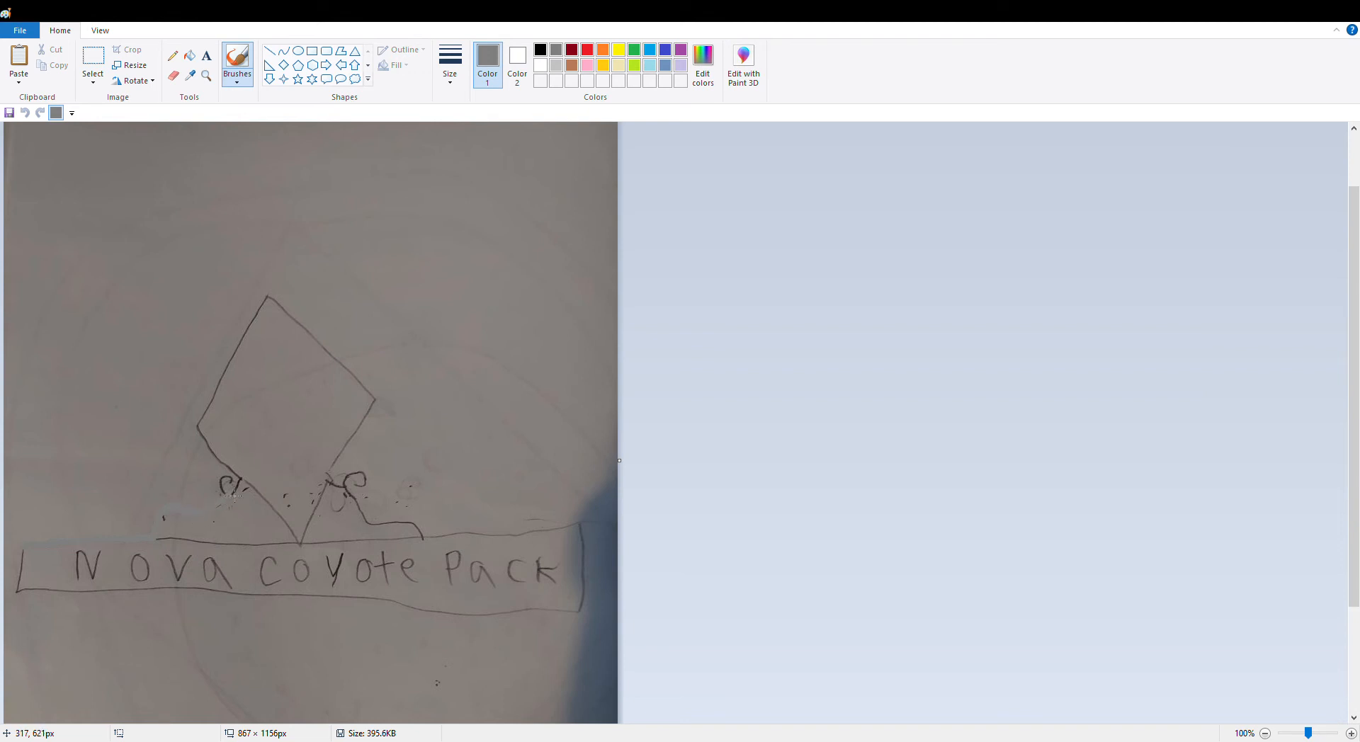
{"action": "mouse_move", "coordinate": [231, 503]}
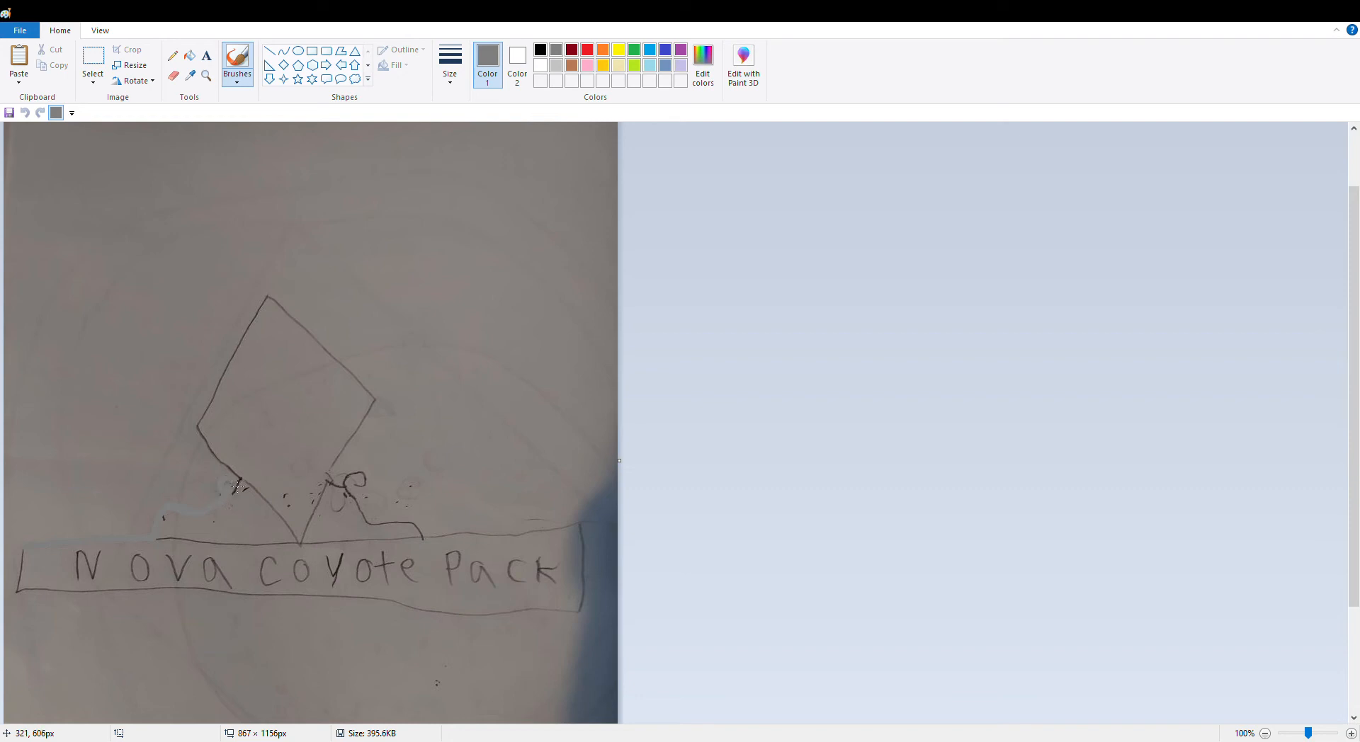
{"action": "mouse_move", "coordinate": [246, 494]}
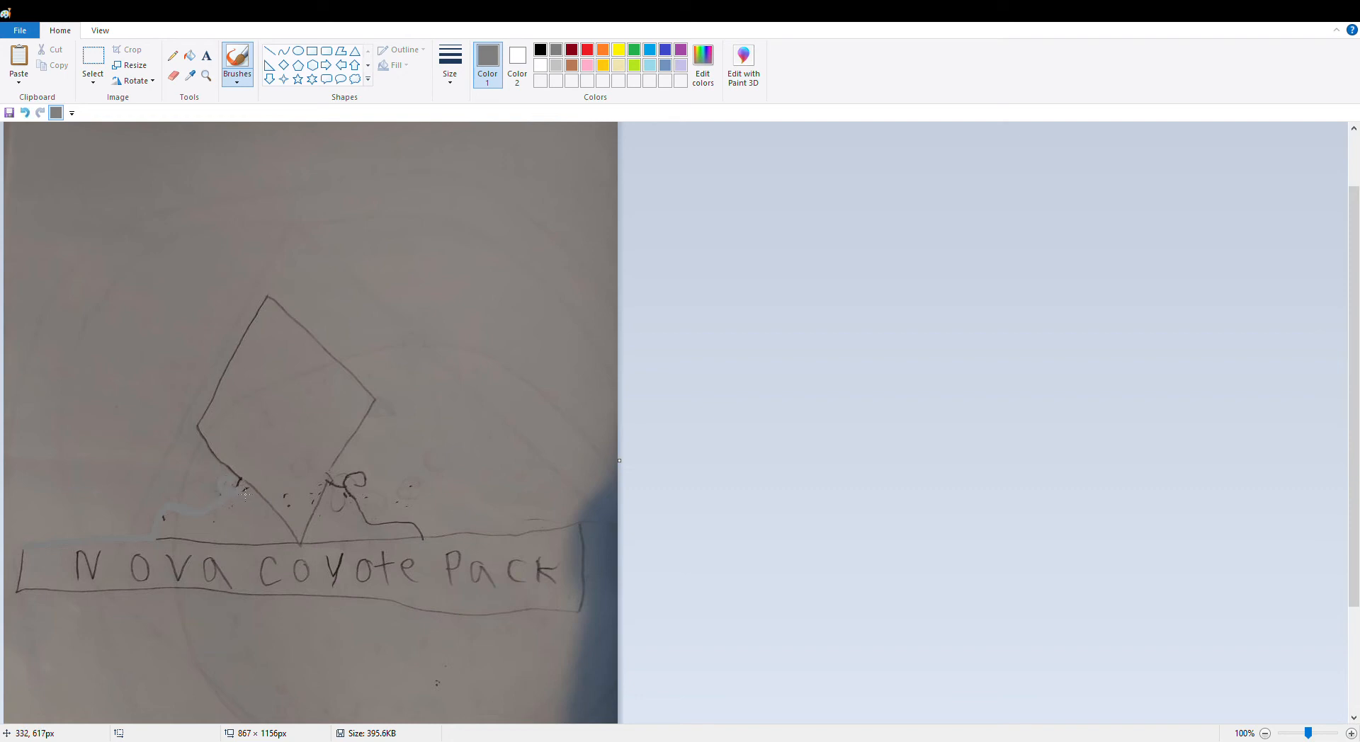
{"action": "mouse_move", "coordinate": [255, 488]}
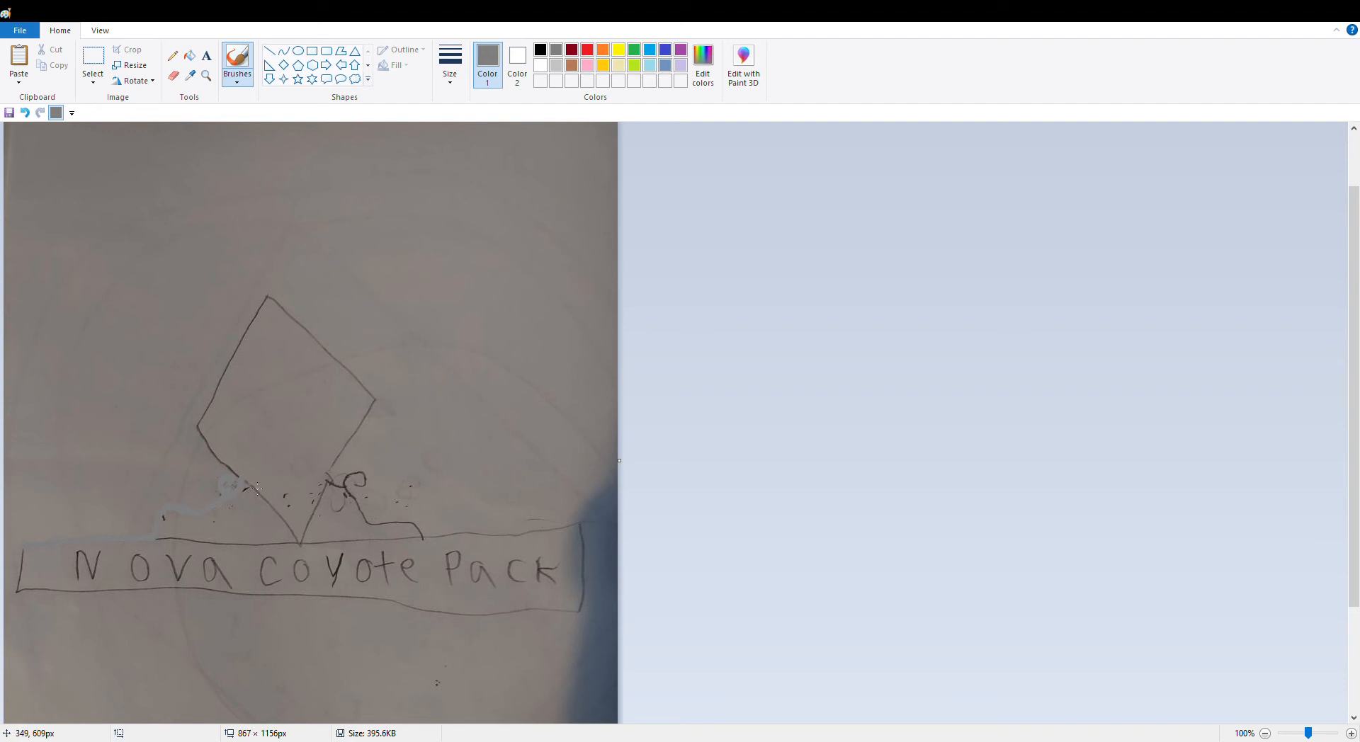
{"action": "mouse_move", "coordinate": [184, 561]}
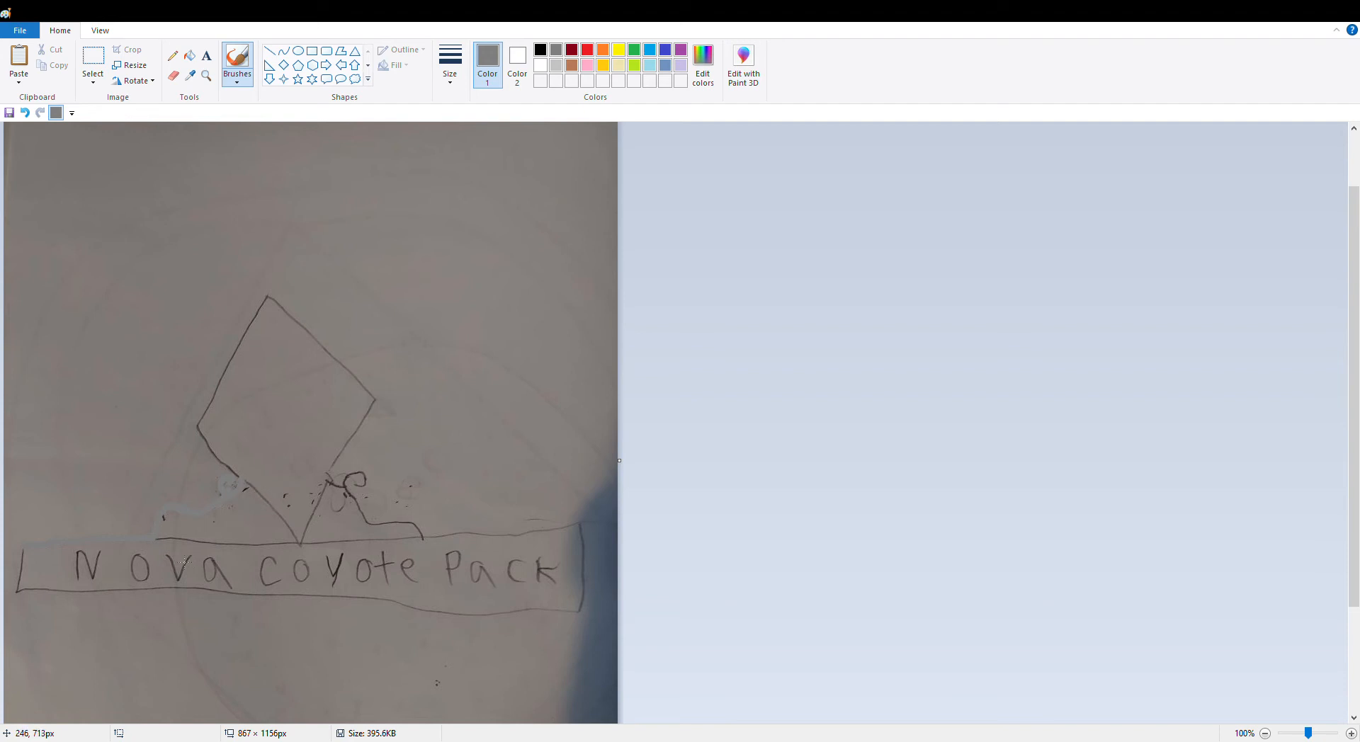
{"action": "mouse_move", "coordinate": [181, 542]}
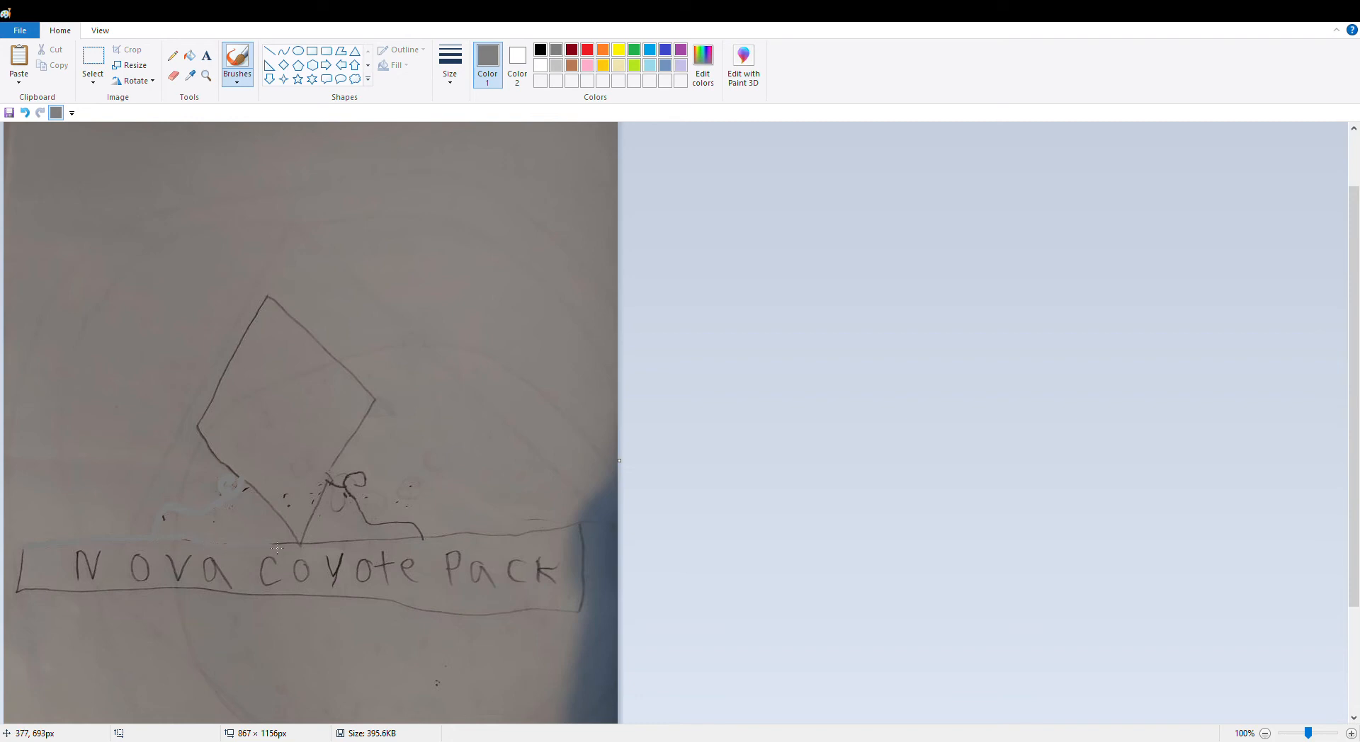
{"action": "mouse_move", "coordinate": [198, 544]}
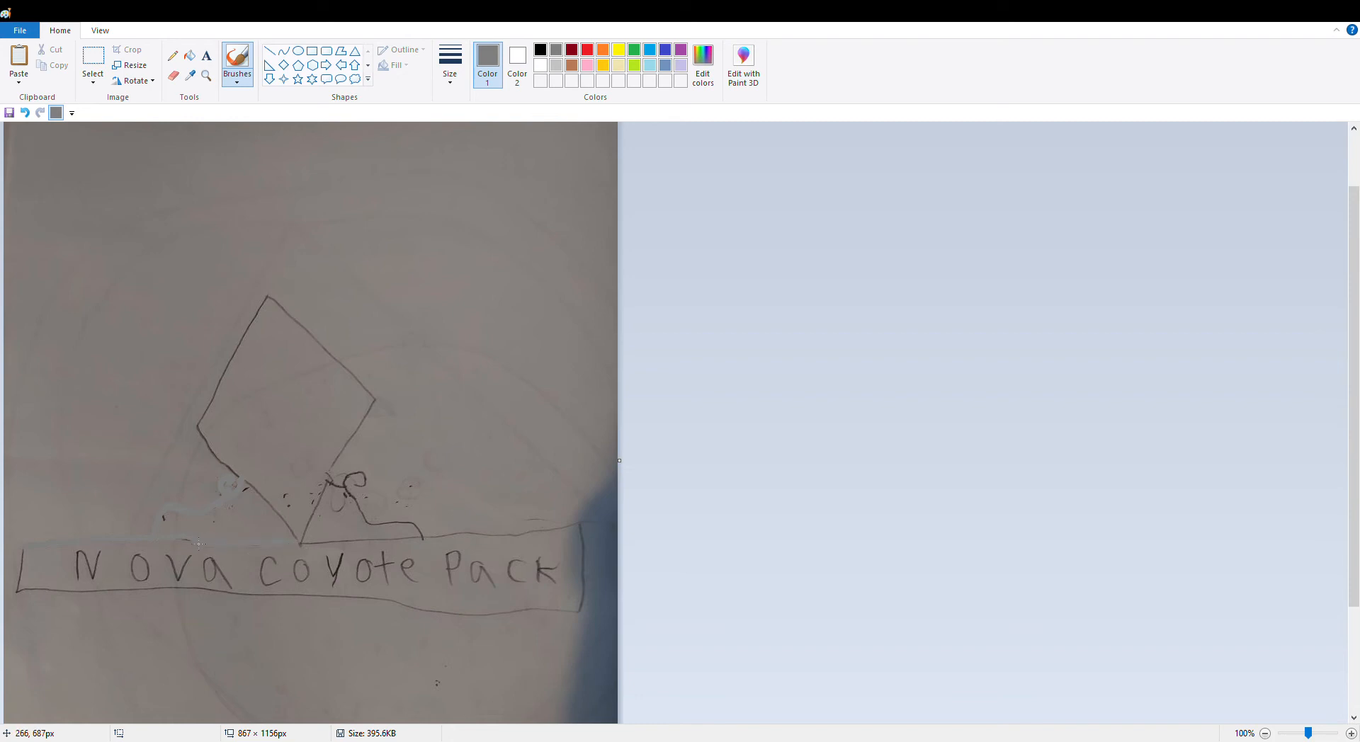
{"action": "mouse_move", "coordinate": [182, 537]}
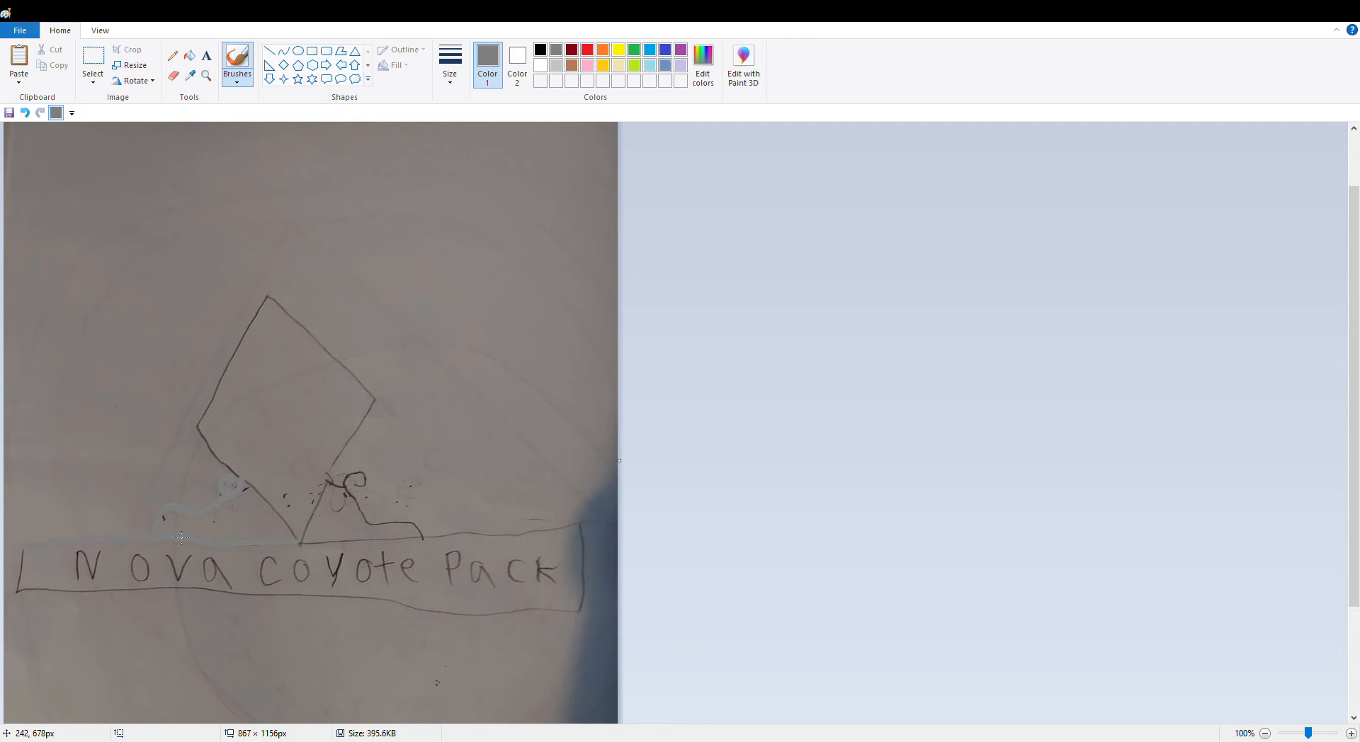
{"action": "mouse_move", "coordinate": [219, 517]}
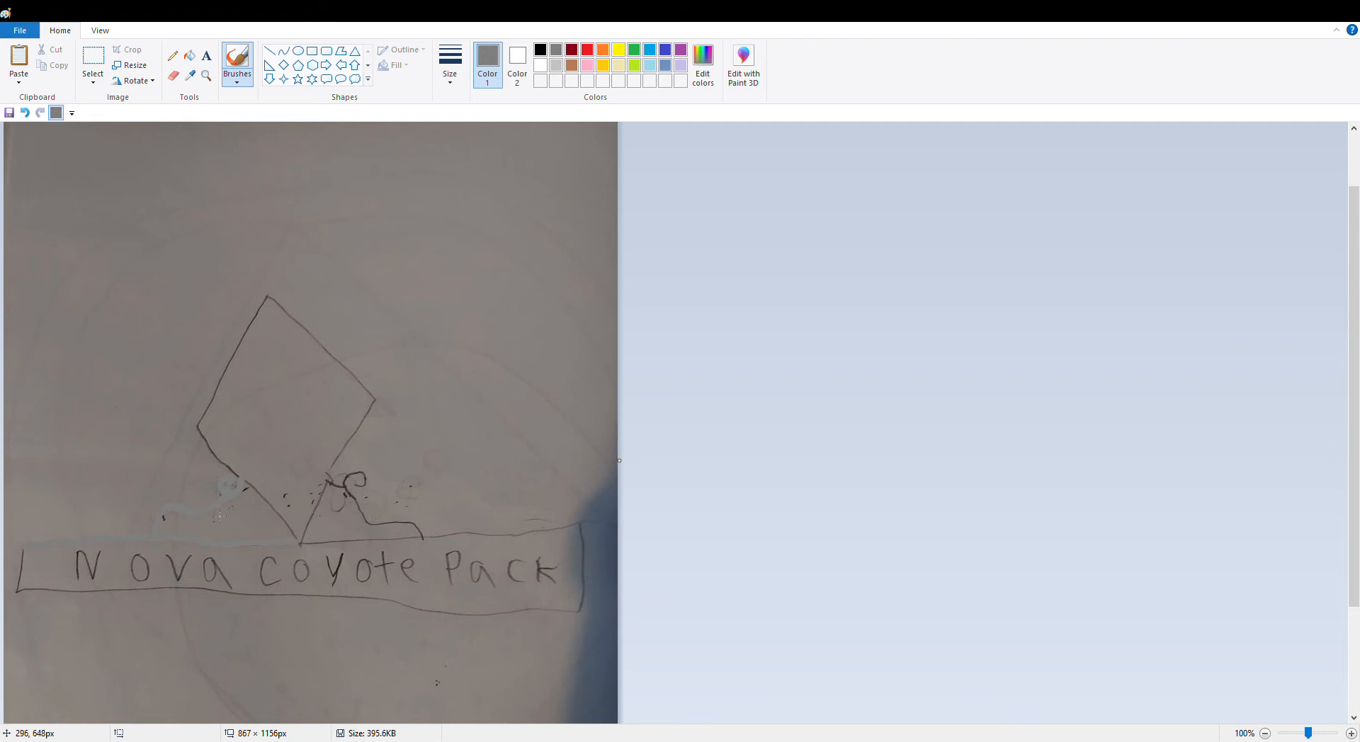
{"action": "mouse_move", "coordinate": [279, 529]}
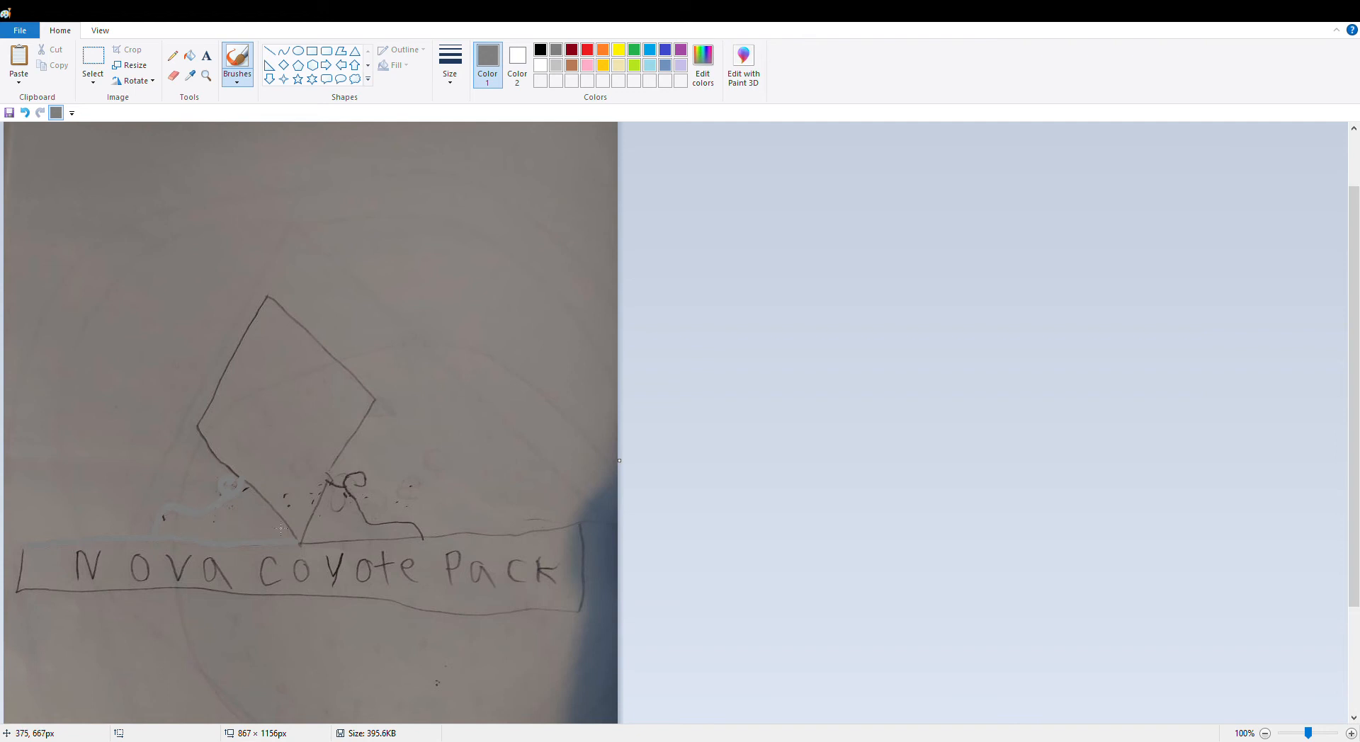
{"action": "mouse_move", "coordinate": [308, 548]}
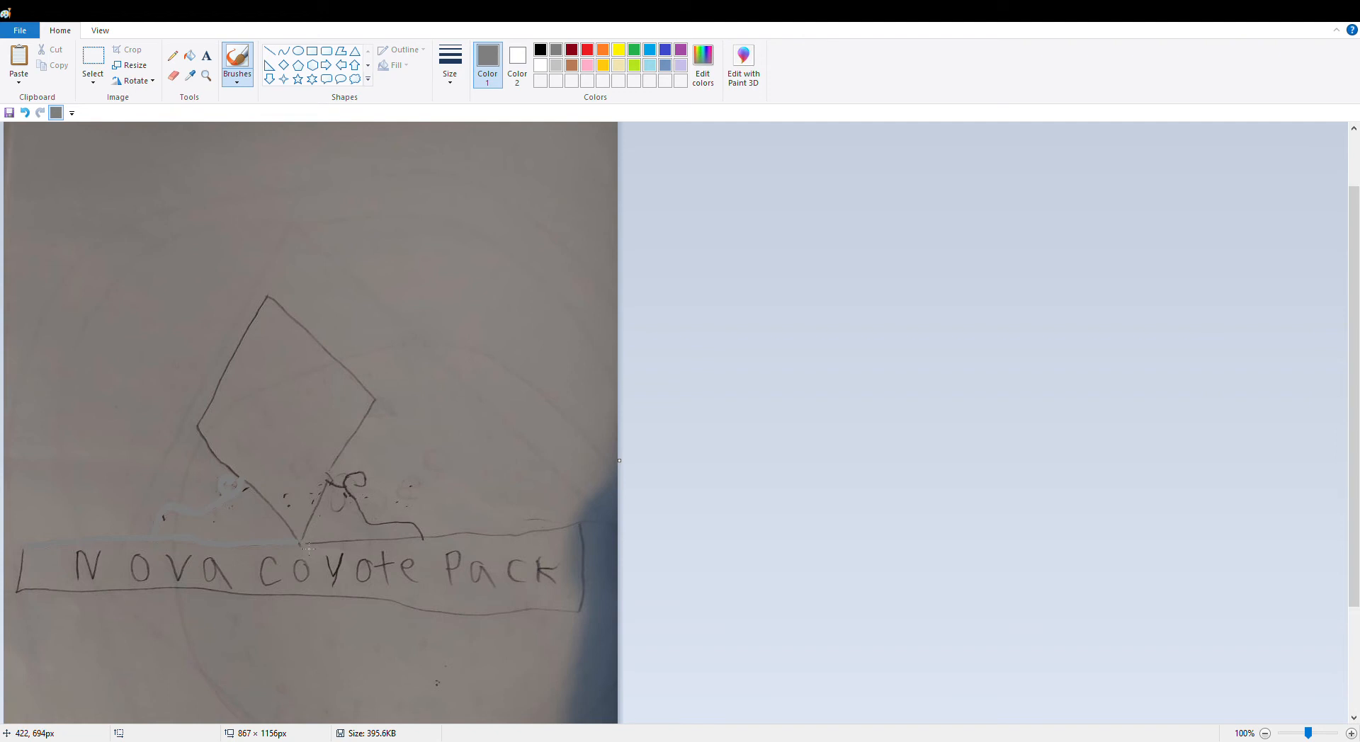
{"action": "mouse_move", "coordinate": [364, 545]}
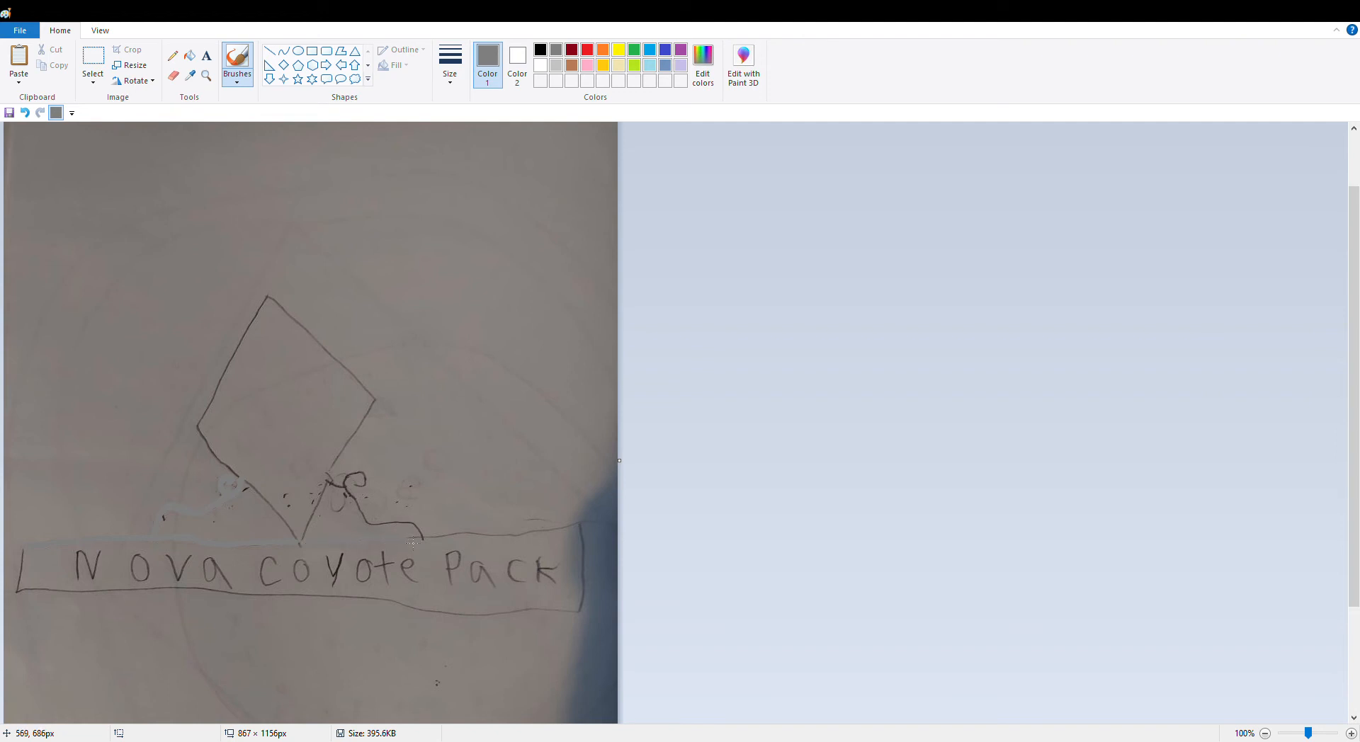
{"action": "mouse_move", "coordinate": [425, 536]}
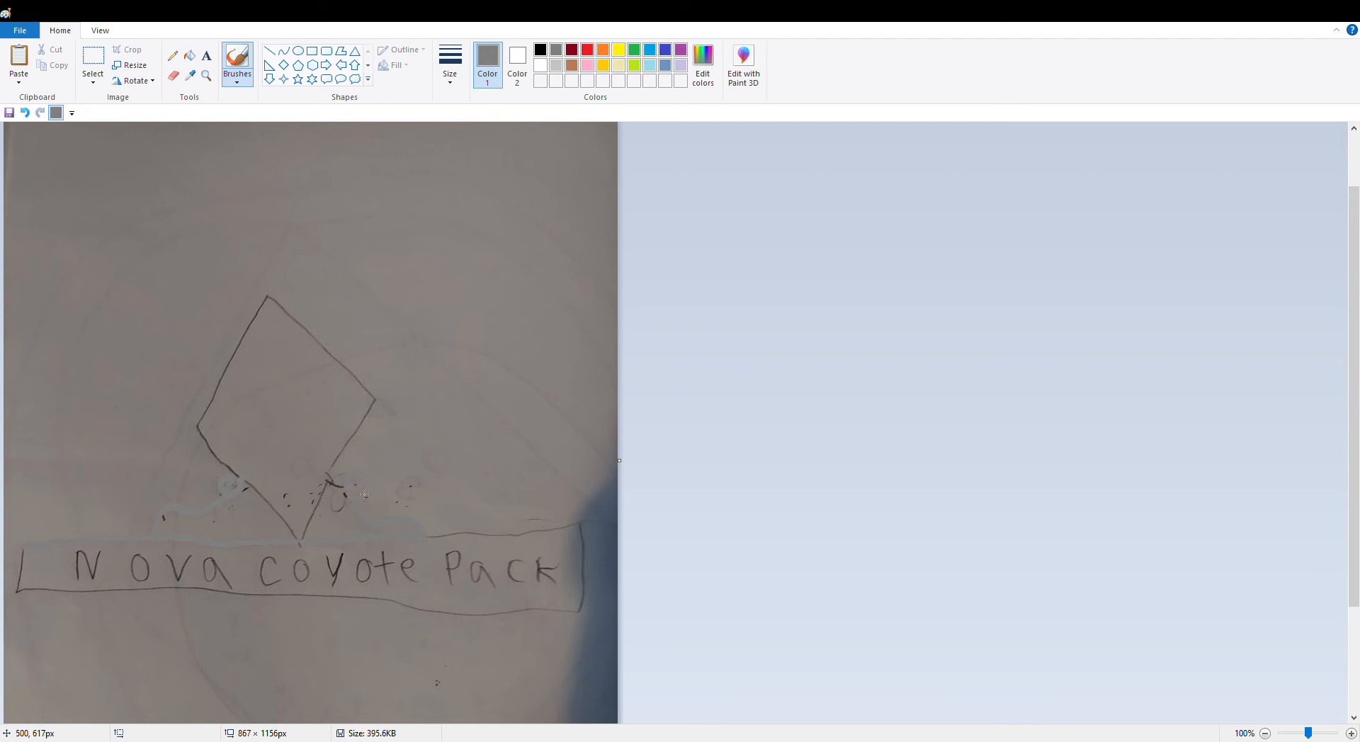
{"action": "mouse_move", "coordinate": [386, 536]}
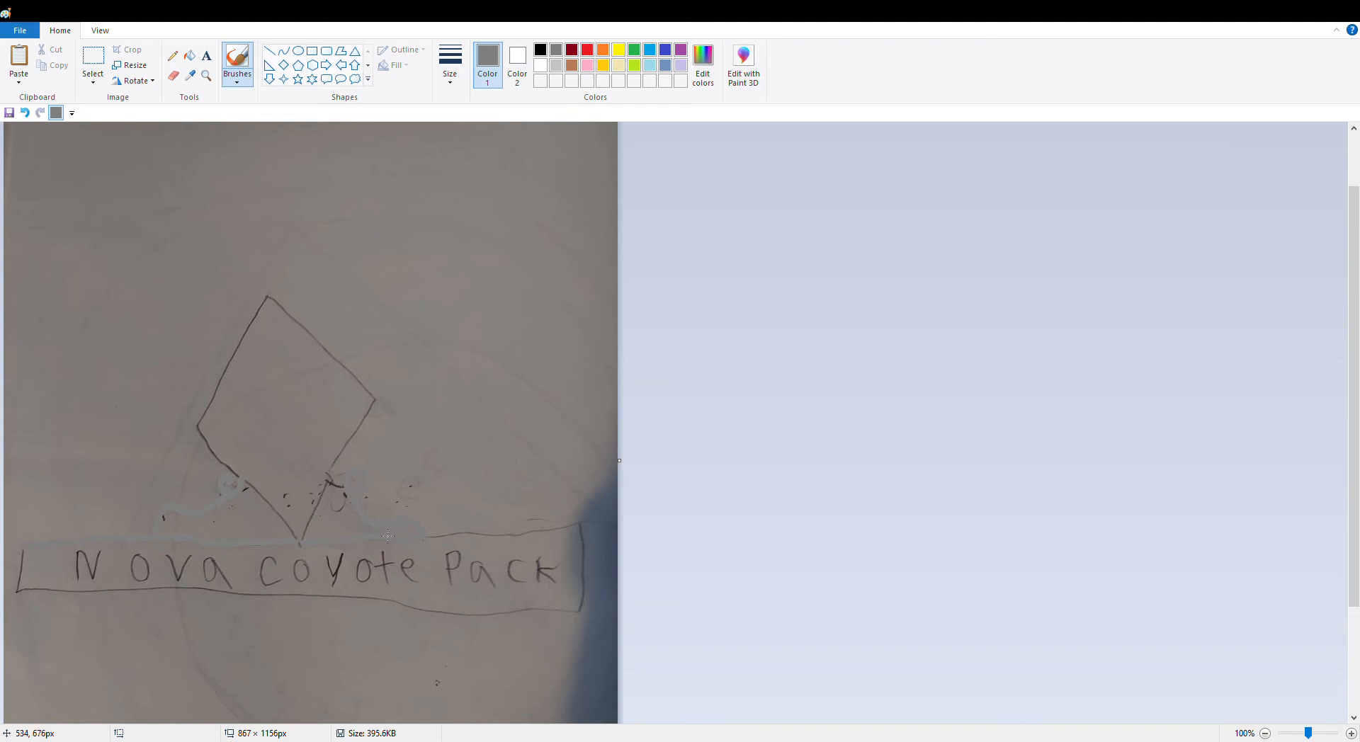
{"action": "mouse_move", "coordinate": [321, 379]}
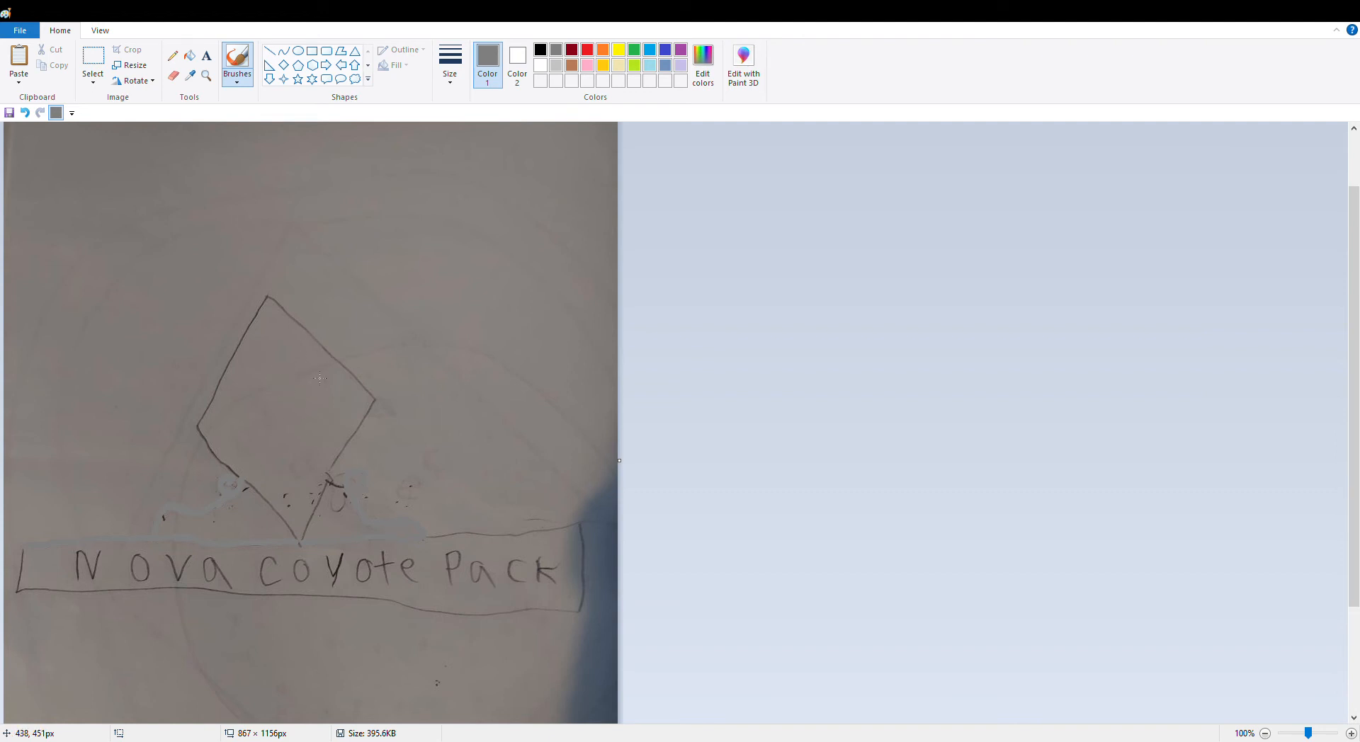
{"action": "mouse_move", "coordinate": [368, 510]}
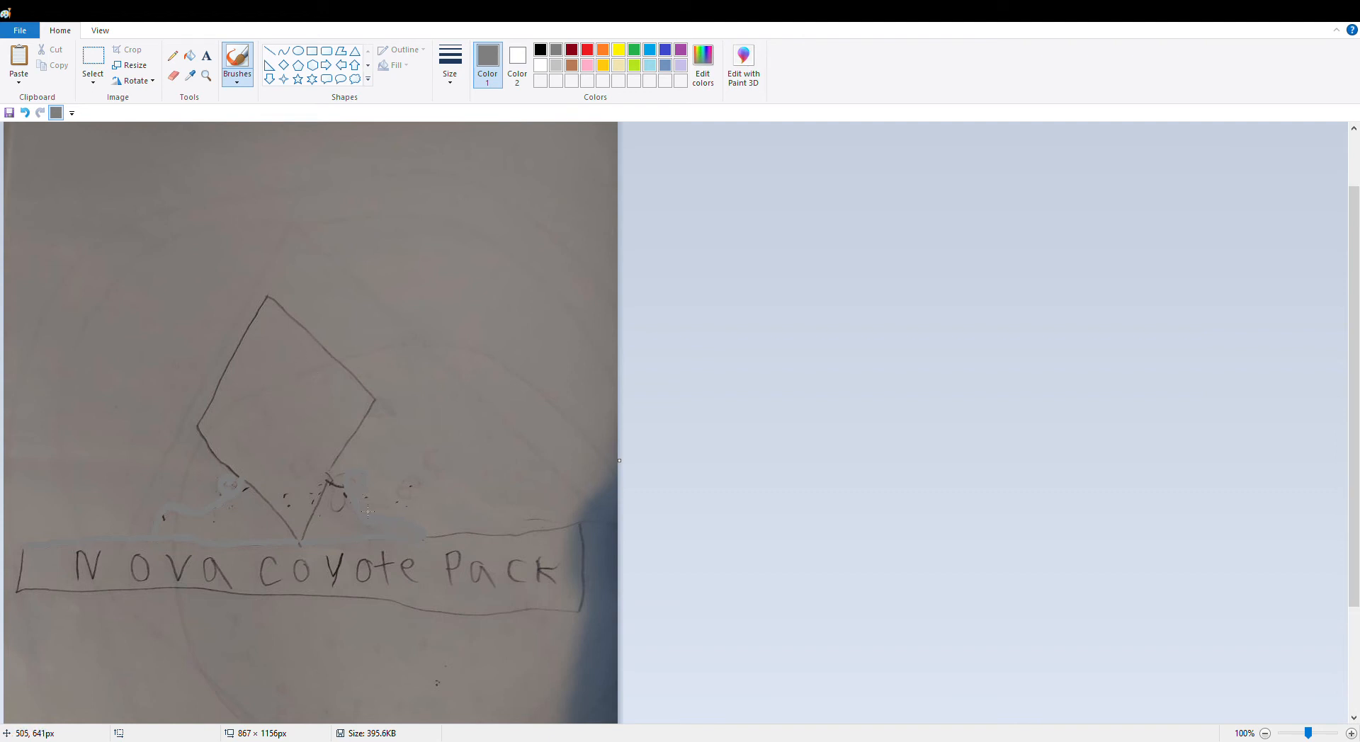
{"action": "mouse_move", "coordinate": [333, 484]}
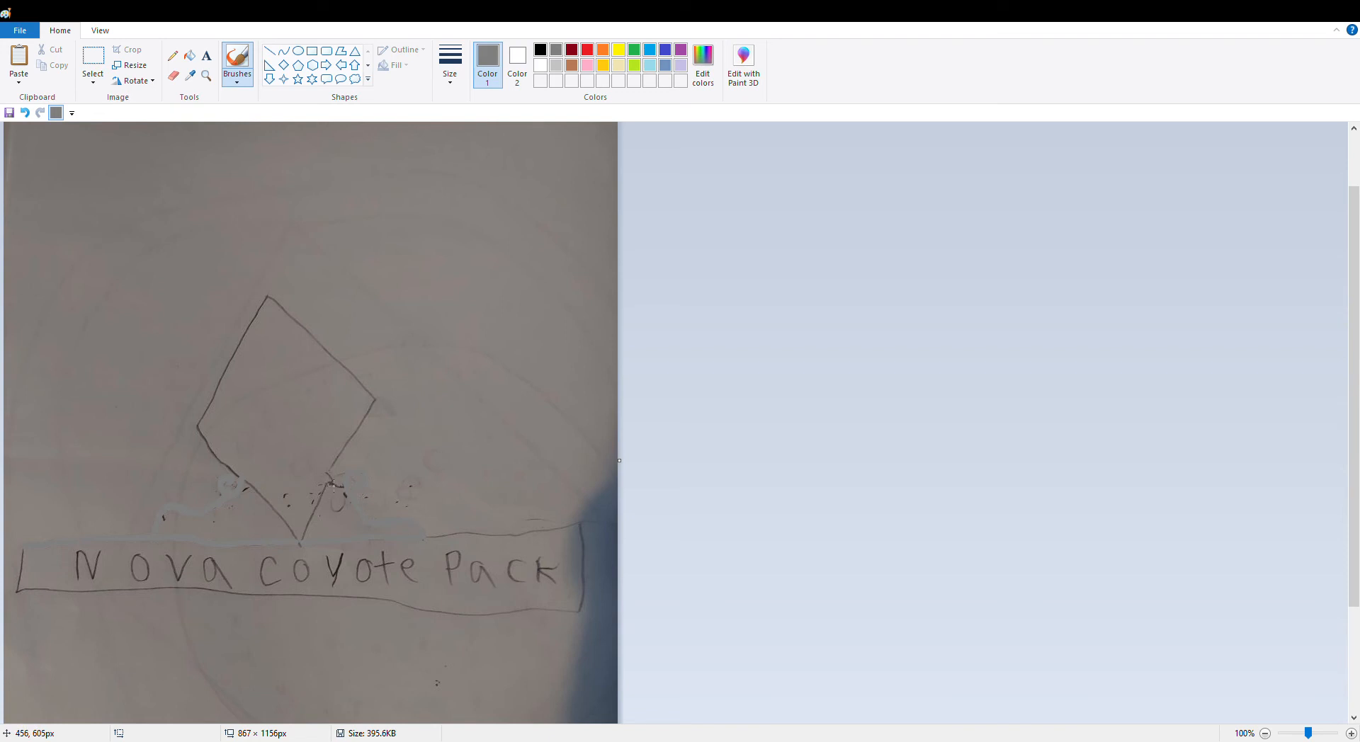
{"action": "mouse_move", "coordinate": [468, 568]}
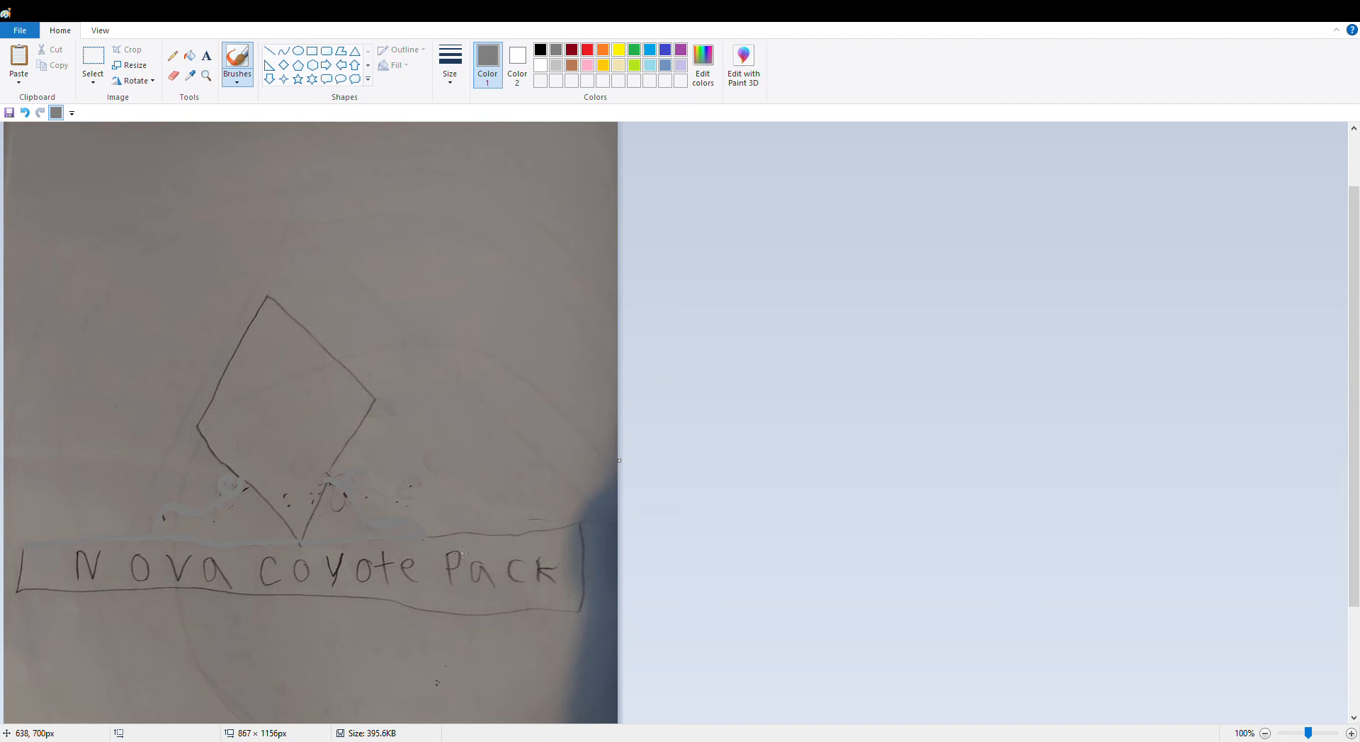
{"action": "mouse_move", "coordinate": [452, 540]}
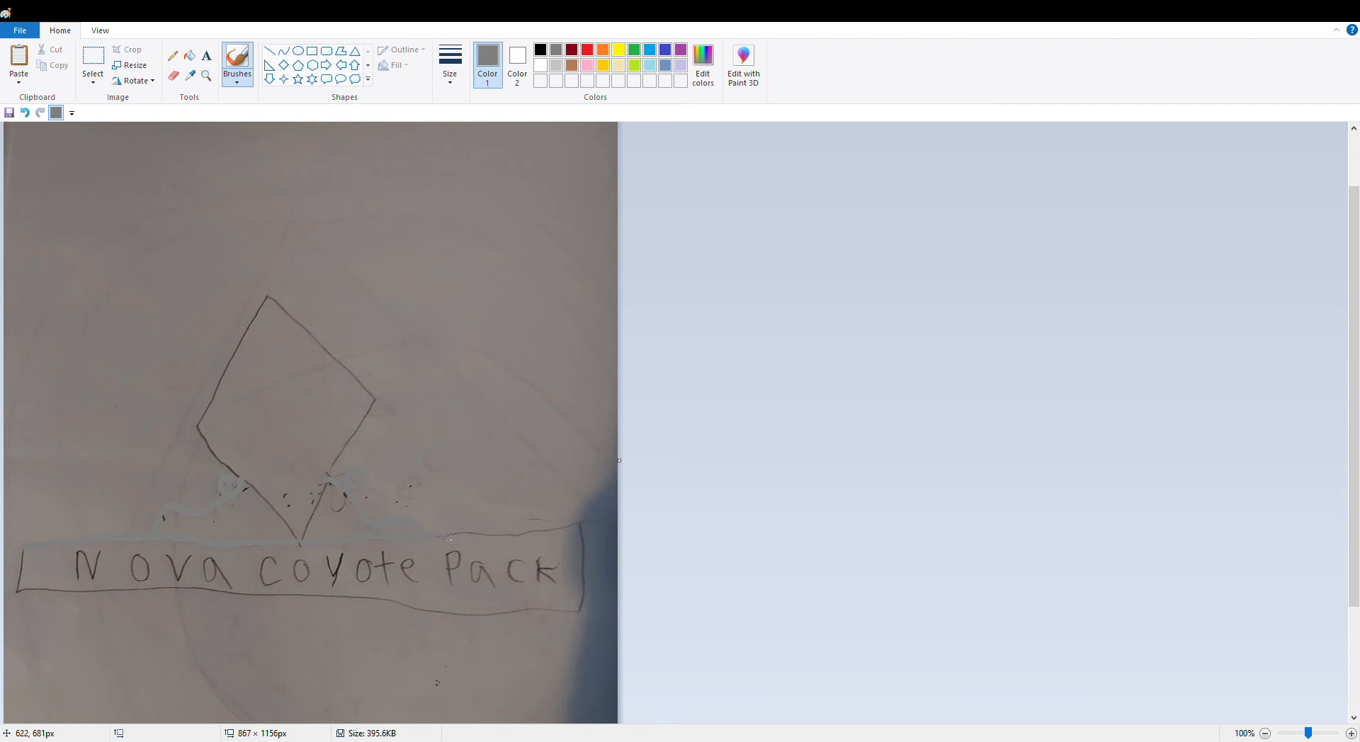
{"action": "mouse_move", "coordinate": [505, 541]}
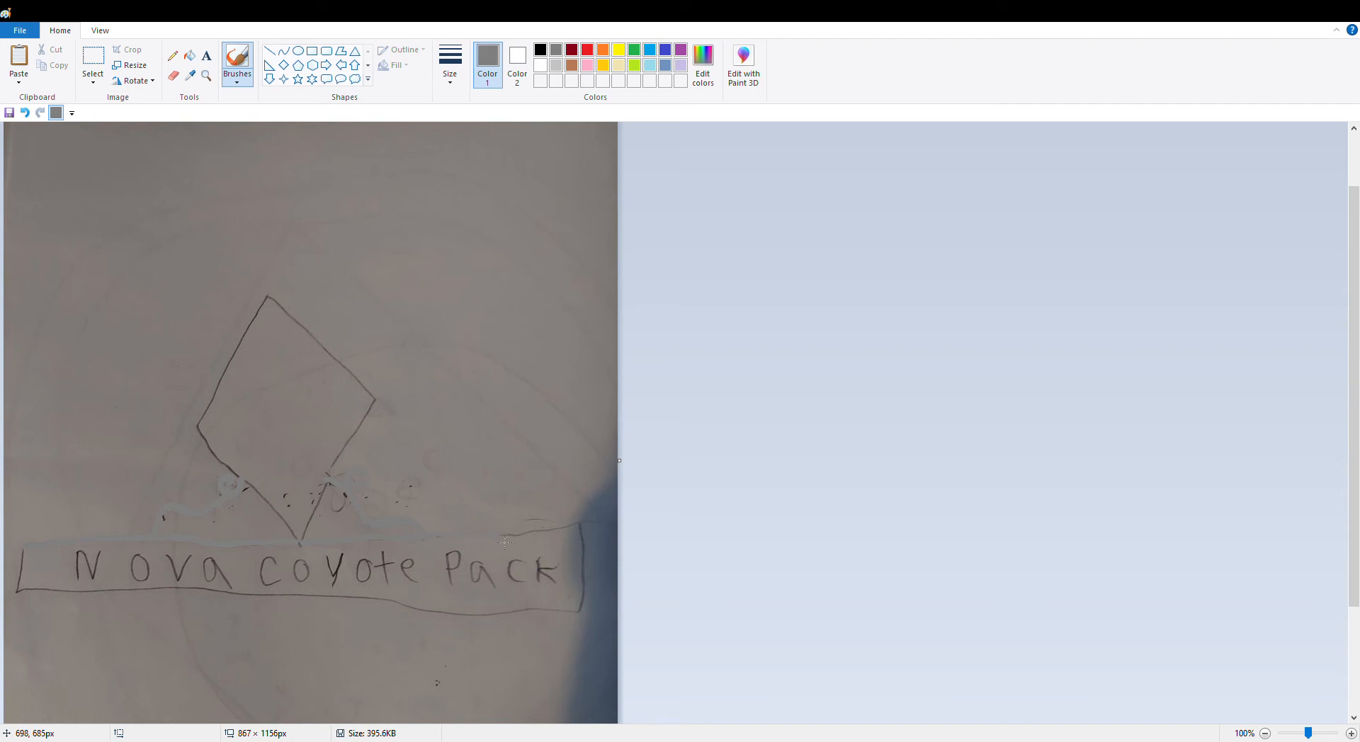
{"action": "mouse_move", "coordinate": [551, 534]}
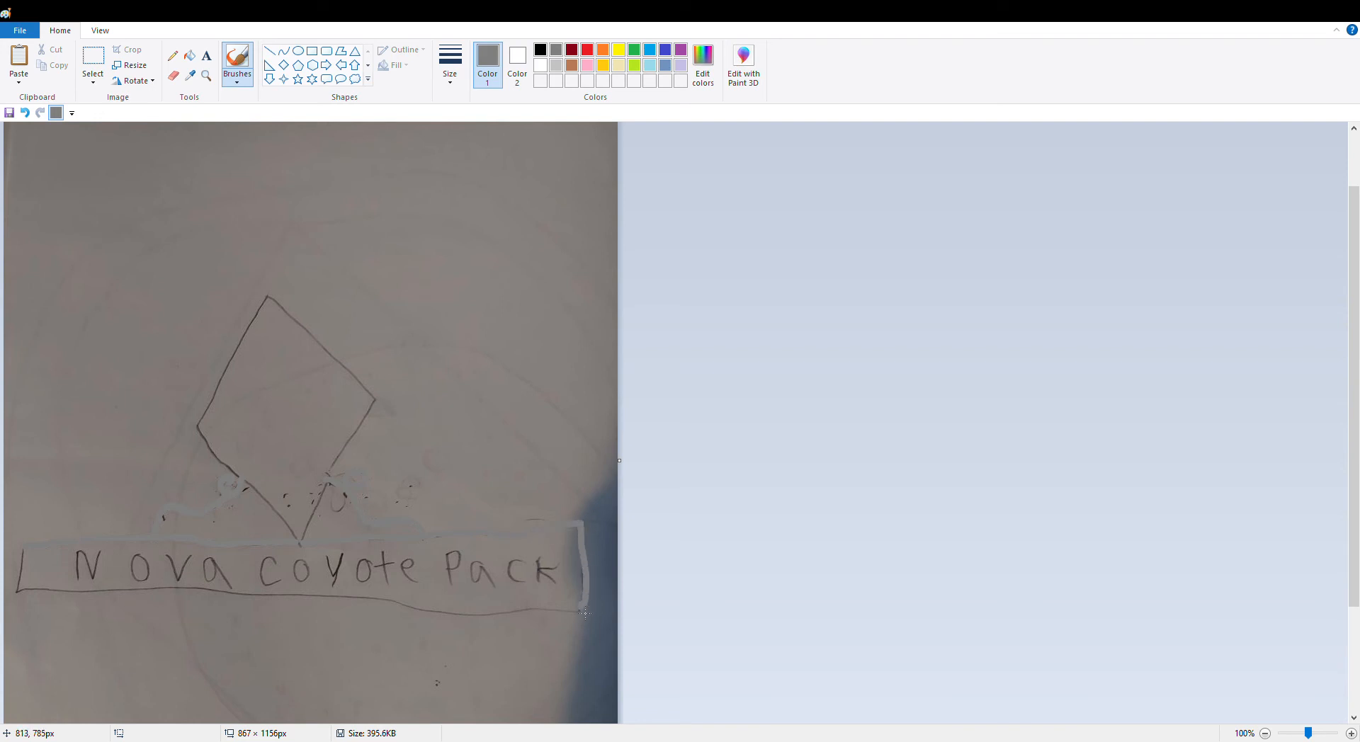
{"action": "mouse_move", "coordinate": [586, 603]}
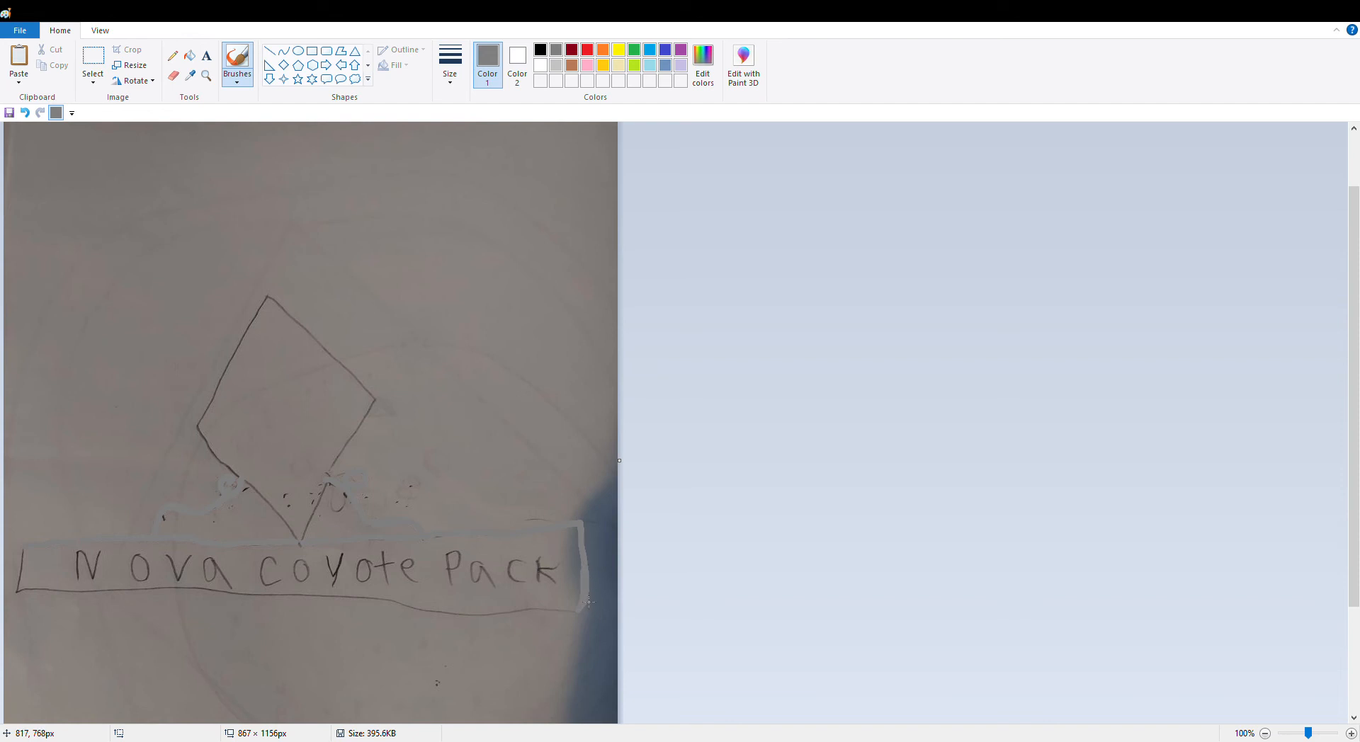
{"action": "mouse_move", "coordinate": [572, 616]}
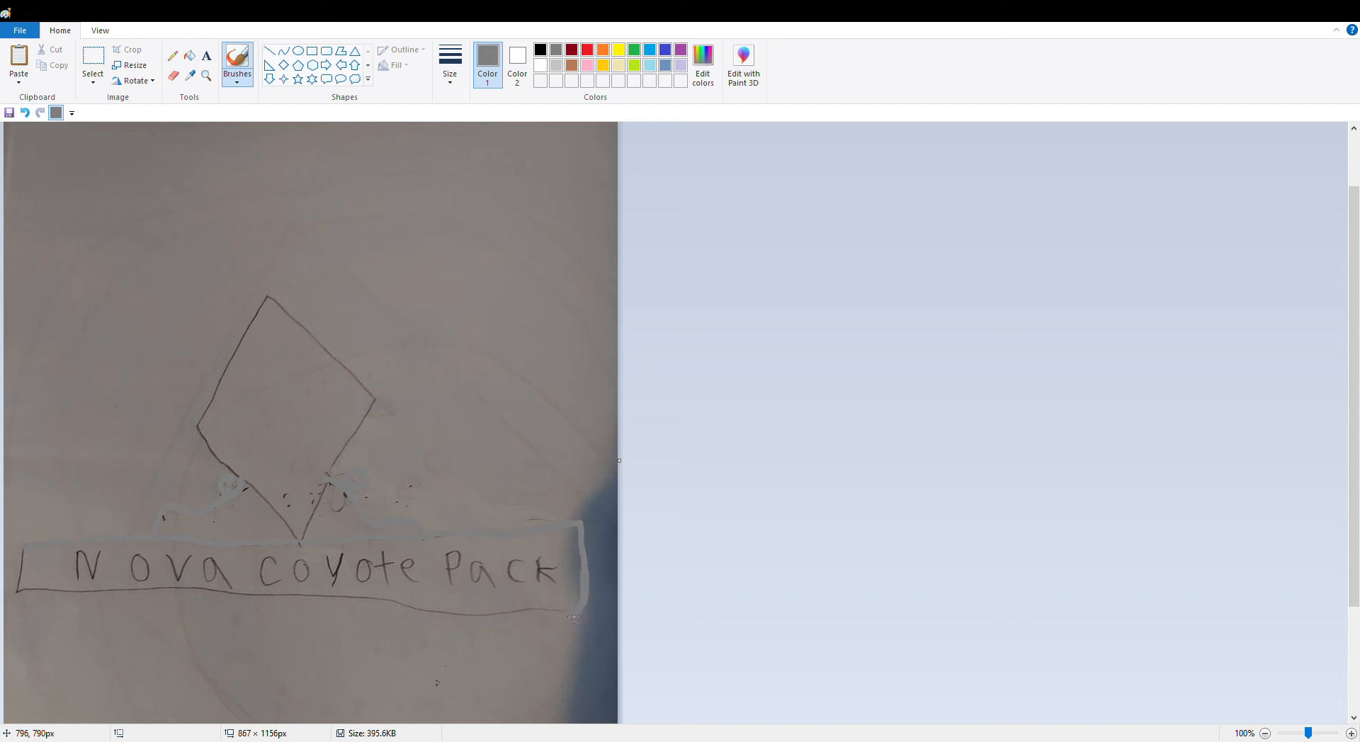
{"action": "mouse_move", "coordinate": [534, 615]}
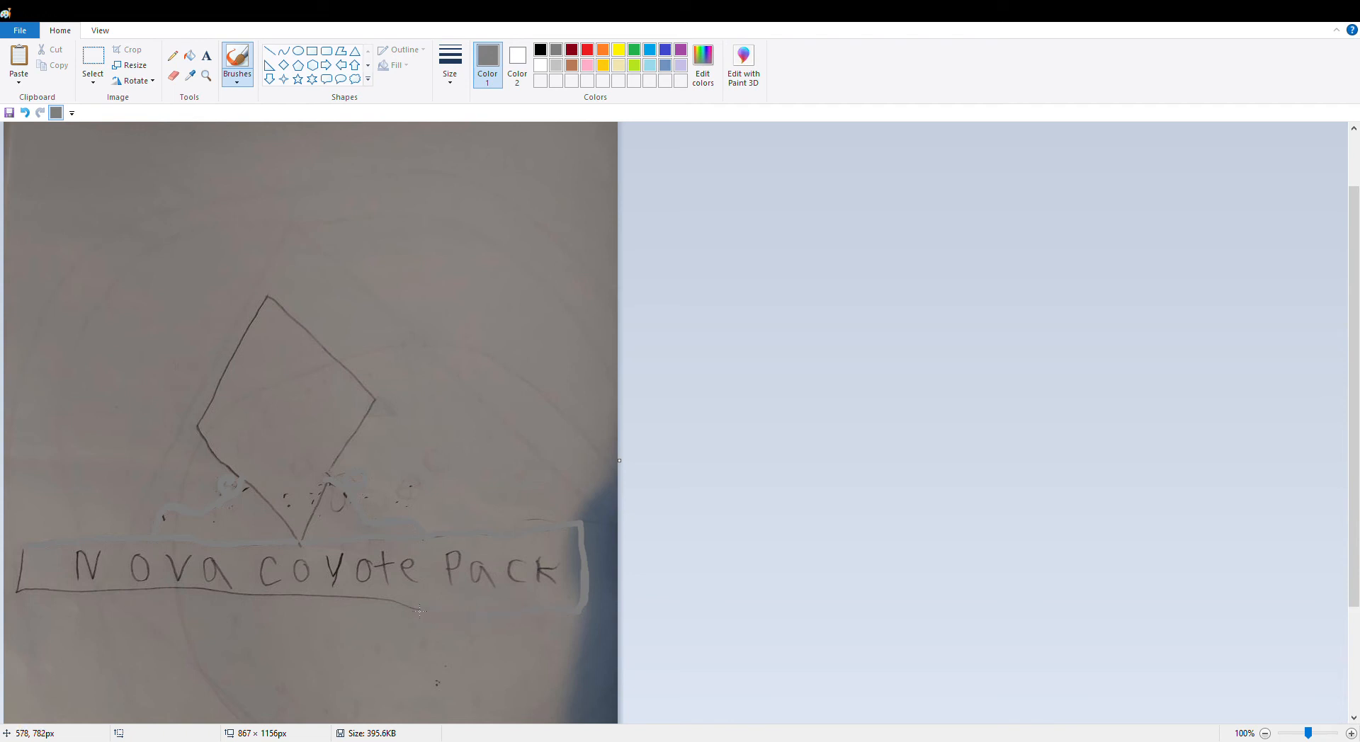
{"action": "mouse_move", "coordinate": [394, 608]}
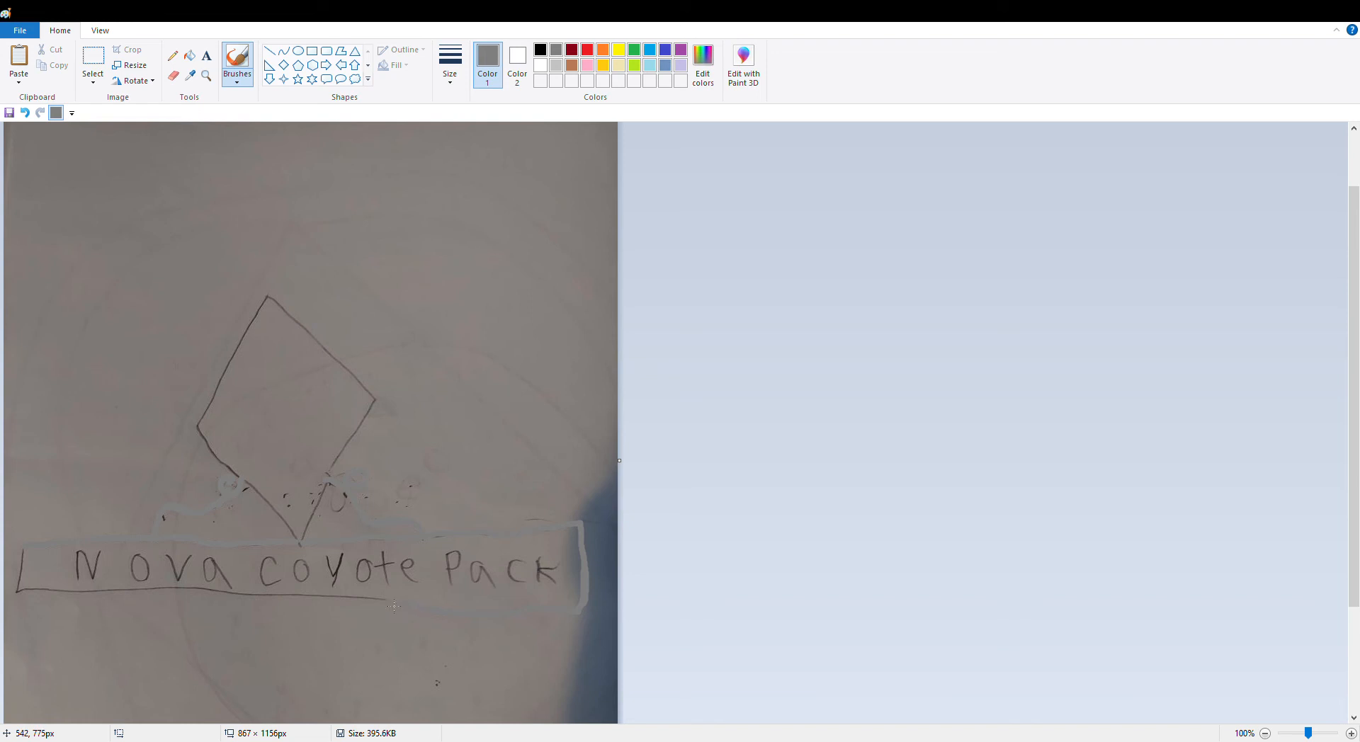
{"action": "mouse_move", "coordinate": [327, 603]}
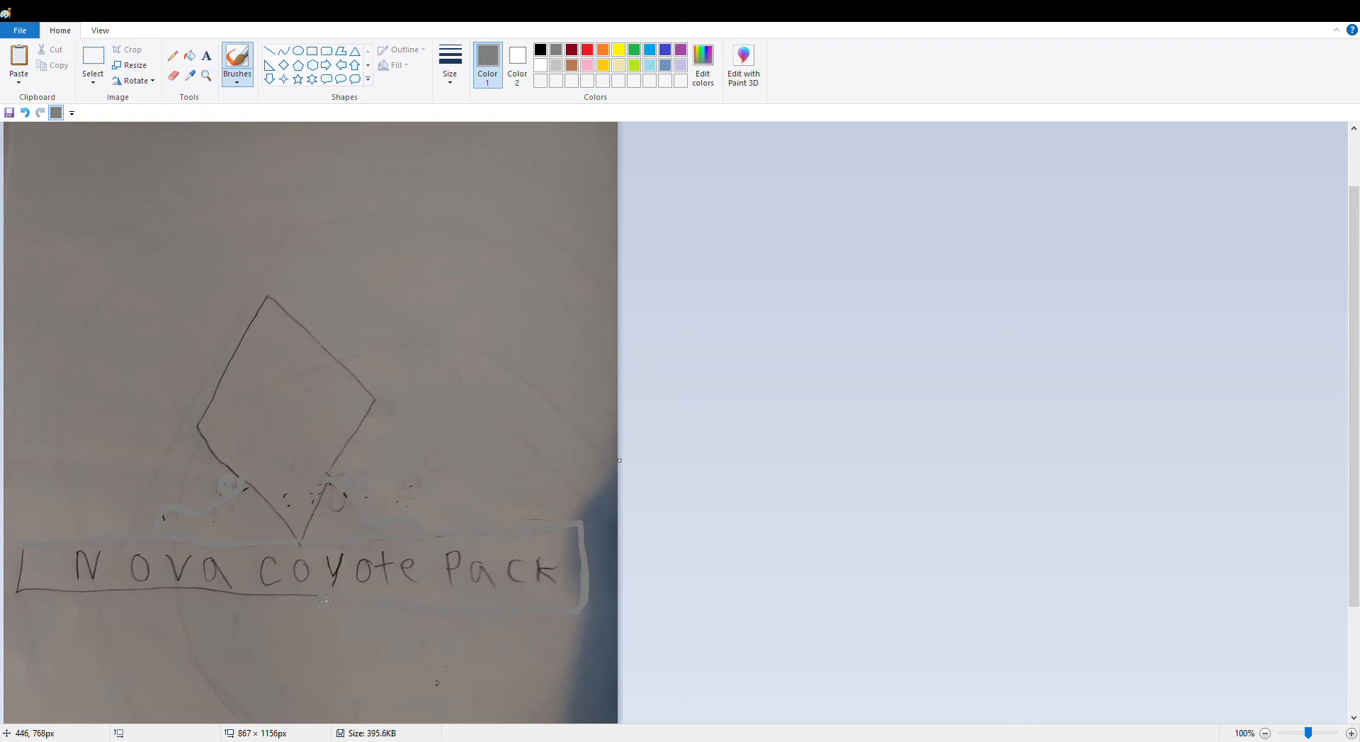
{"action": "mouse_move", "coordinate": [232, 598]}
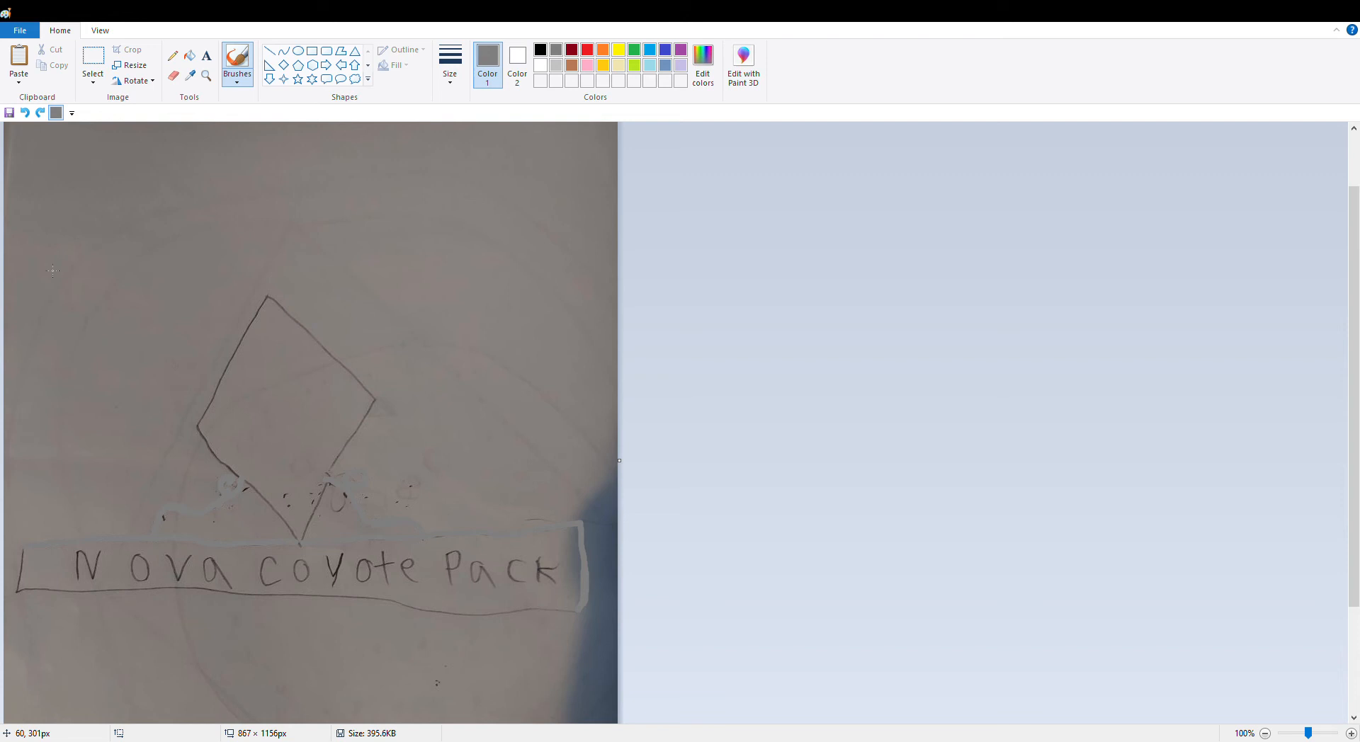
{"action": "mouse_move", "coordinate": [55, 425]}
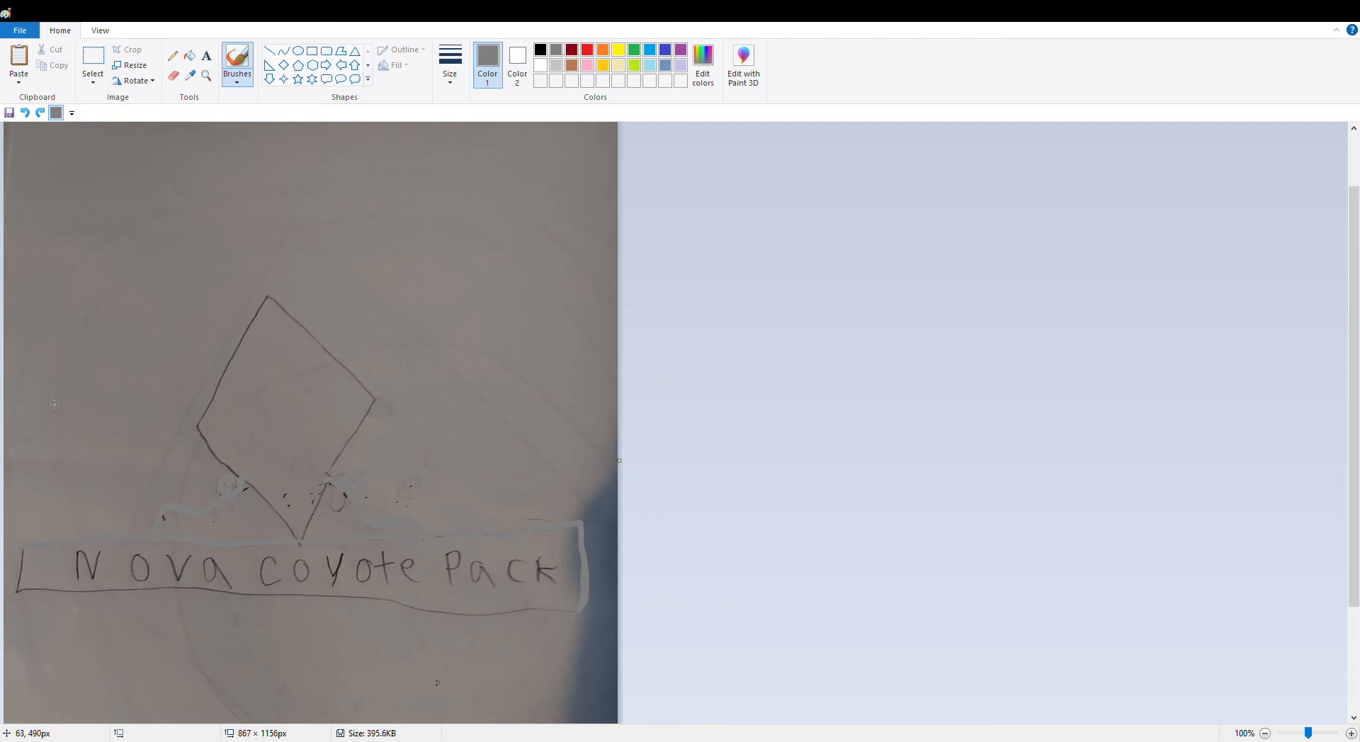
{"action": "mouse_move", "coordinate": [21, 438]}
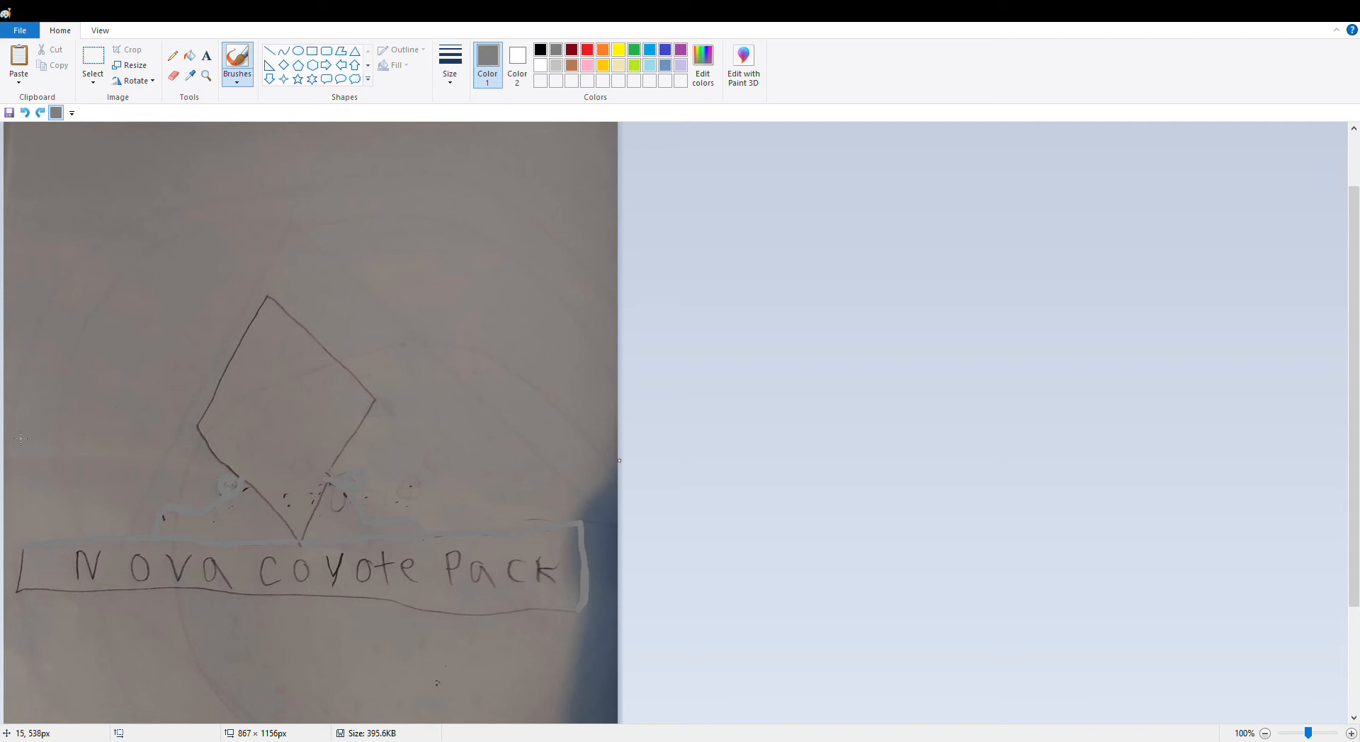
{"action": "mouse_move", "coordinate": [34, 441]}
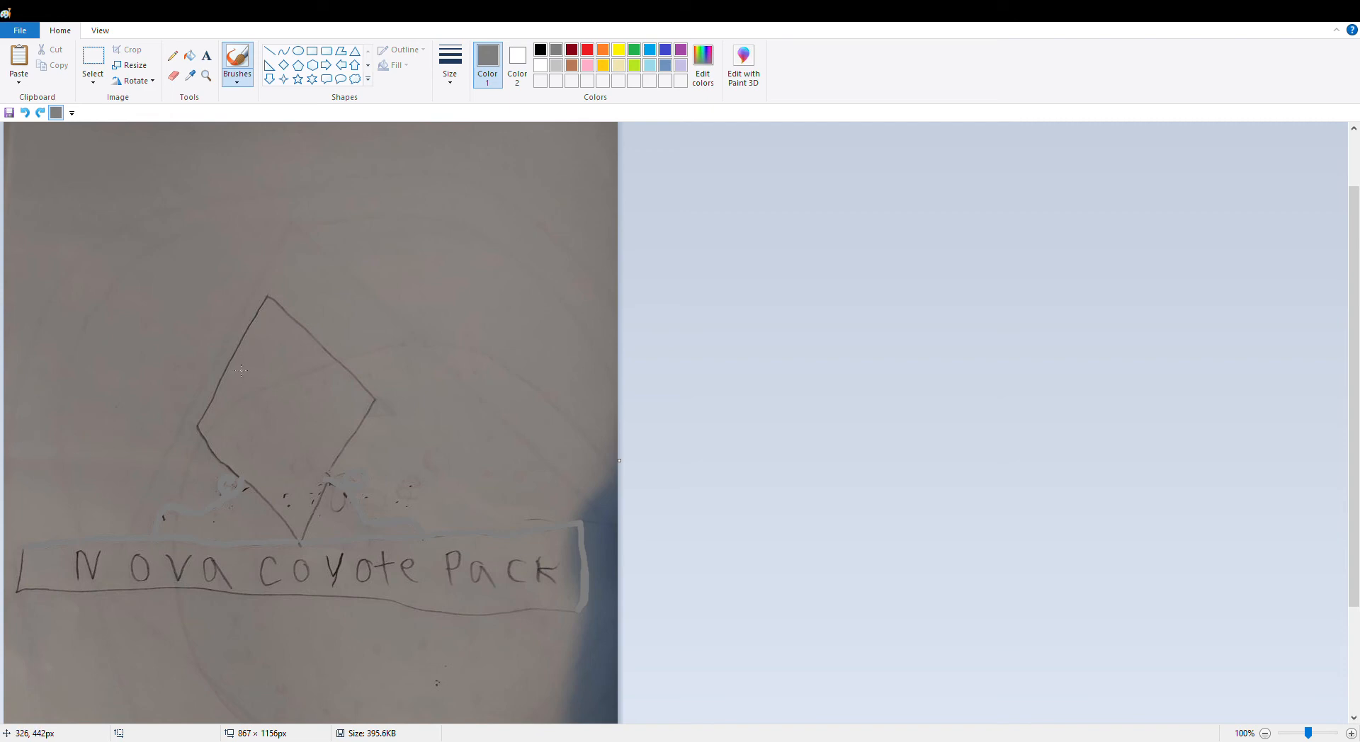
{"action": "mouse_move", "coordinate": [250, 404]}
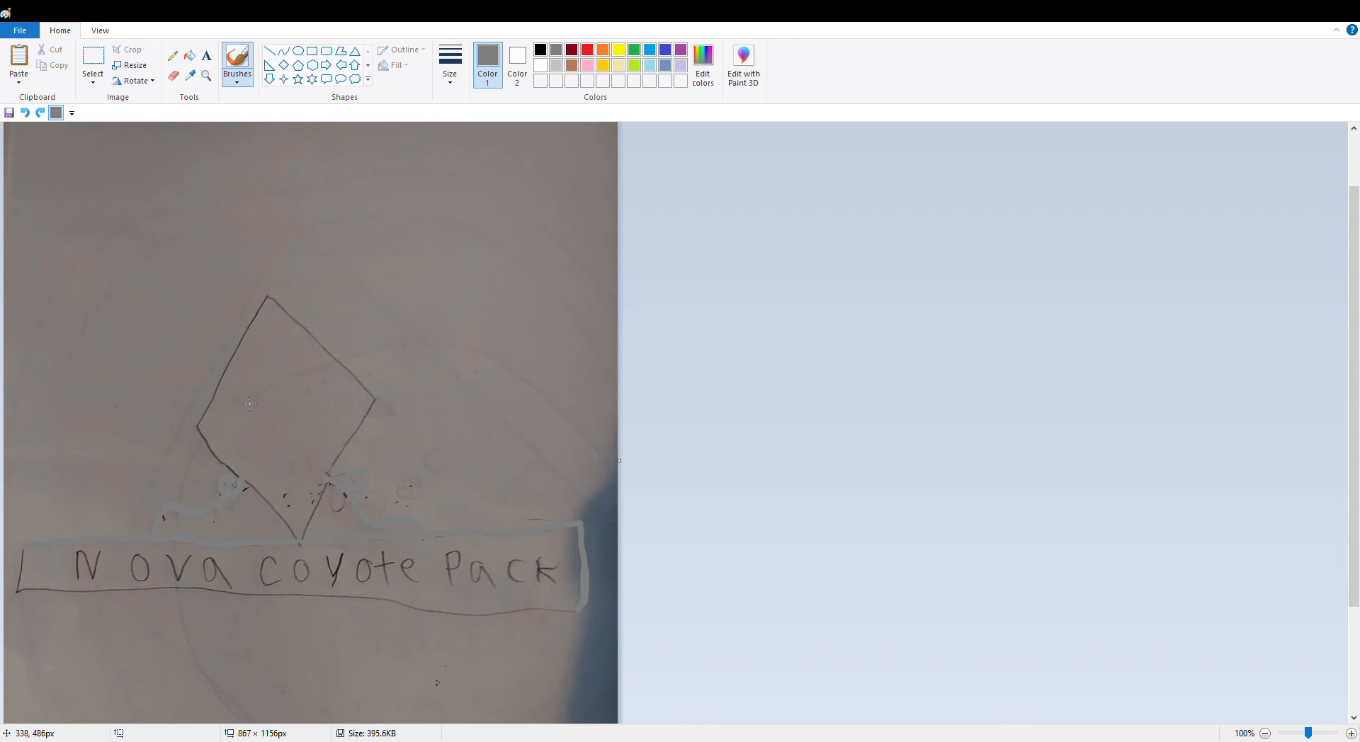
{"action": "mouse_move", "coordinate": [31, 556]}
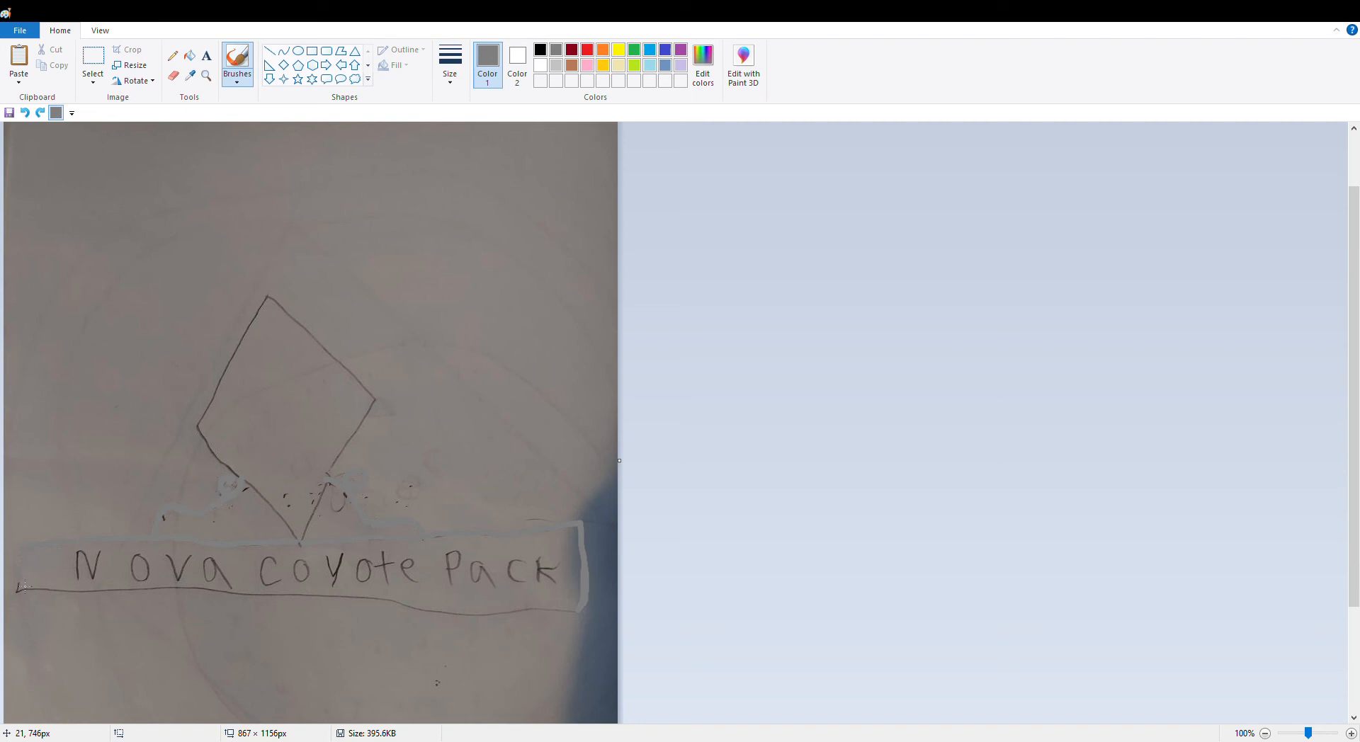
{"action": "mouse_move", "coordinate": [44, 594]}
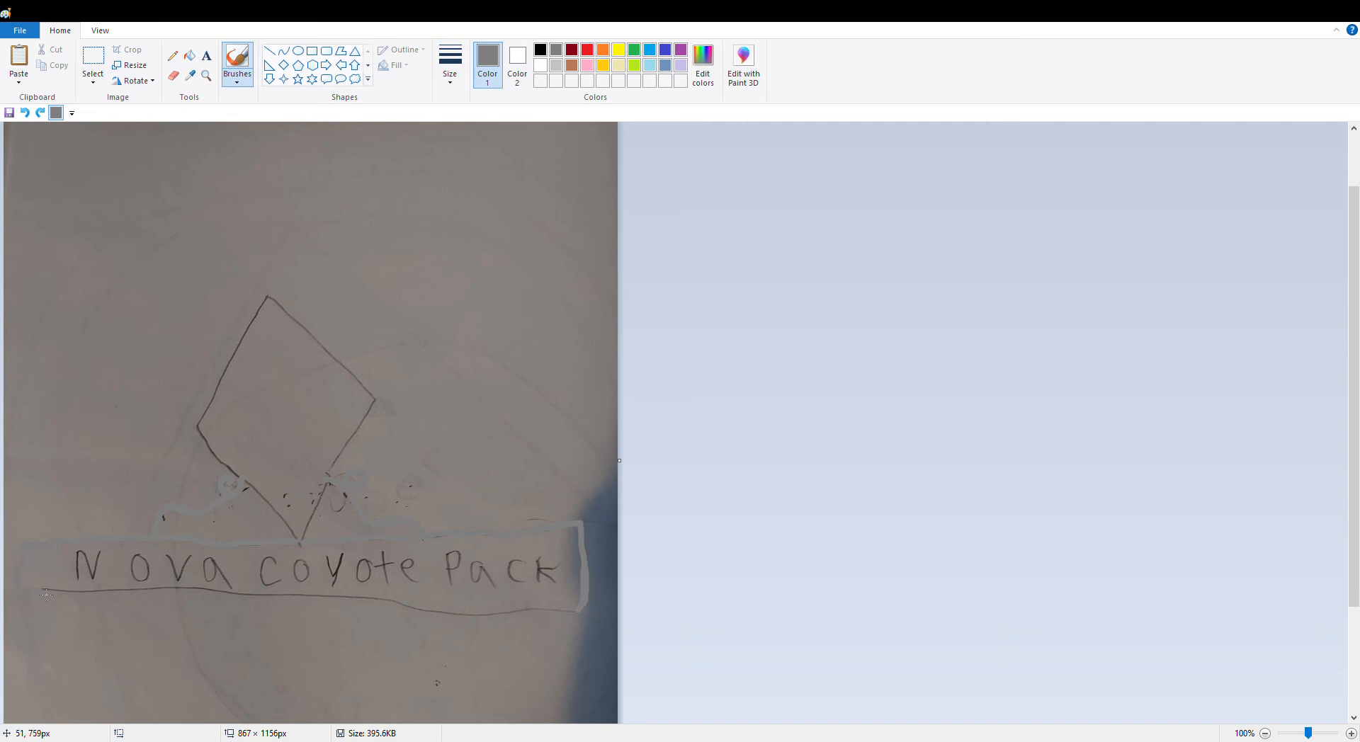
{"action": "mouse_move", "coordinate": [57, 595]}
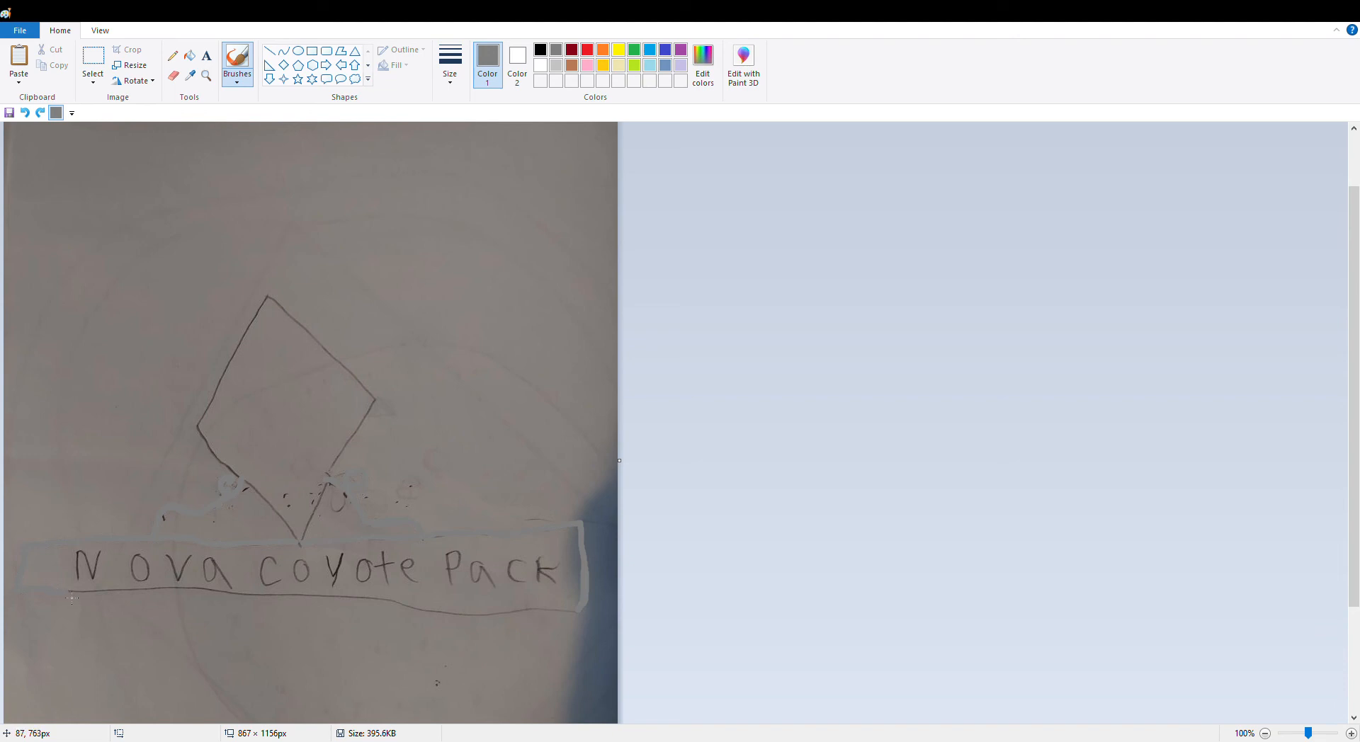
{"action": "mouse_move", "coordinate": [122, 599]}
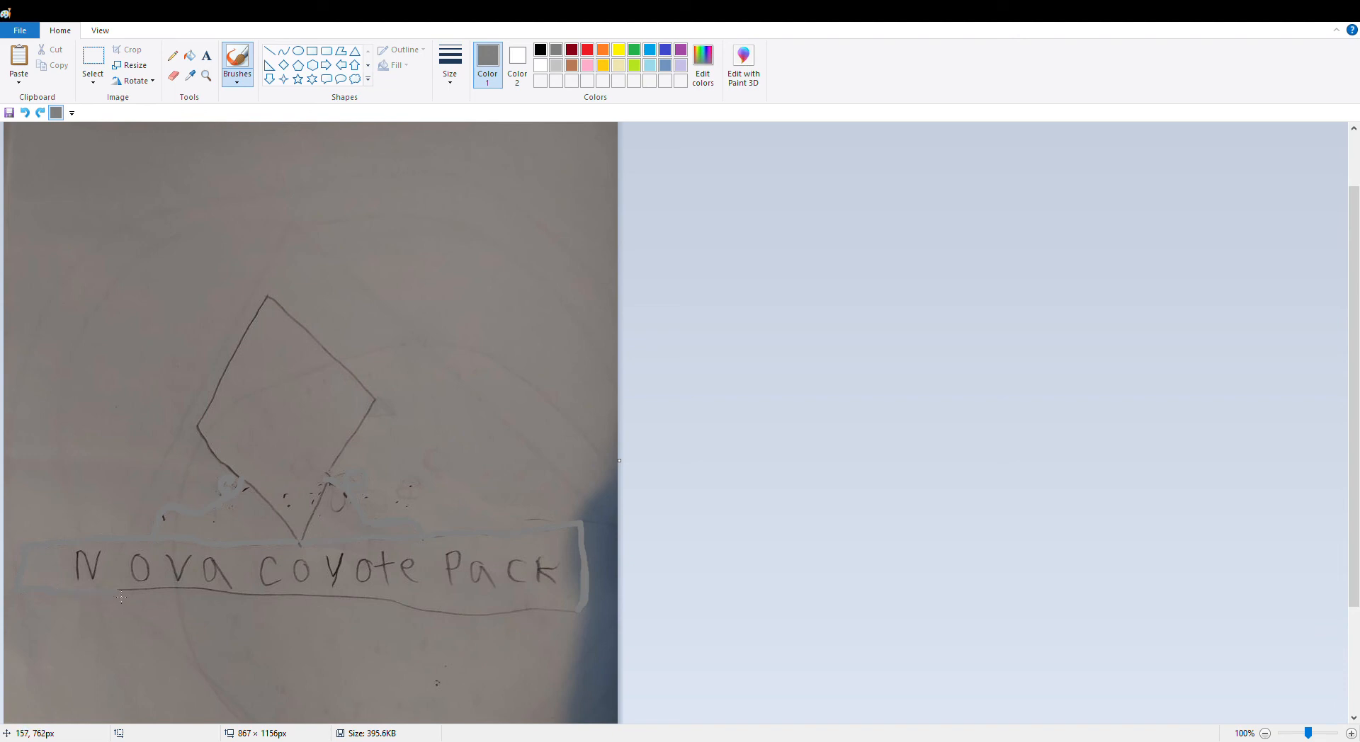
{"action": "mouse_move", "coordinate": [165, 594]}
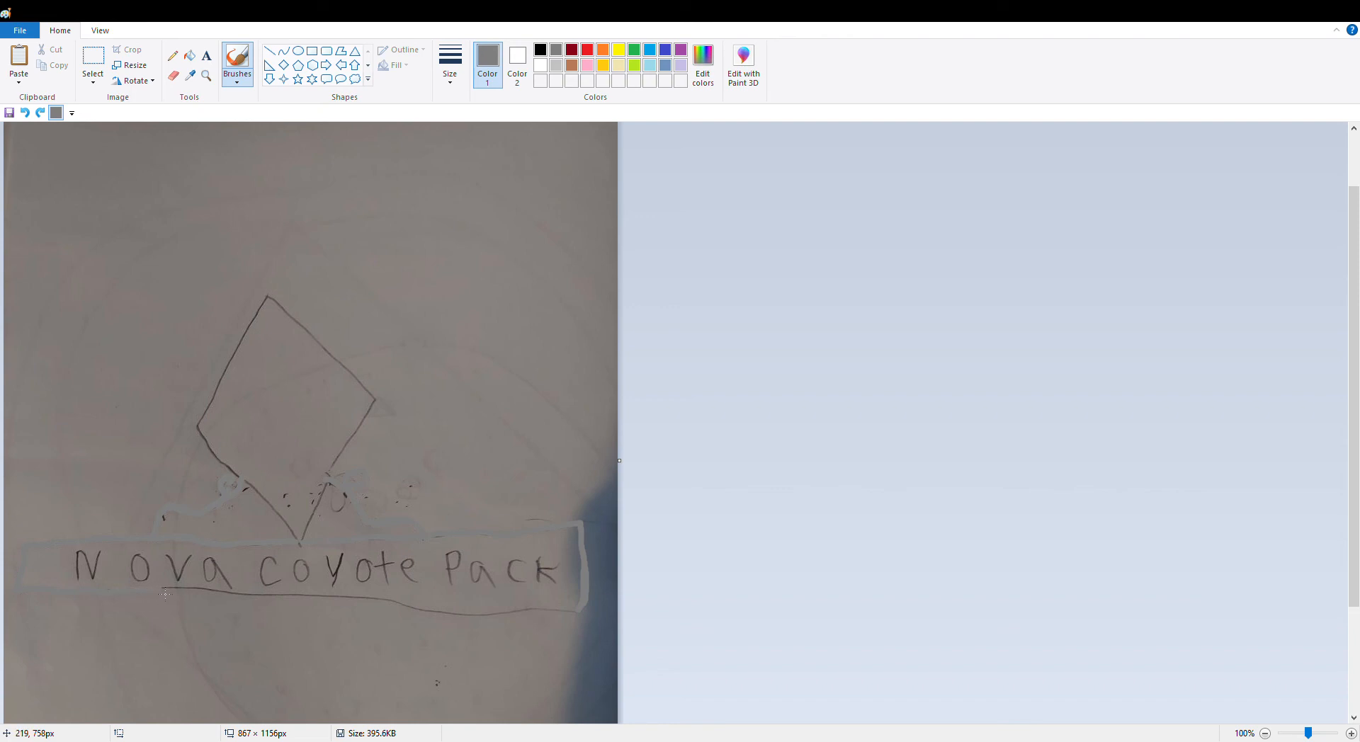
{"action": "mouse_move", "coordinate": [227, 599]}
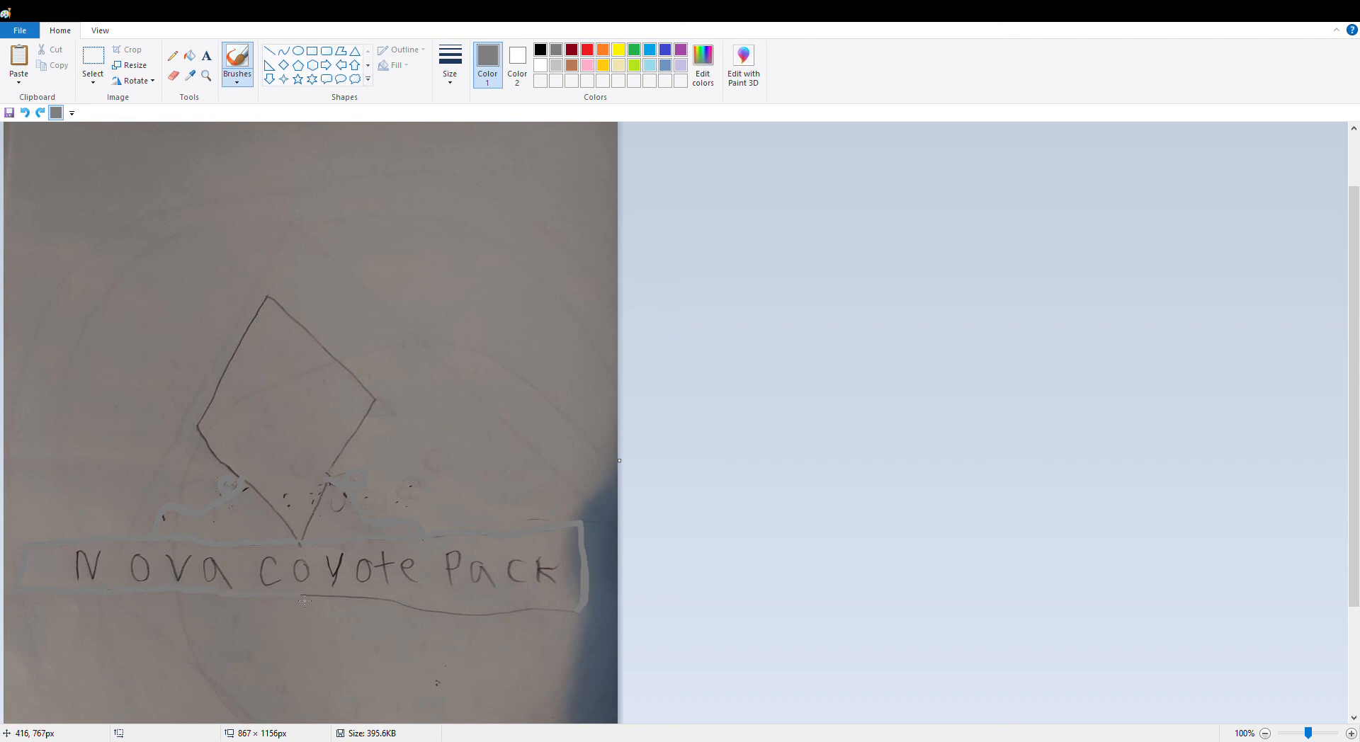
{"action": "mouse_move", "coordinate": [390, 600]}
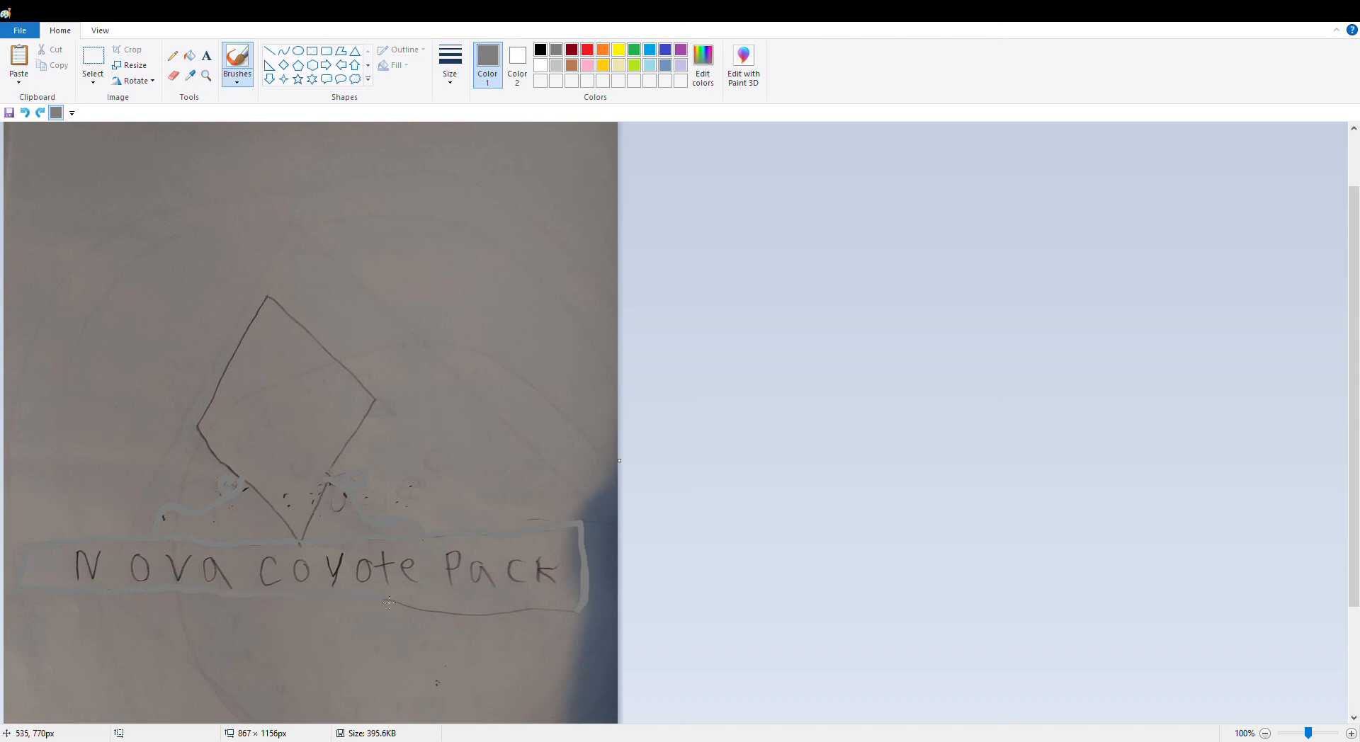
{"action": "mouse_move", "coordinate": [398, 604]}
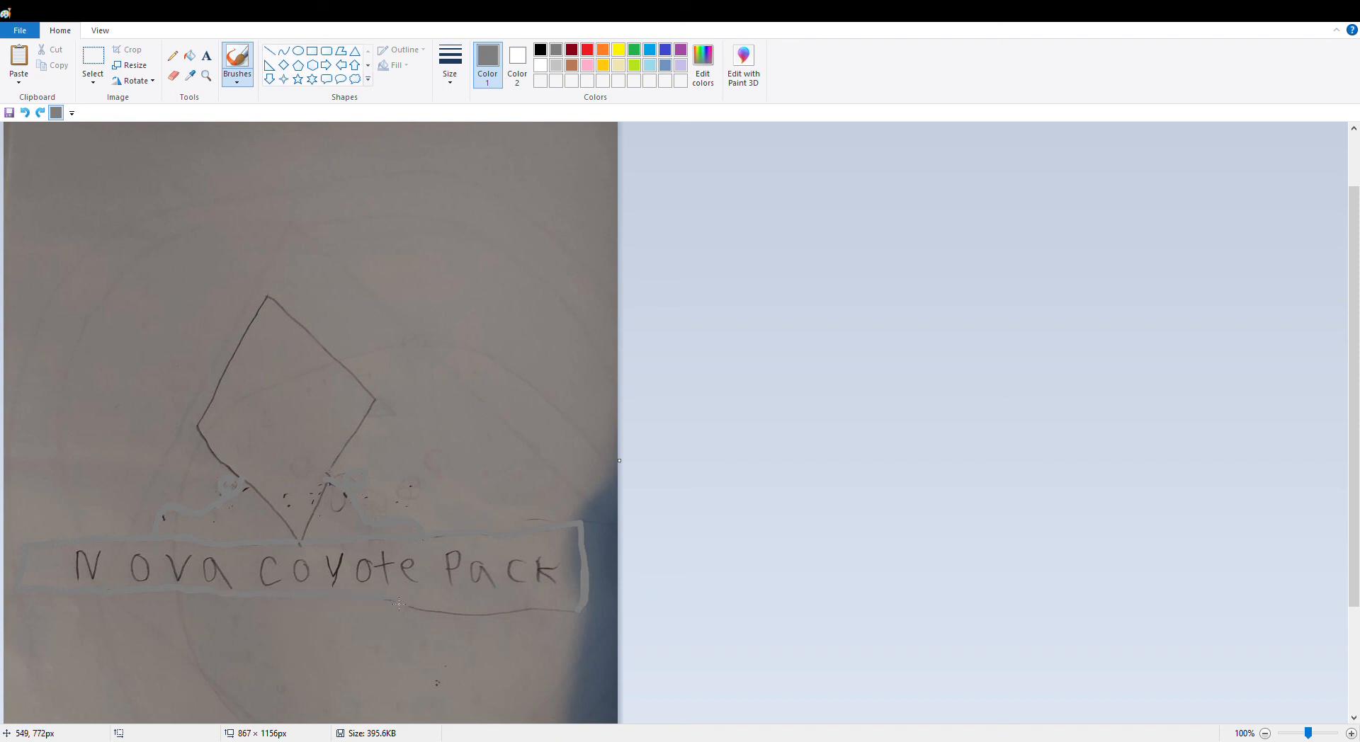
{"action": "mouse_move", "coordinate": [455, 618]}
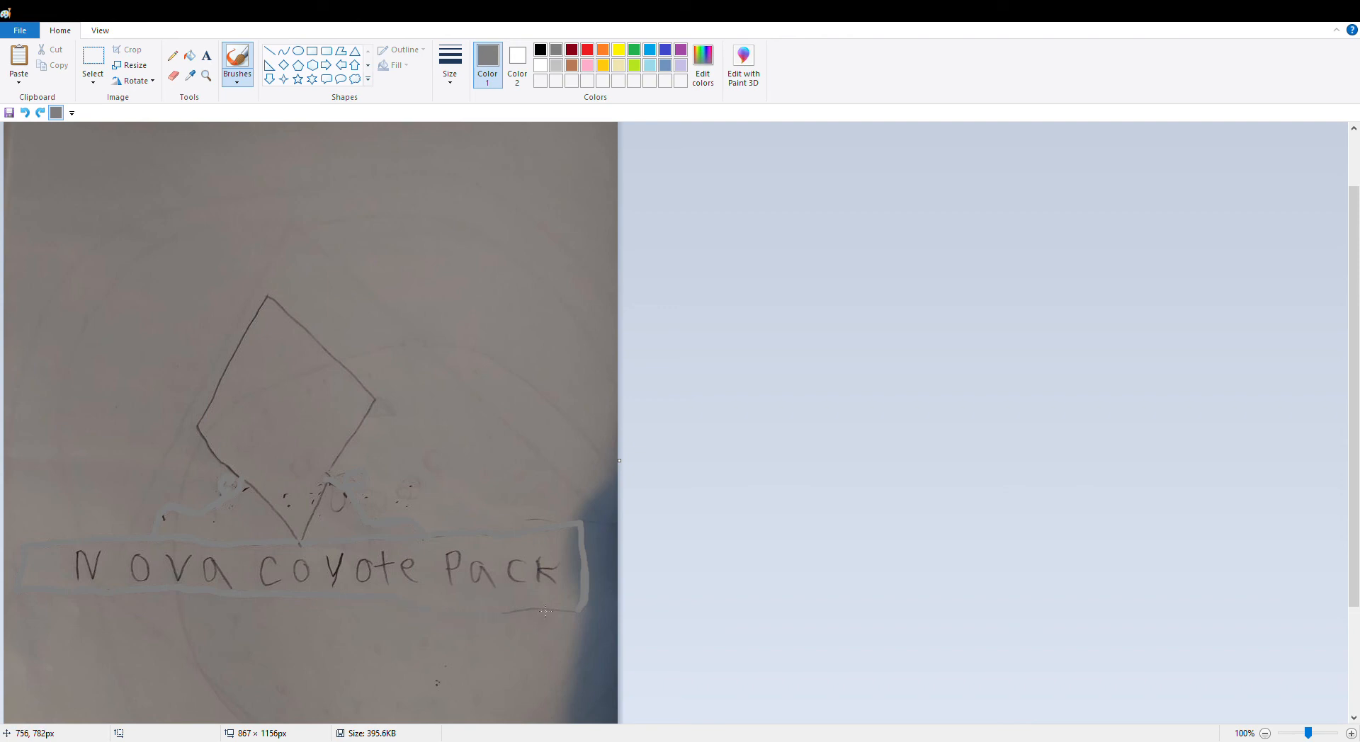
{"action": "mouse_move", "coordinate": [577, 619]}
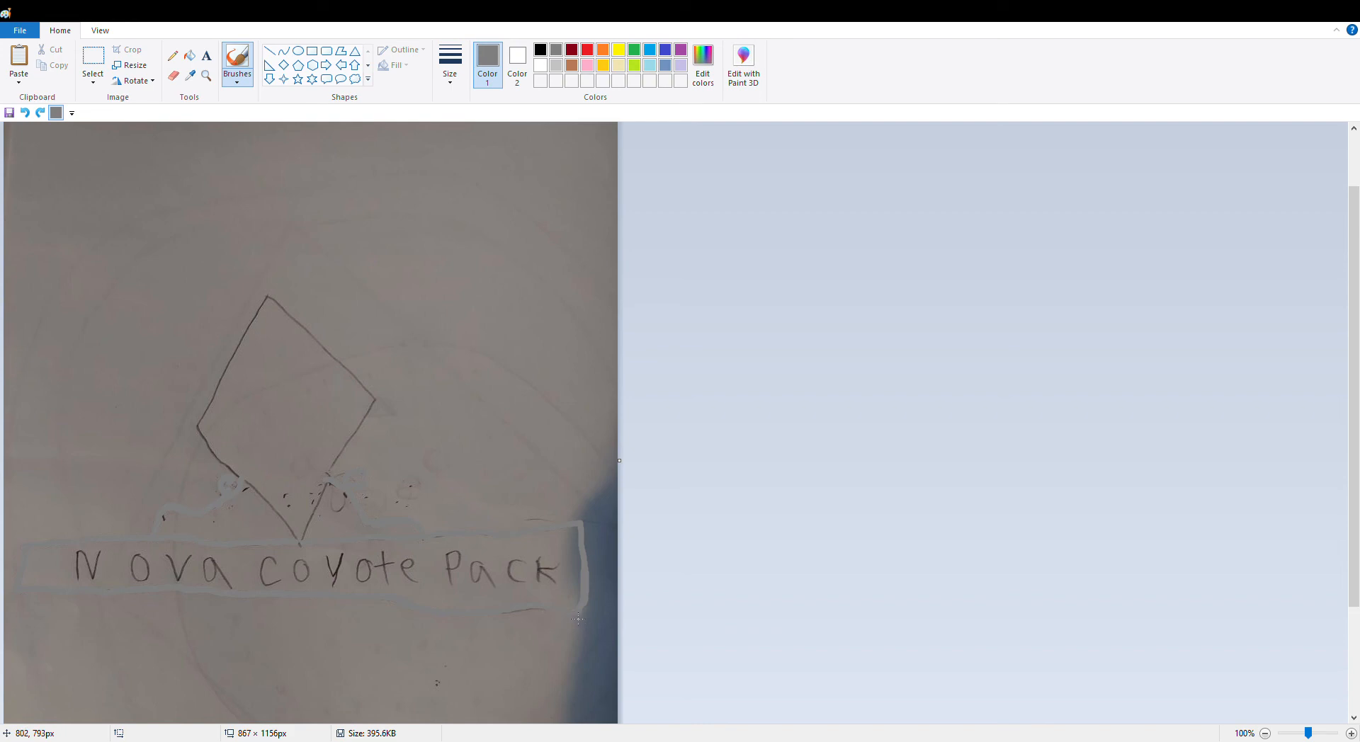
{"action": "mouse_move", "coordinate": [508, 619]}
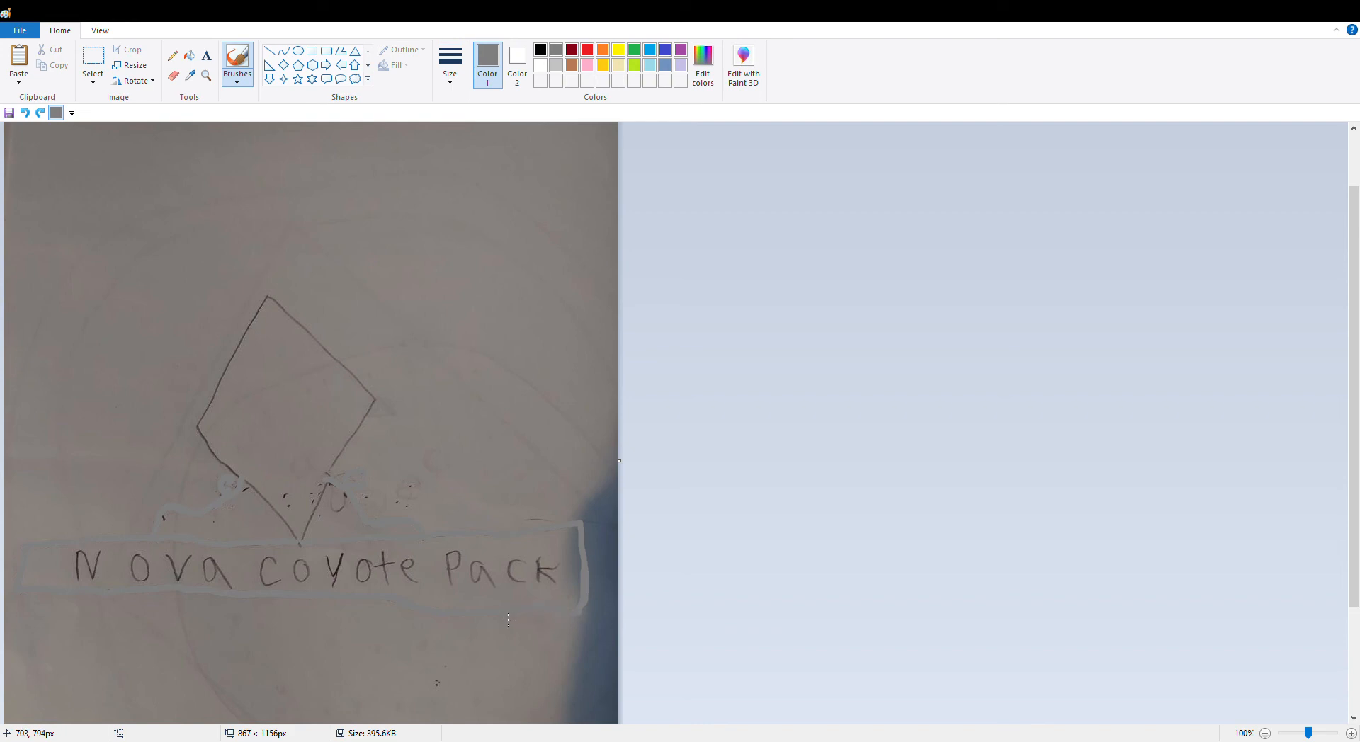
{"action": "mouse_move", "coordinate": [762, 588]}
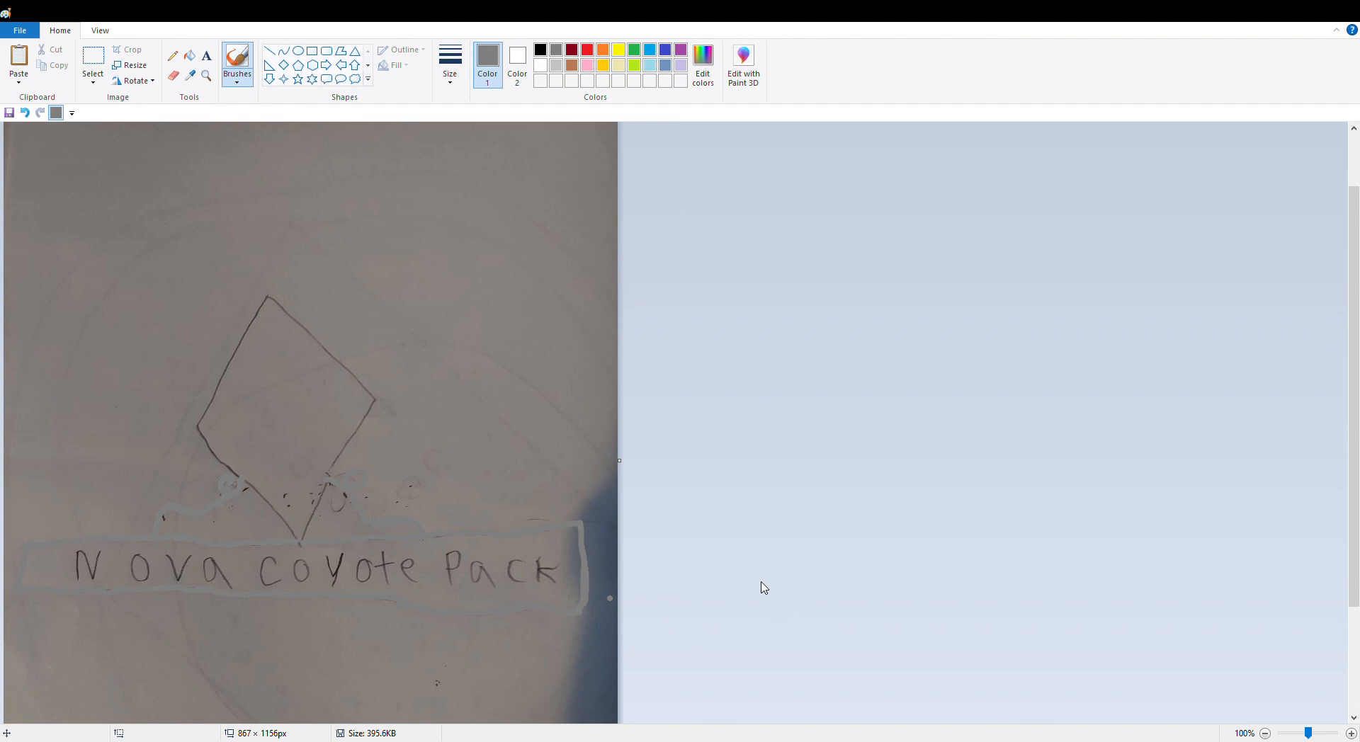
{"action": "mouse_move", "coordinate": [911, 510]}
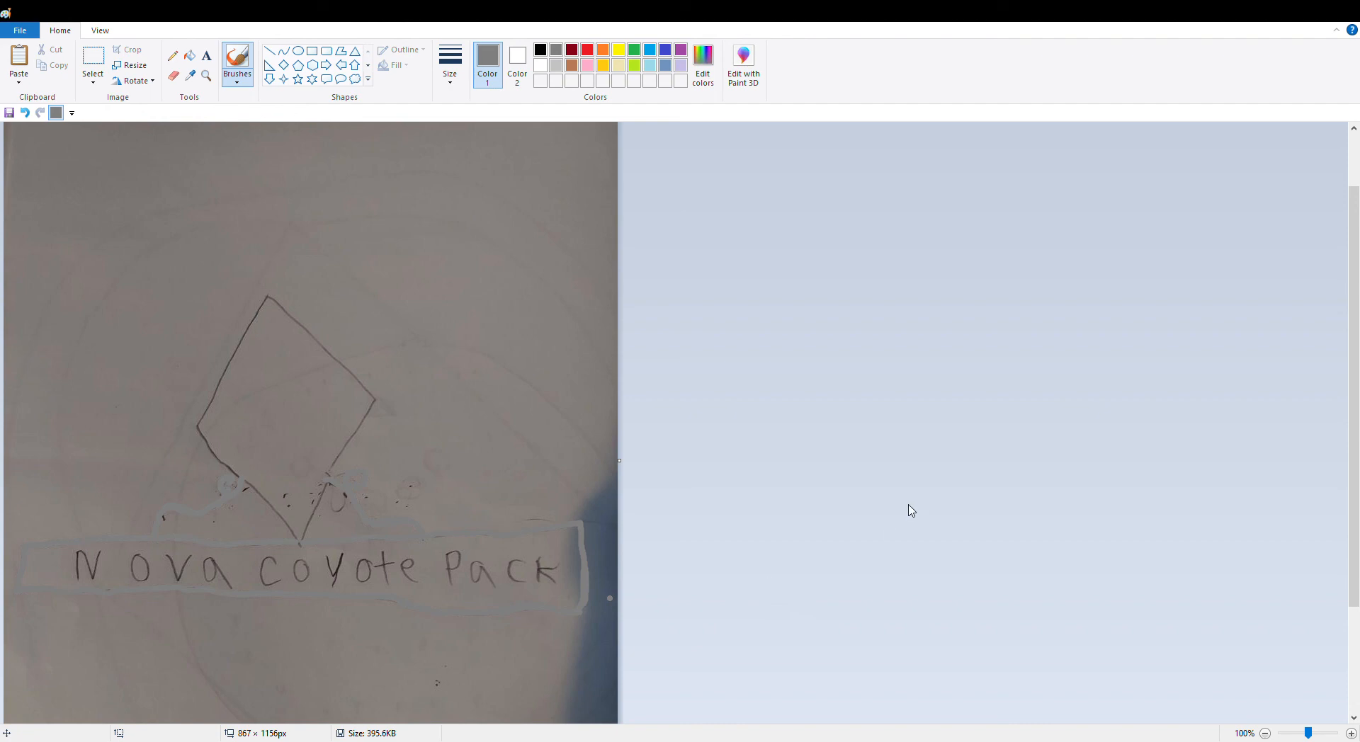
{"action": "mouse_move", "coordinate": [1009, 464]}
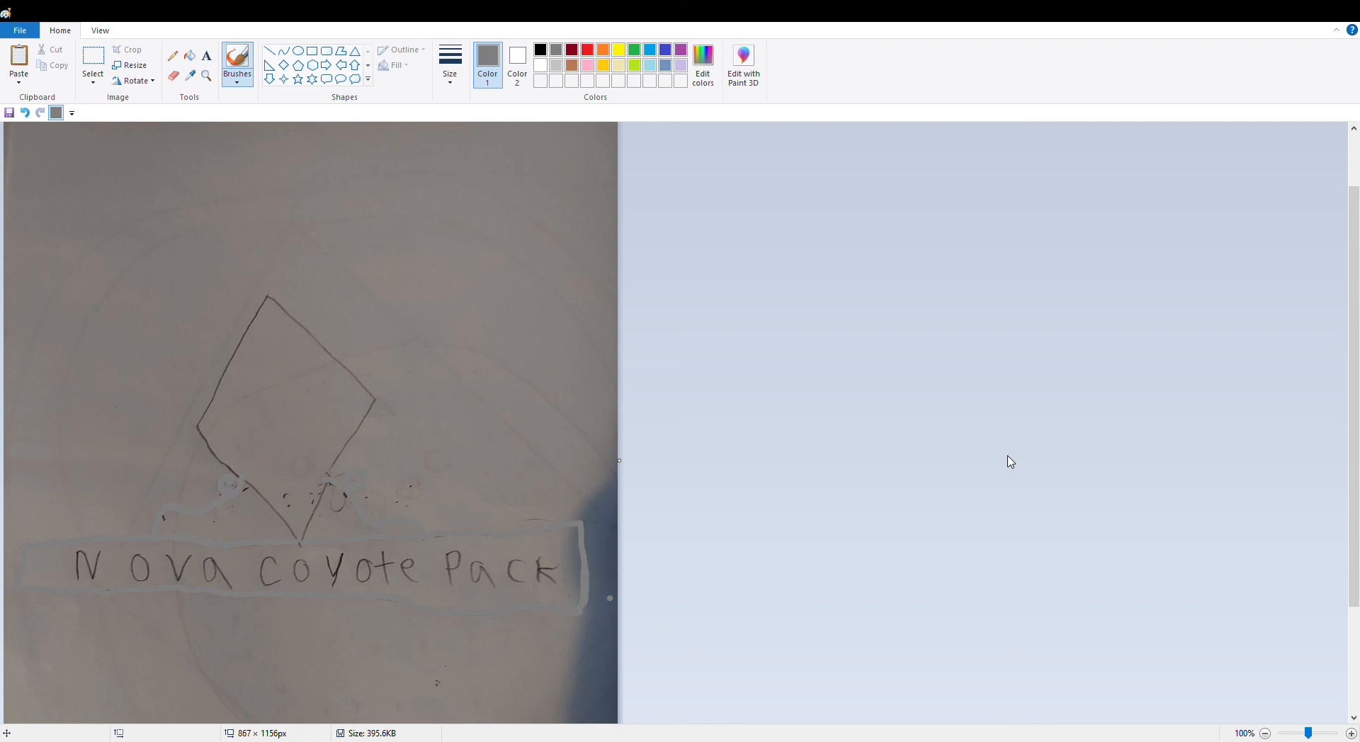
{"action": "mouse_move", "coordinate": [336, 209]}
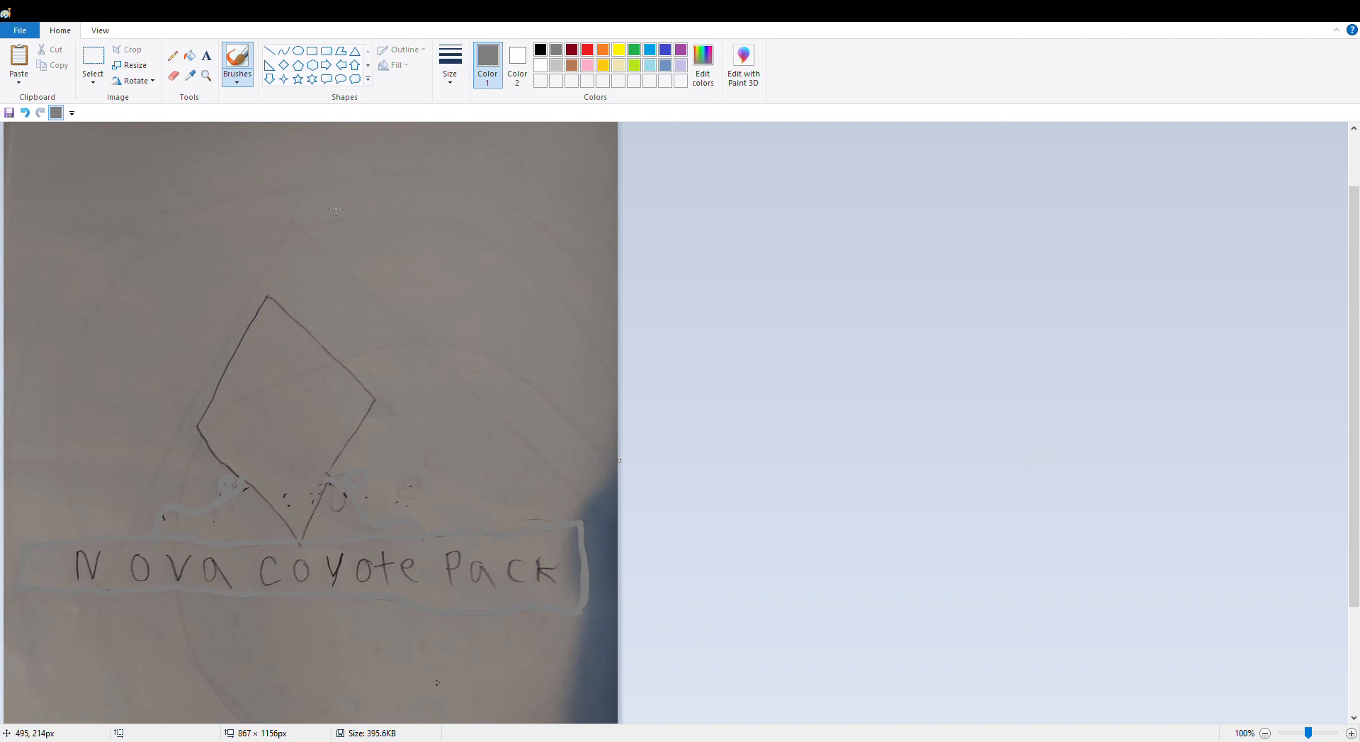
{"action": "mouse_move", "coordinate": [255, 258]}
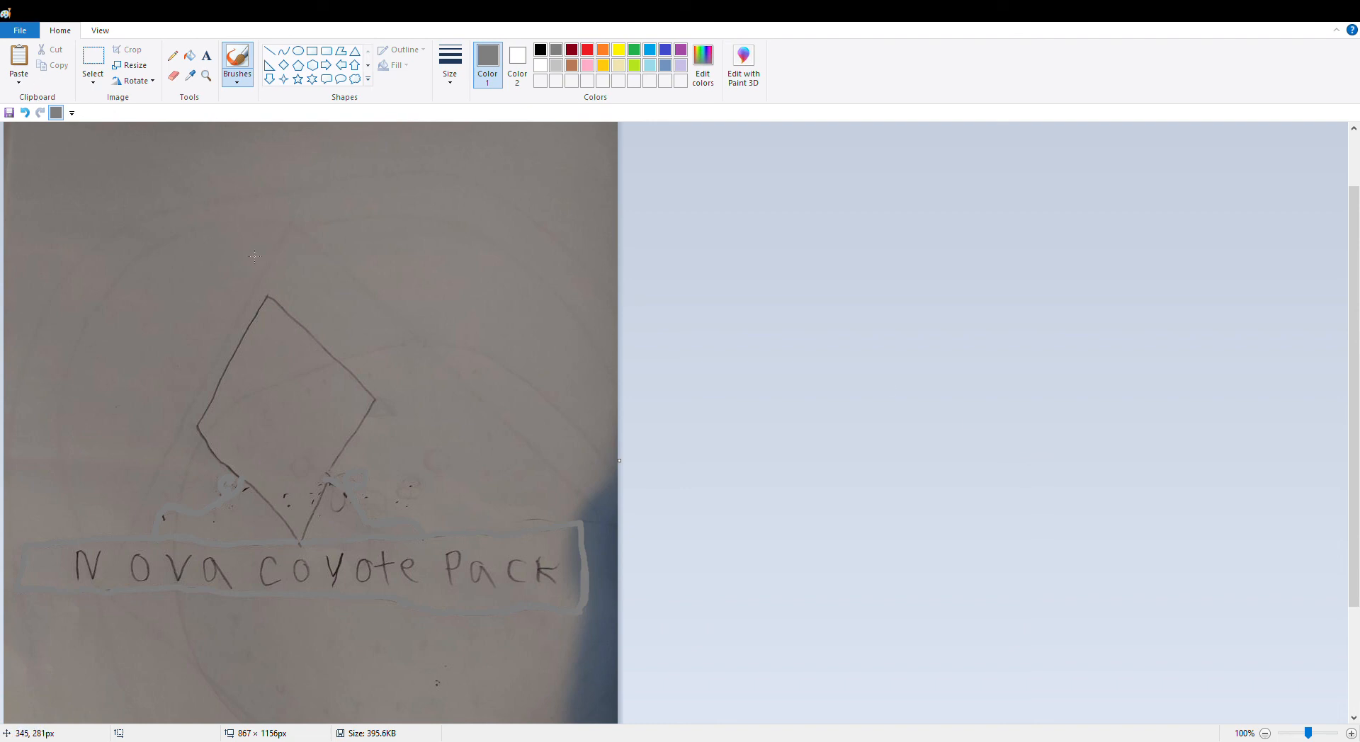
{"action": "mouse_move", "coordinate": [803, 182]}
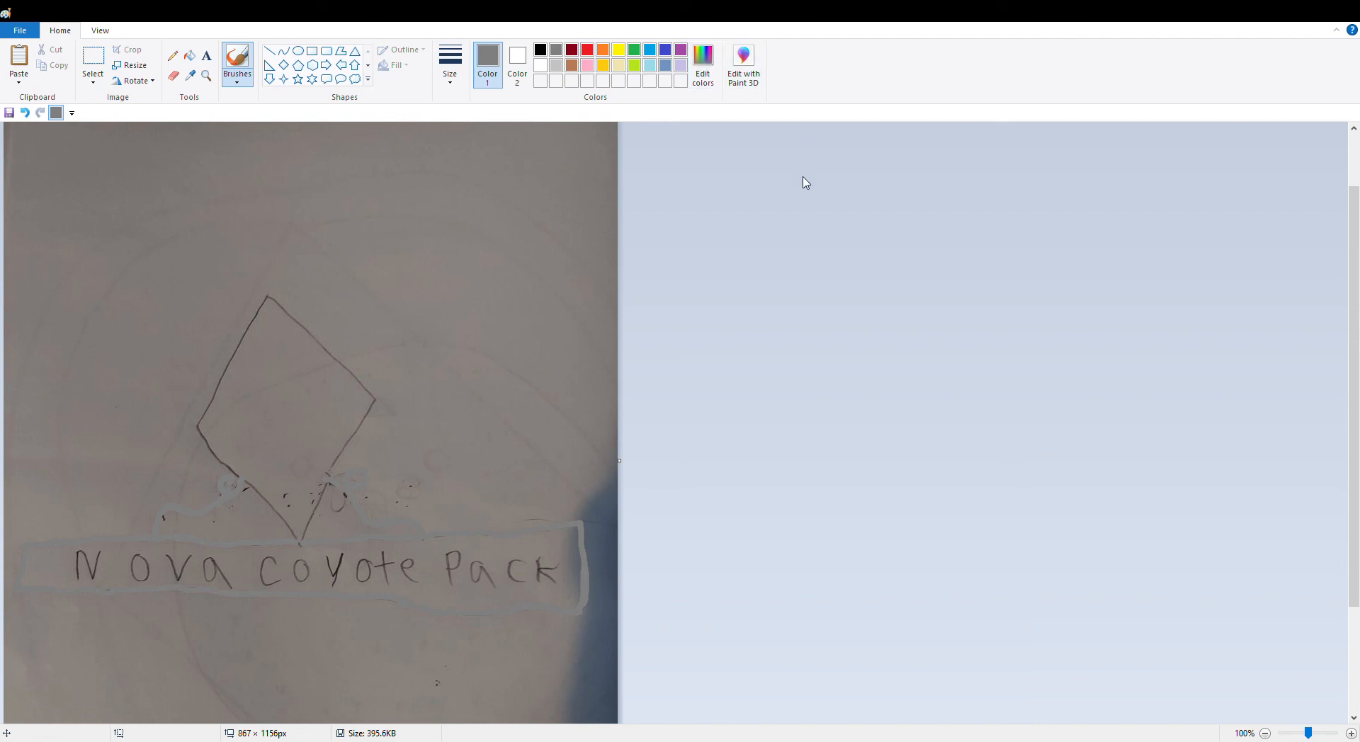
{"action": "mouse_move", "coordinate": [251, 490]}
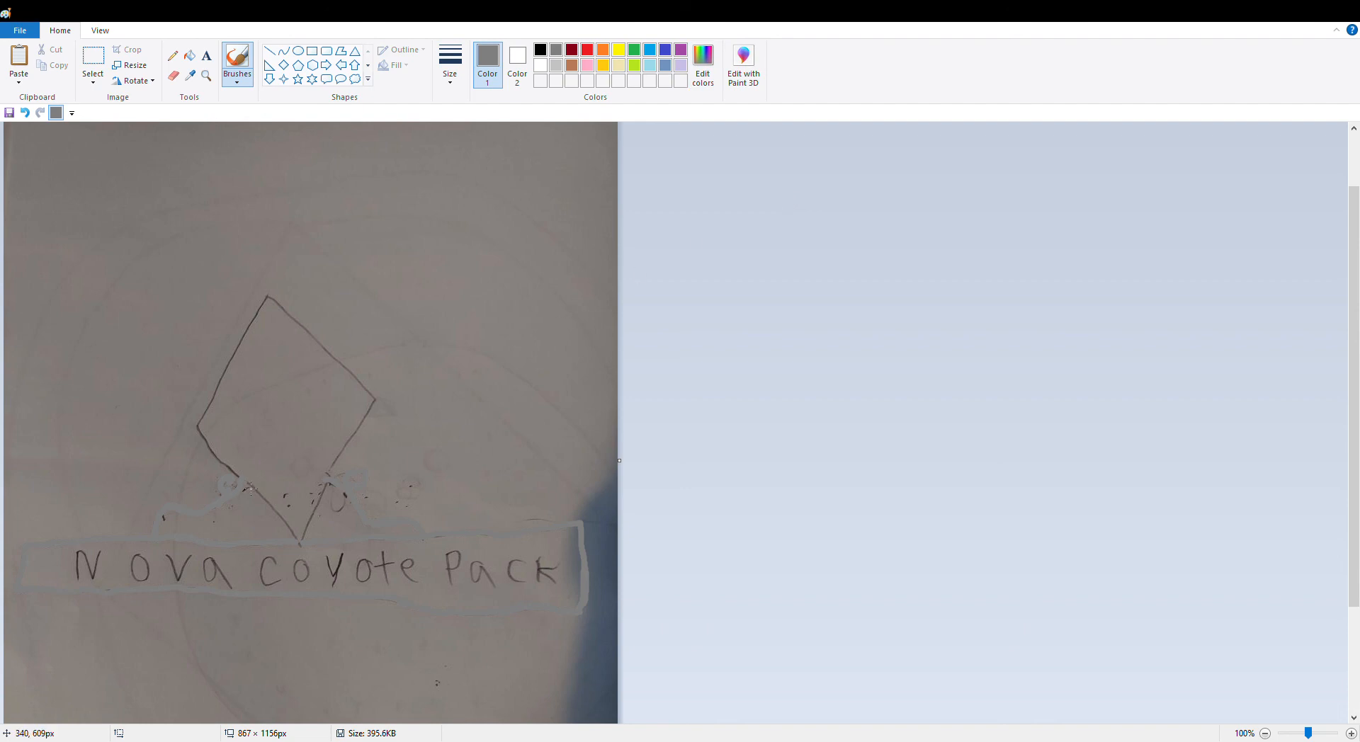
{"action": "mouse_move", "coordinate": [244, 502]}
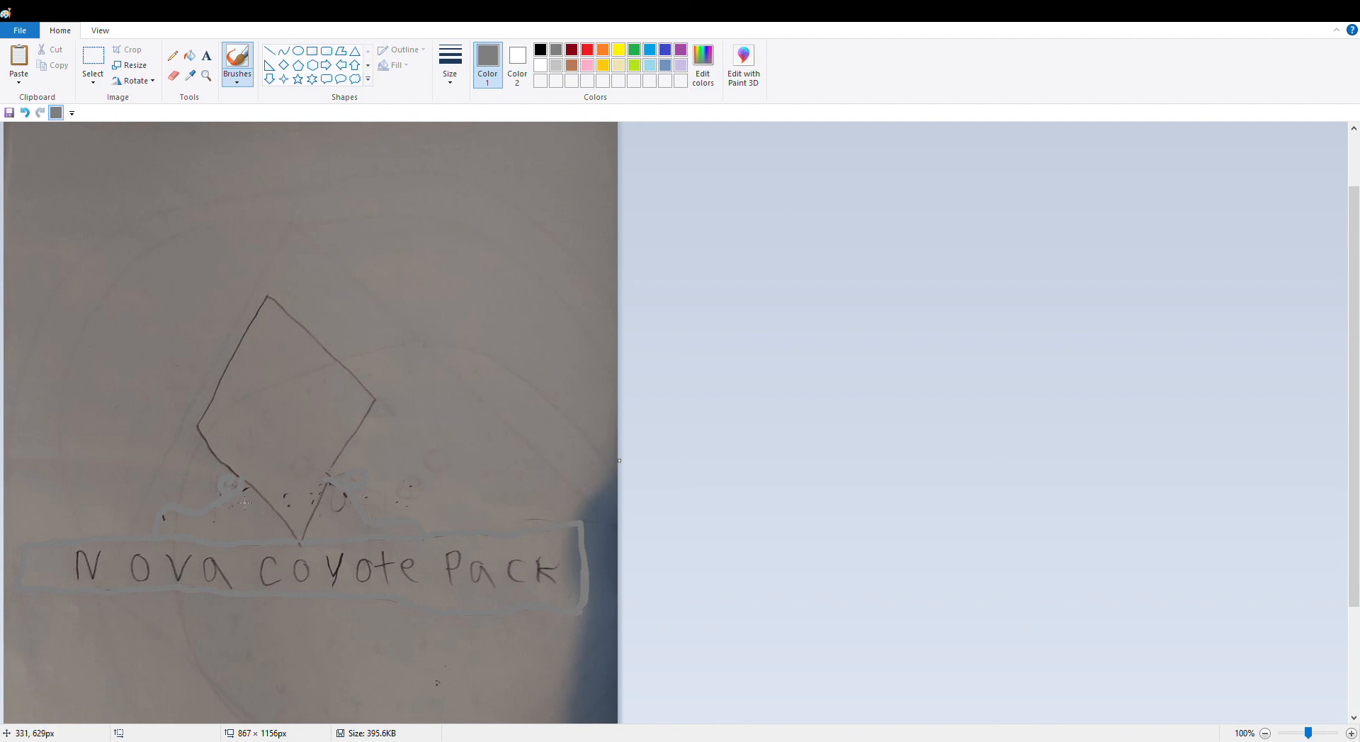
{"action": "mouse_move", "coordinate": [328, 542]}
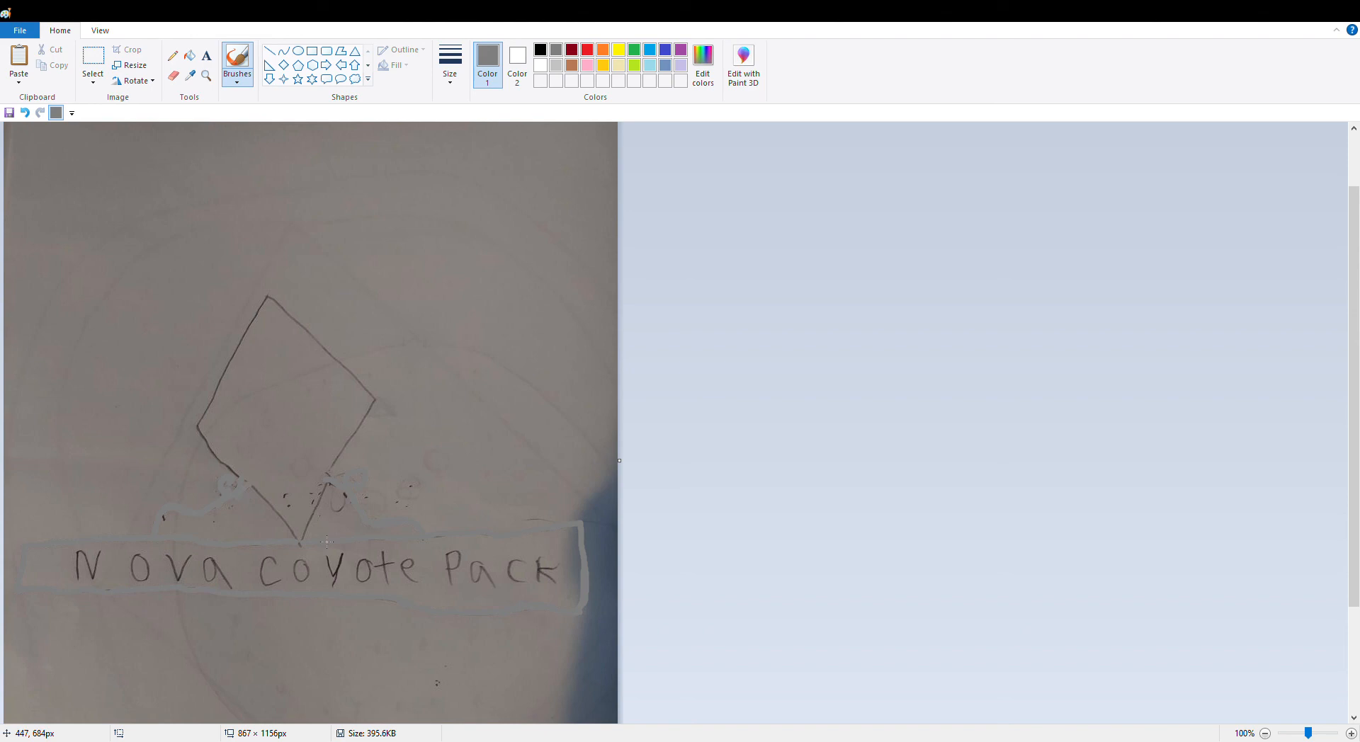
{"action": "mouse_move", "coordinate": [628, 166]}
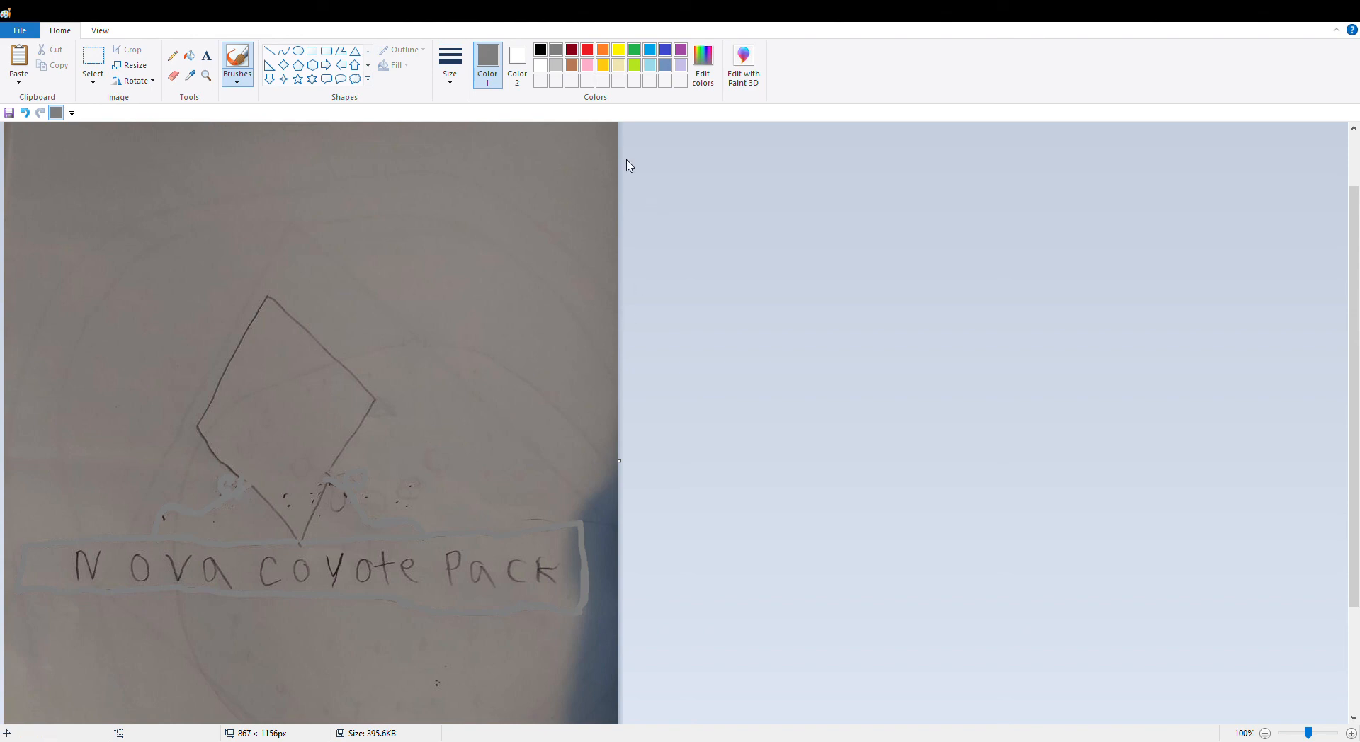
- Select black as the brush colour for retracing the diamond
{"action": "left_click", "coordinate": [540, 50]}
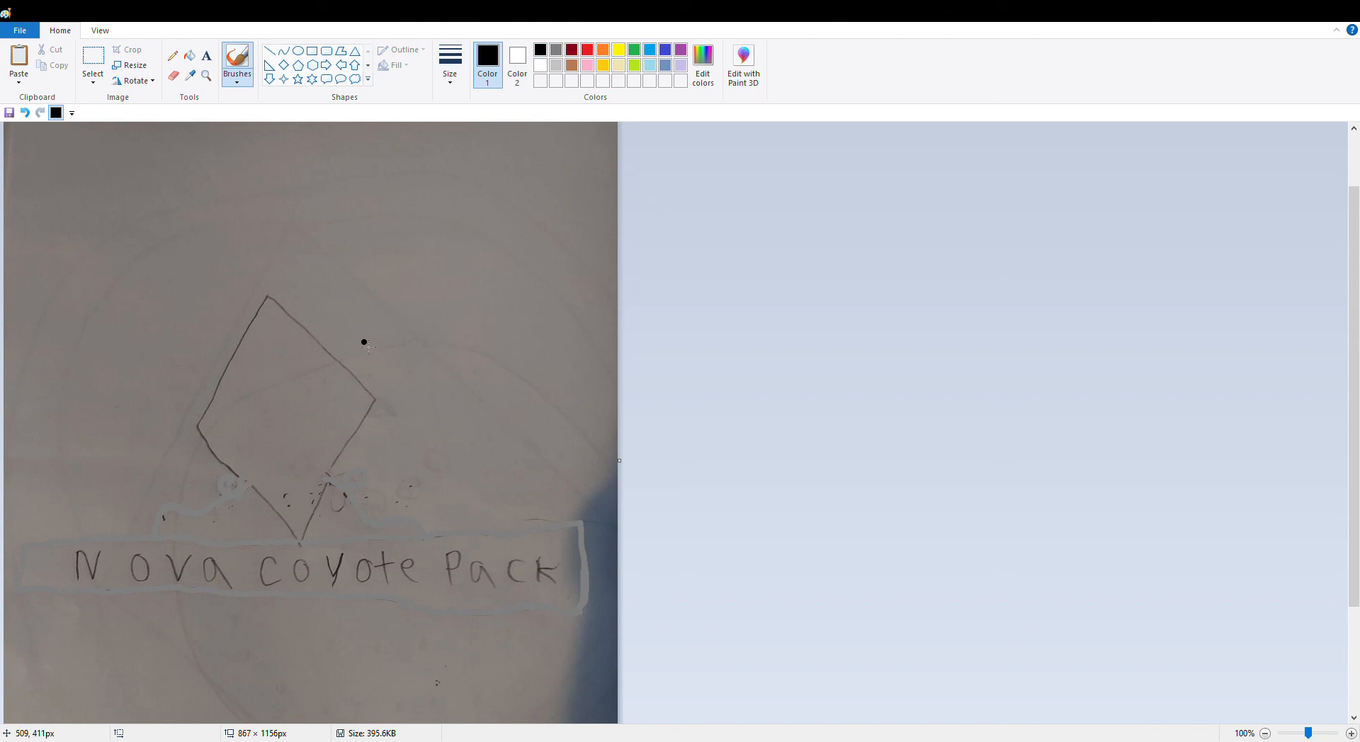
{"action": "mouse_move", "coordinate": [267, 297]}
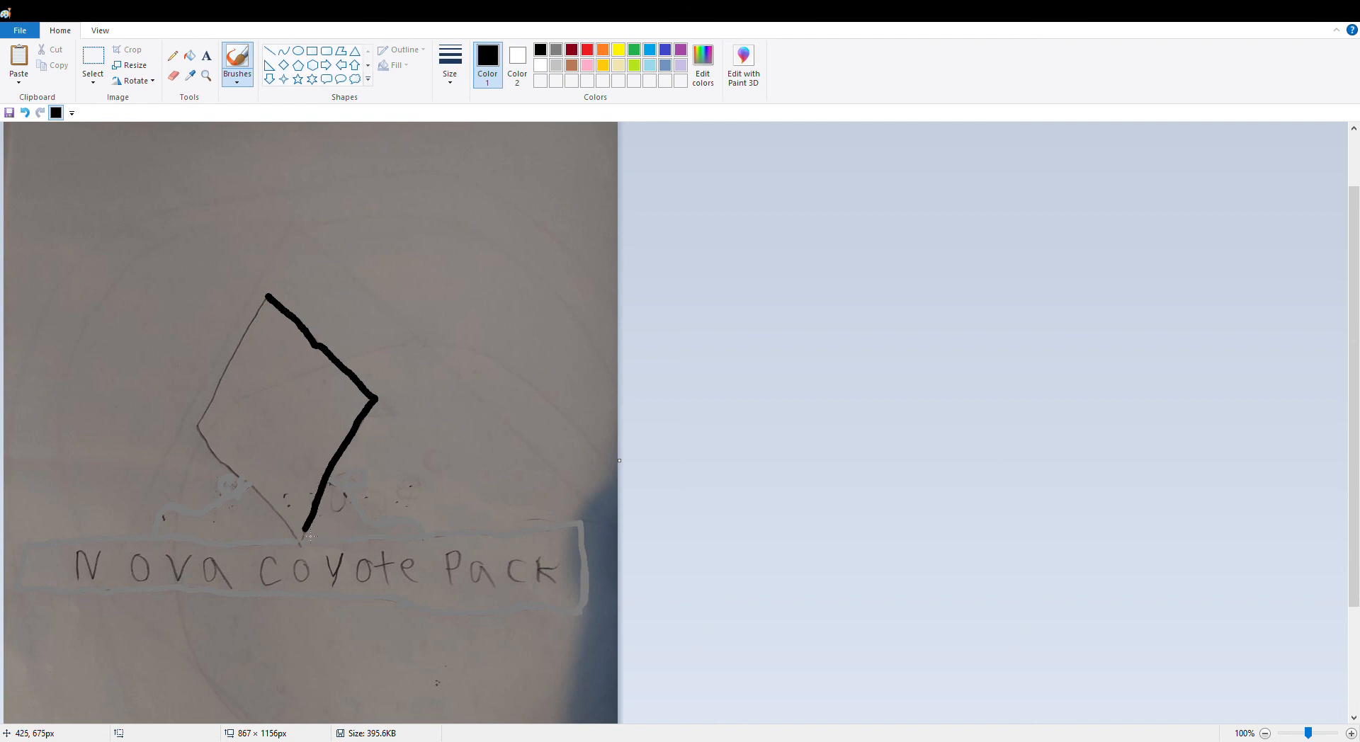
{"action": "mouse_move", "coordinate": [308, 552]}
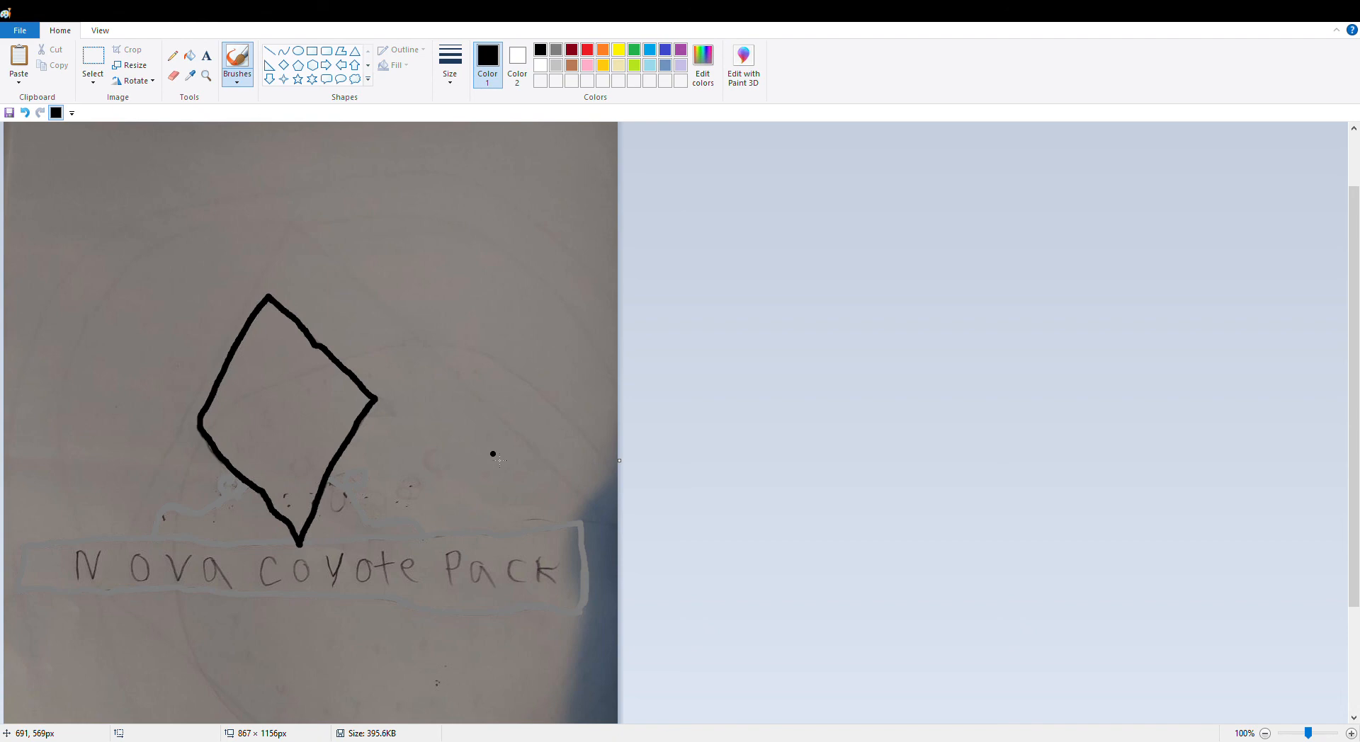
{"action": "mouse_move", "coordinate": [1282, 448]}
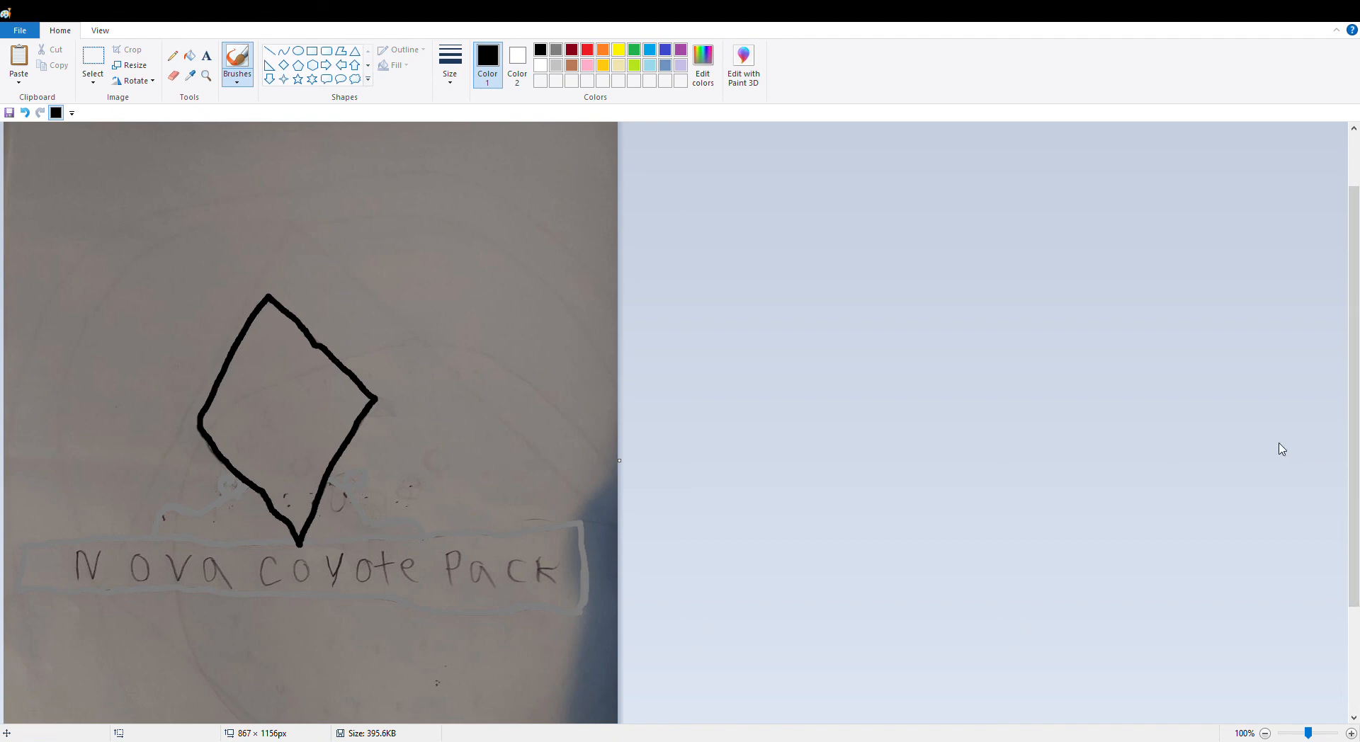
{"action": "mouse_move", "coordinate": [1276, 436]}
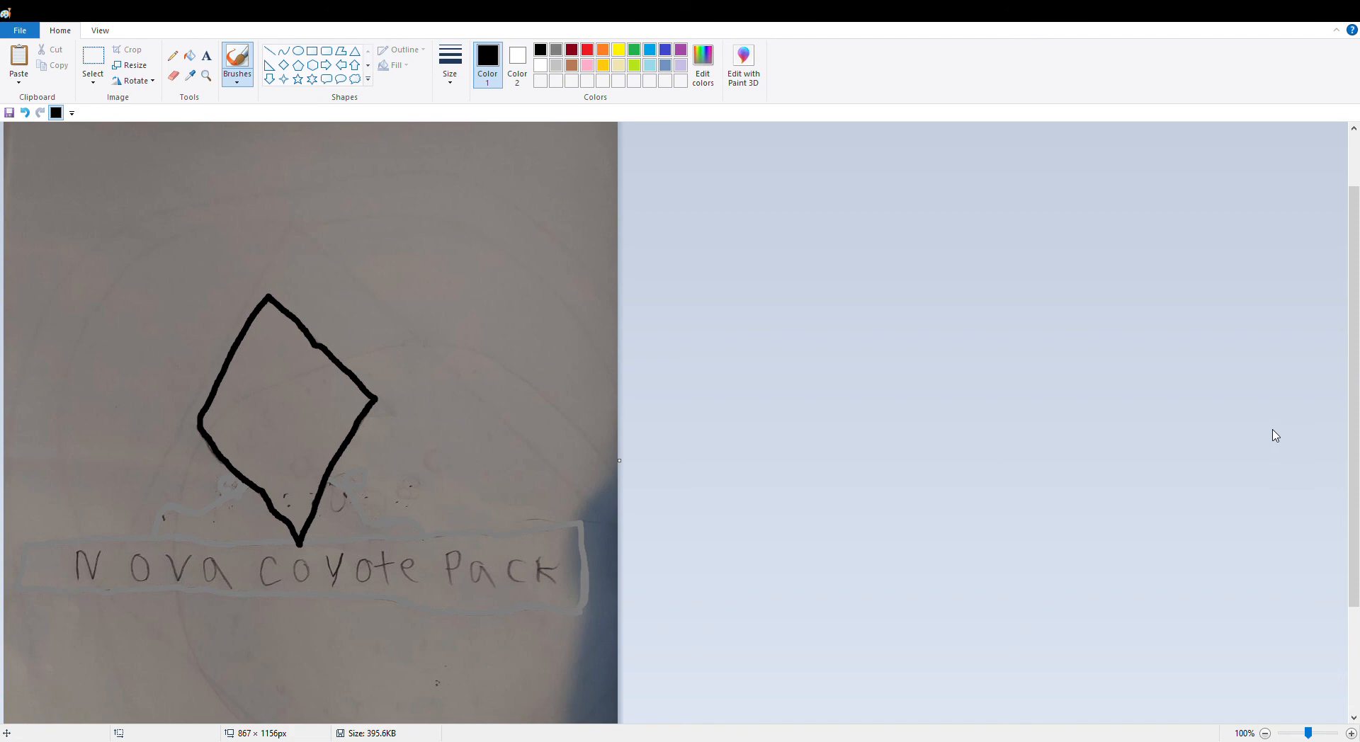
{"action": "mouse_move", "coordinate": [1290, 151]}
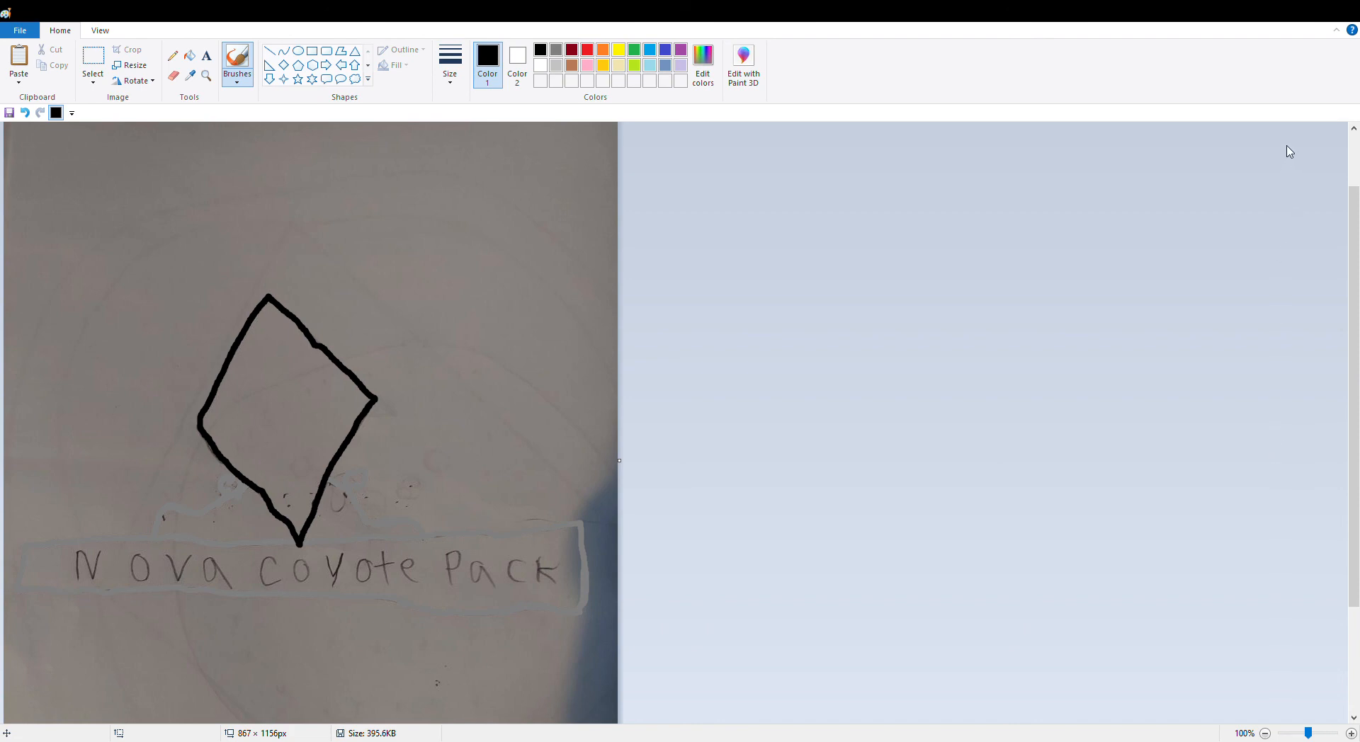